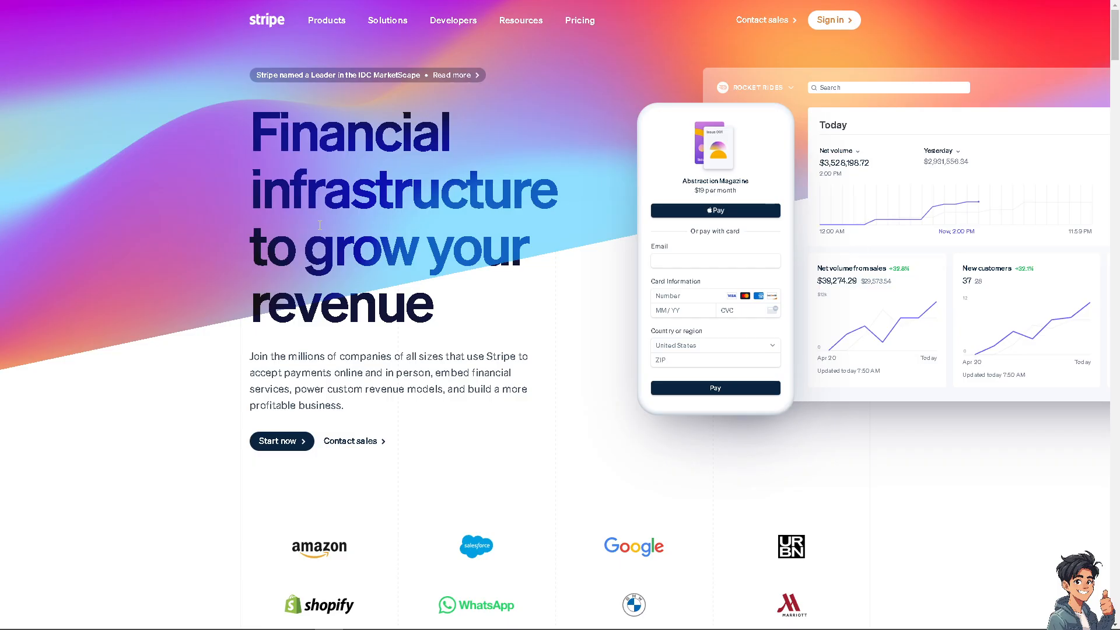
mouse_move(318, 232)
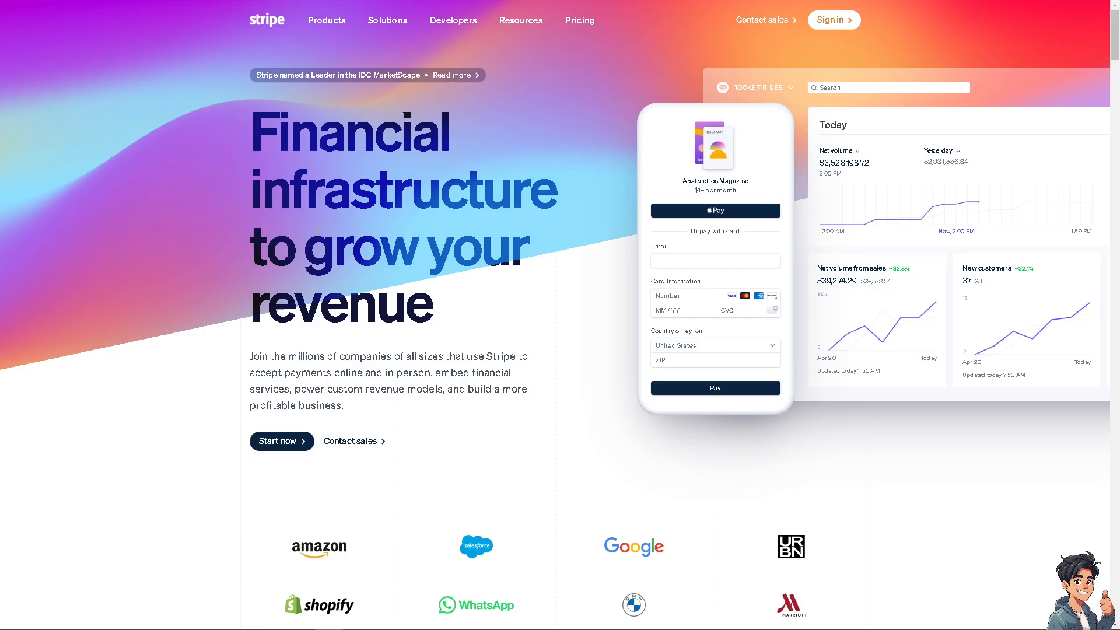
mouse_move(673, 64)
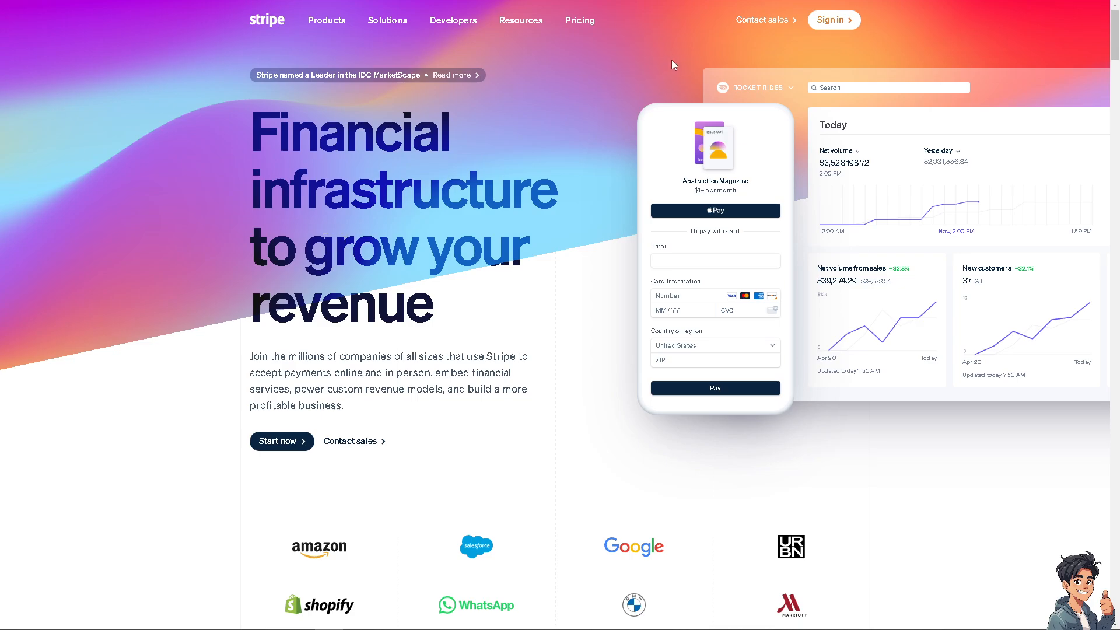
mouse_move(829, 26)
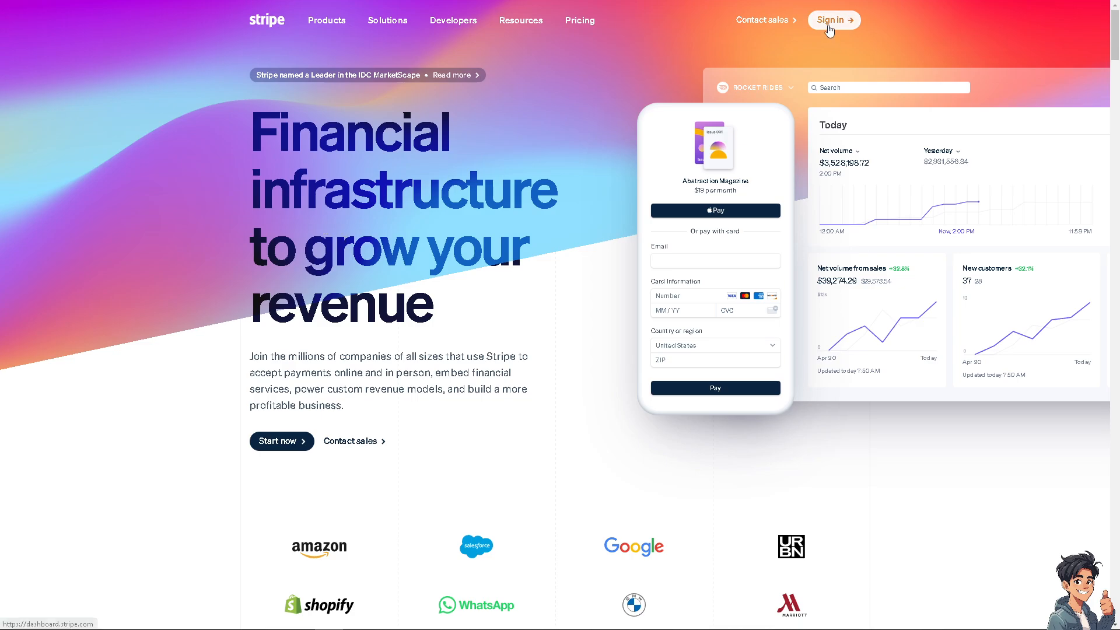
mouse_move(486, 221)
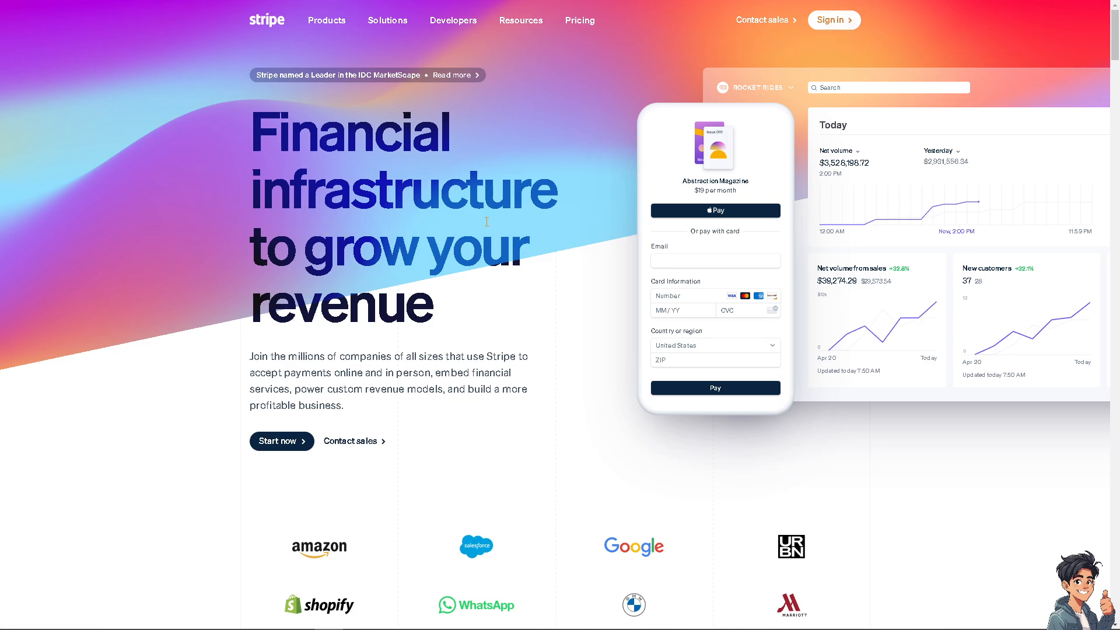
mouse_move(281, 444)
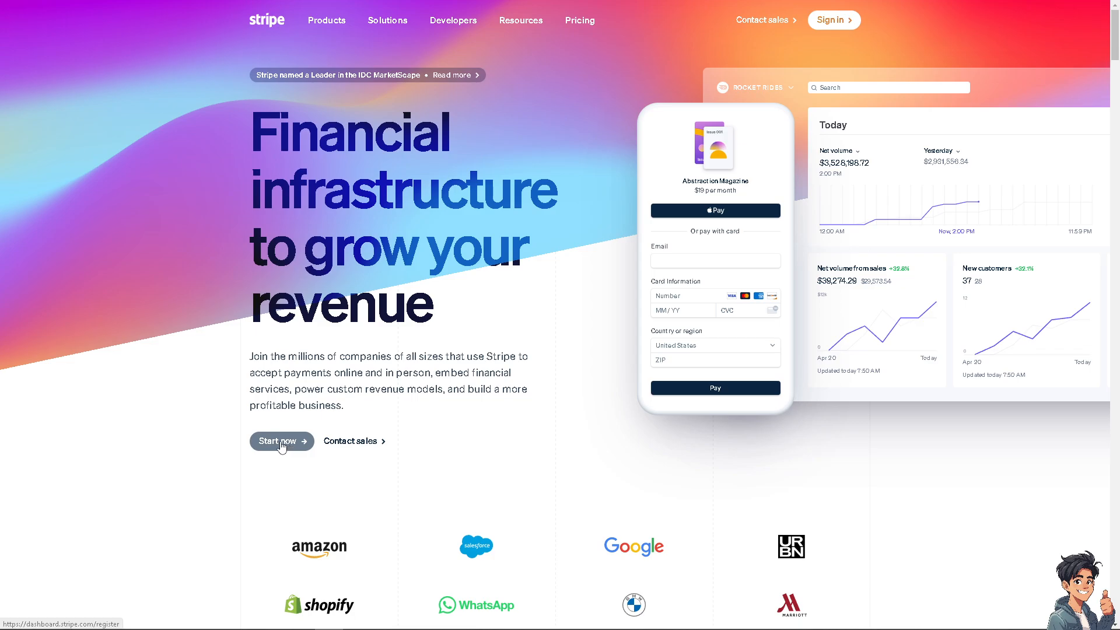
Open the workspace's starter site with the Connect Stripe with WebFlow image in the Webflow Designer.
click(281, 441)
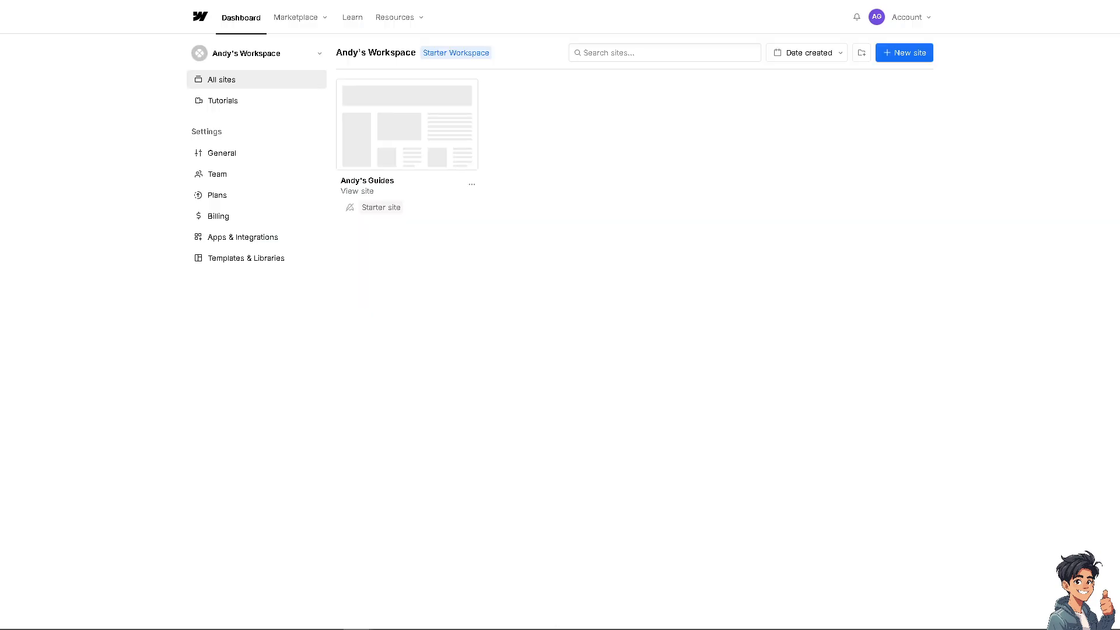
mouse_move(467, 201)
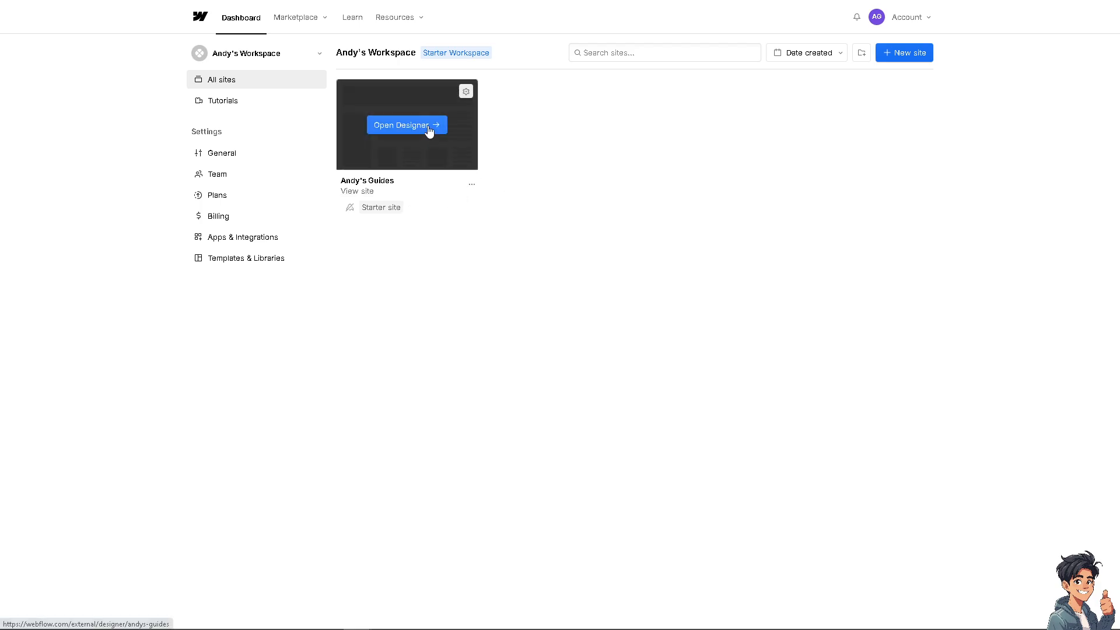
click(406, 125)
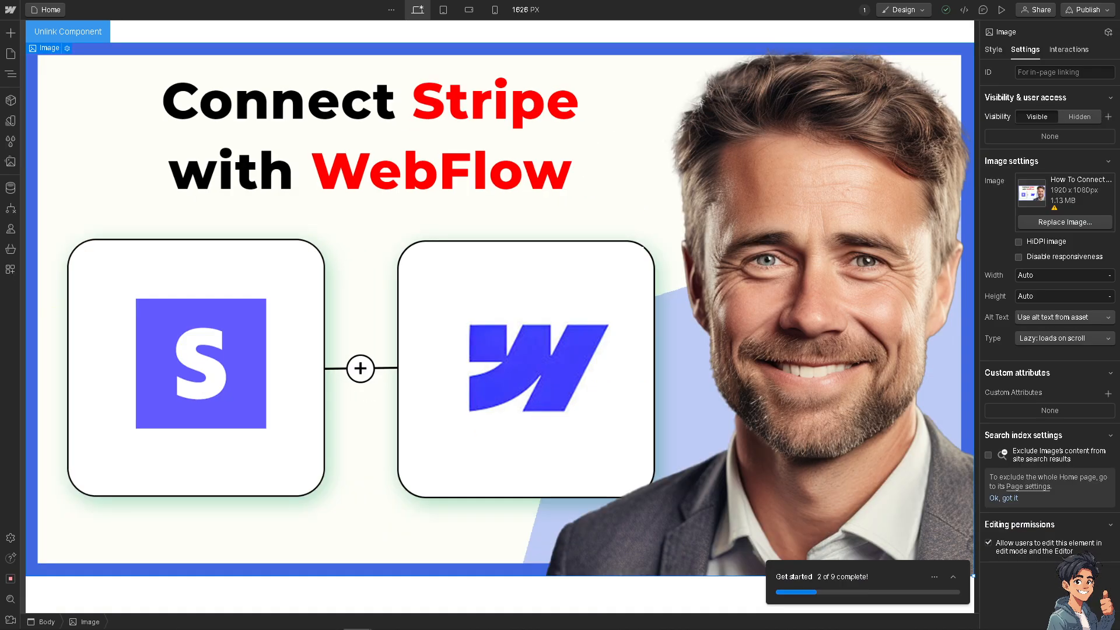
mouse_move(282, 191)
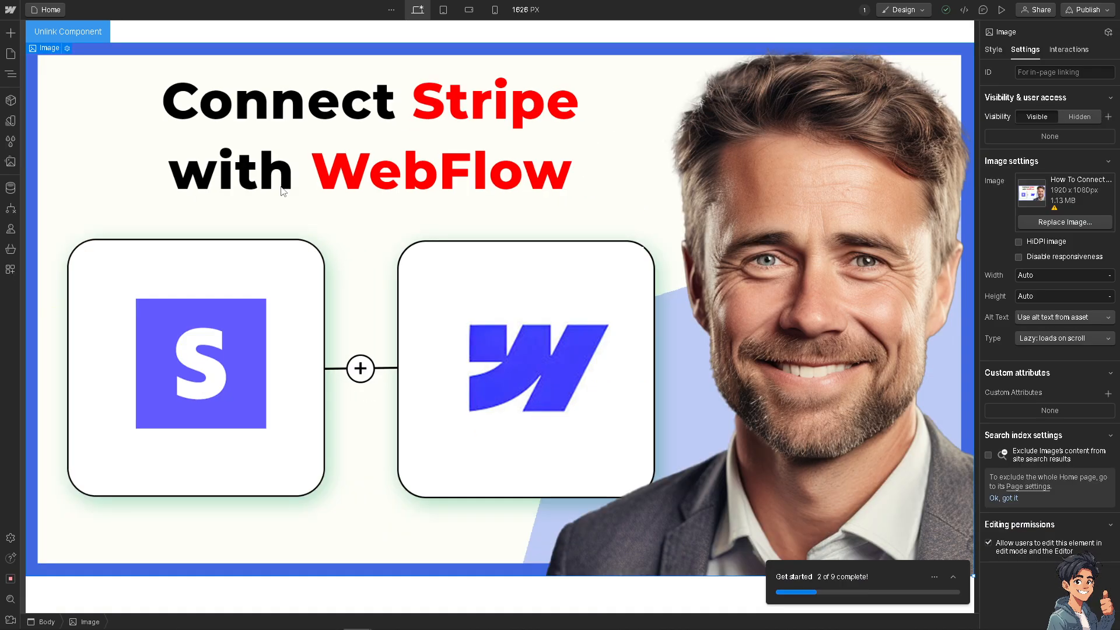
mouse_move(8, 33)
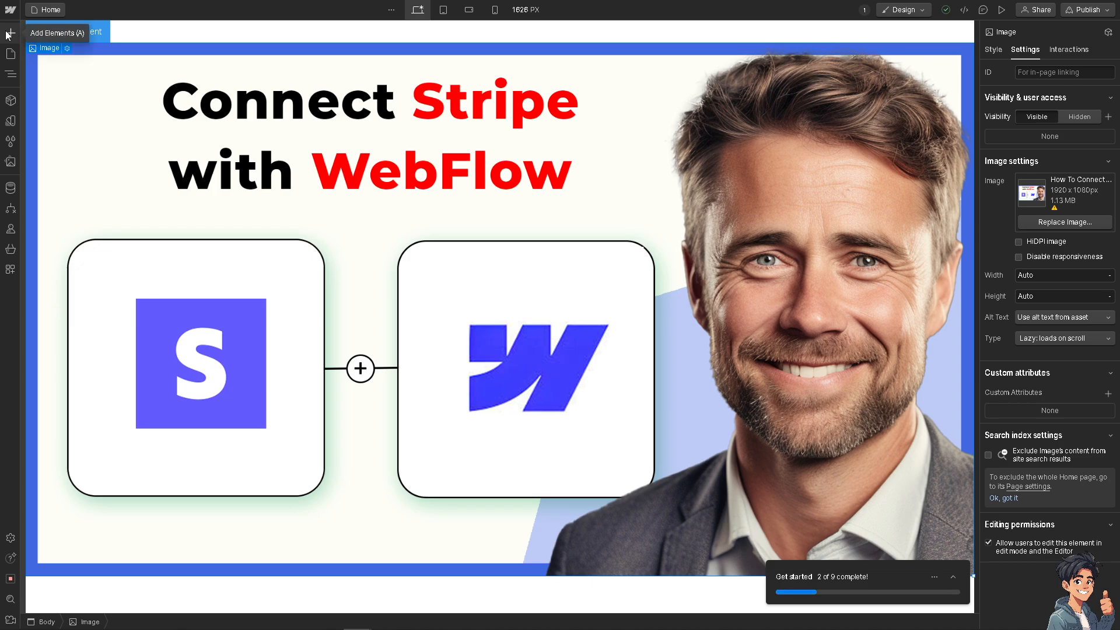
click(7, 34)
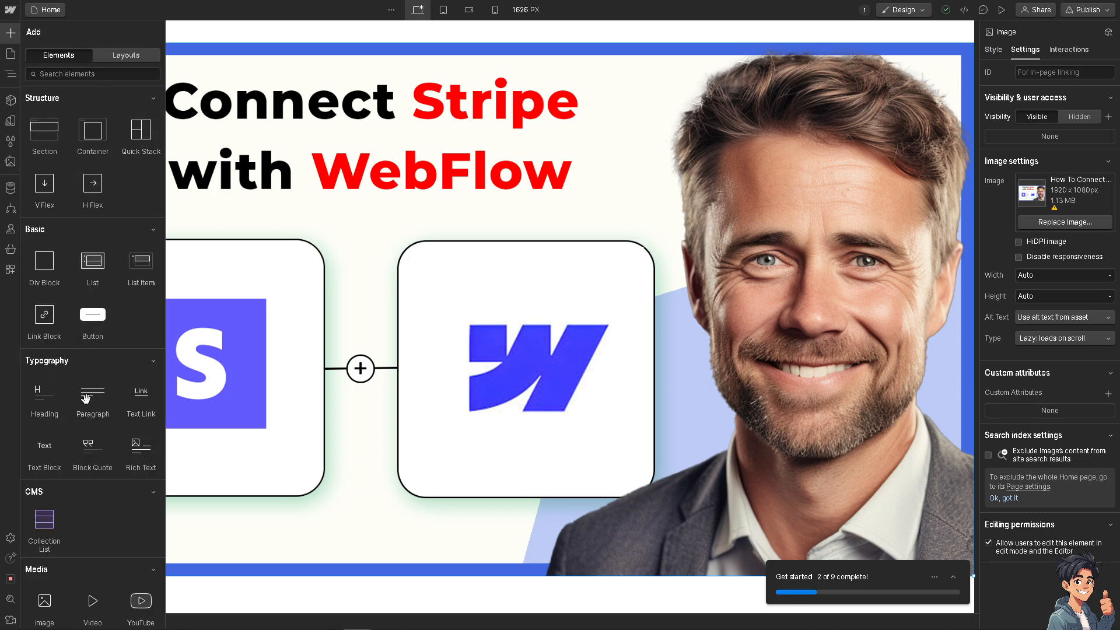
scroll(down, 3)
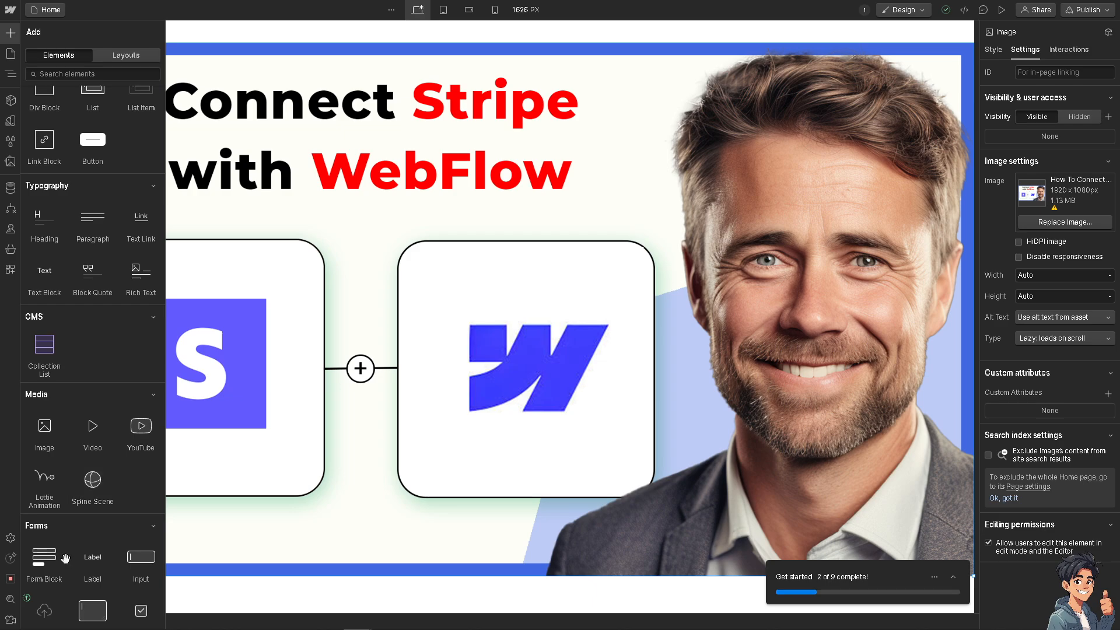
scroll(down, 3)
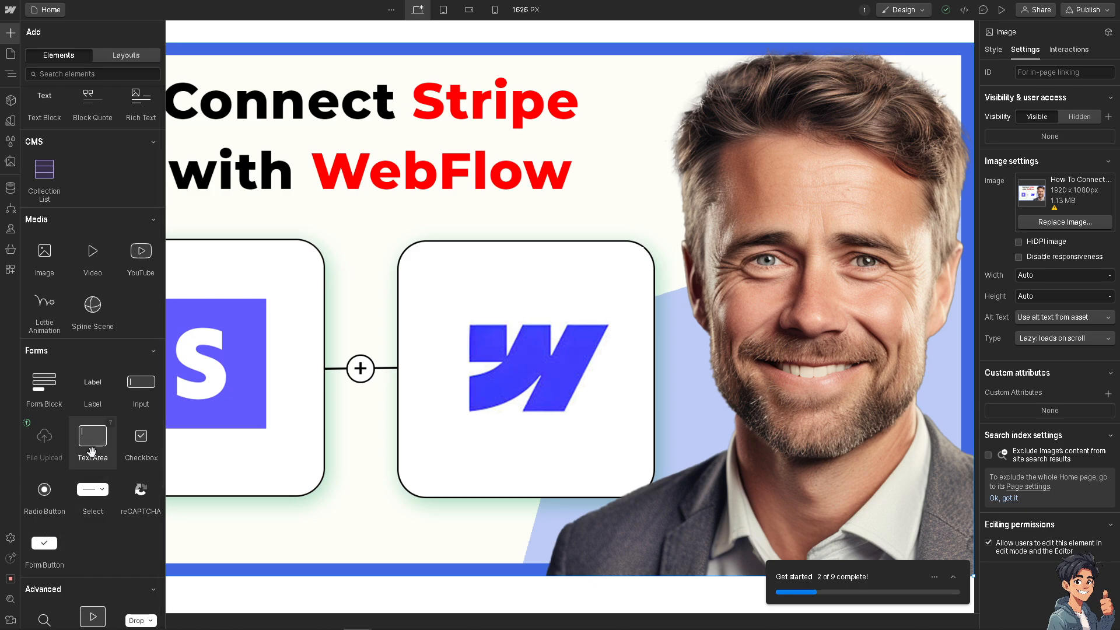
mouse_move(105, 450)
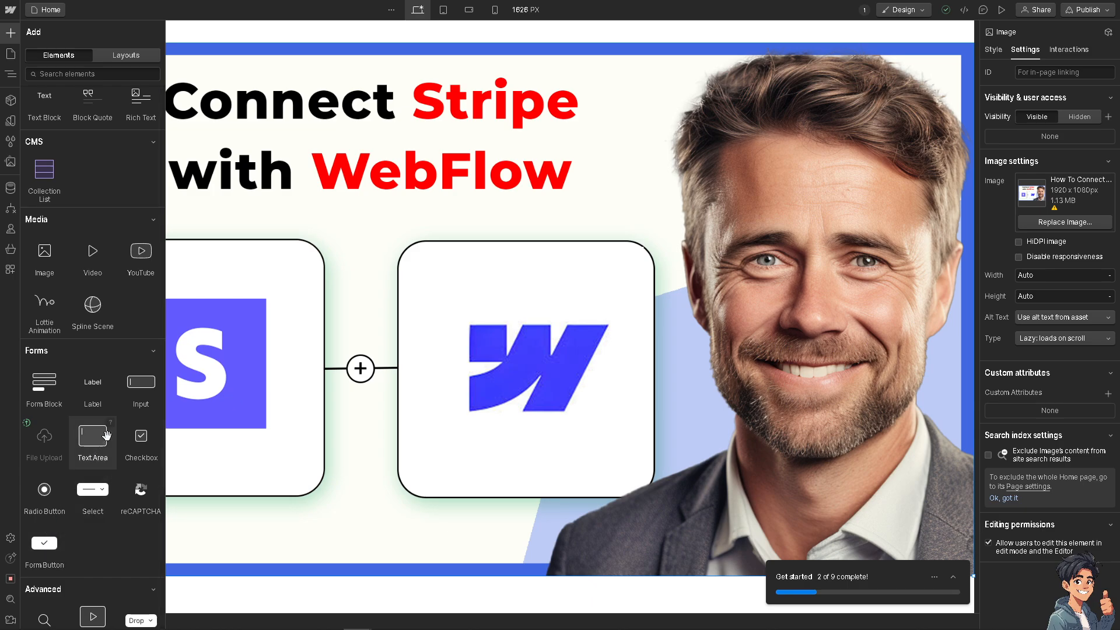
mouse_move(141, 382)
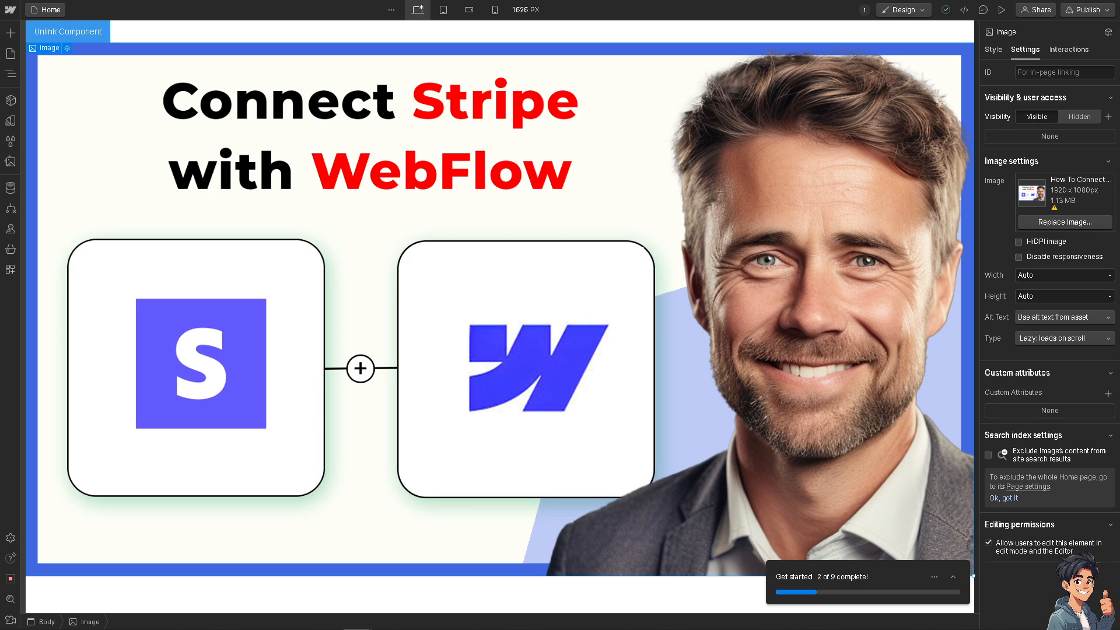
mouse_move(98, 267)
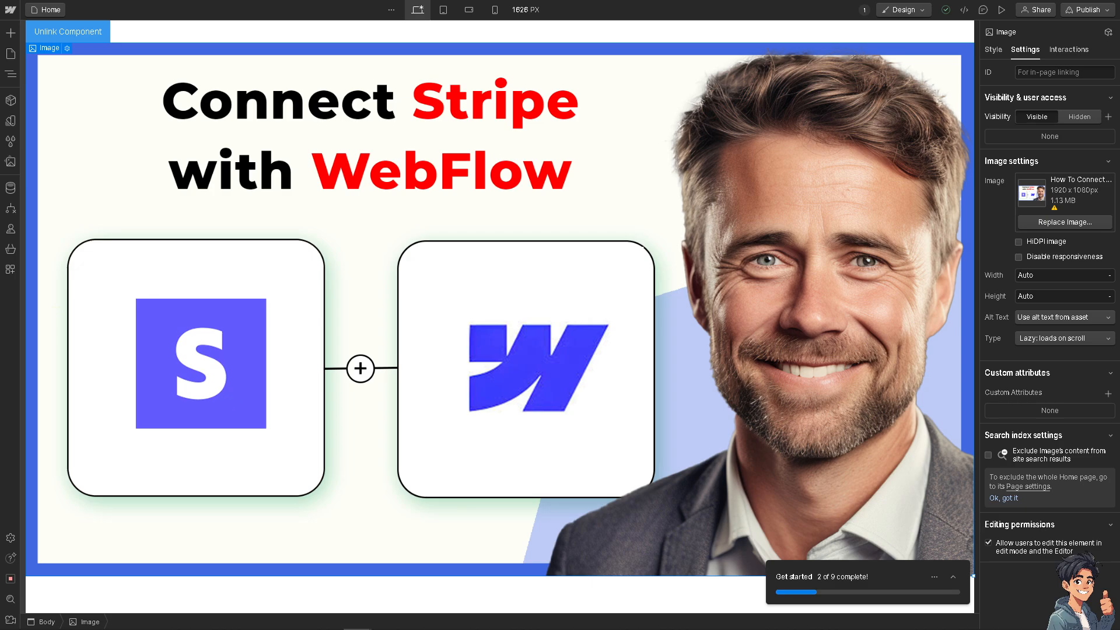
mouse_move(224, 228)
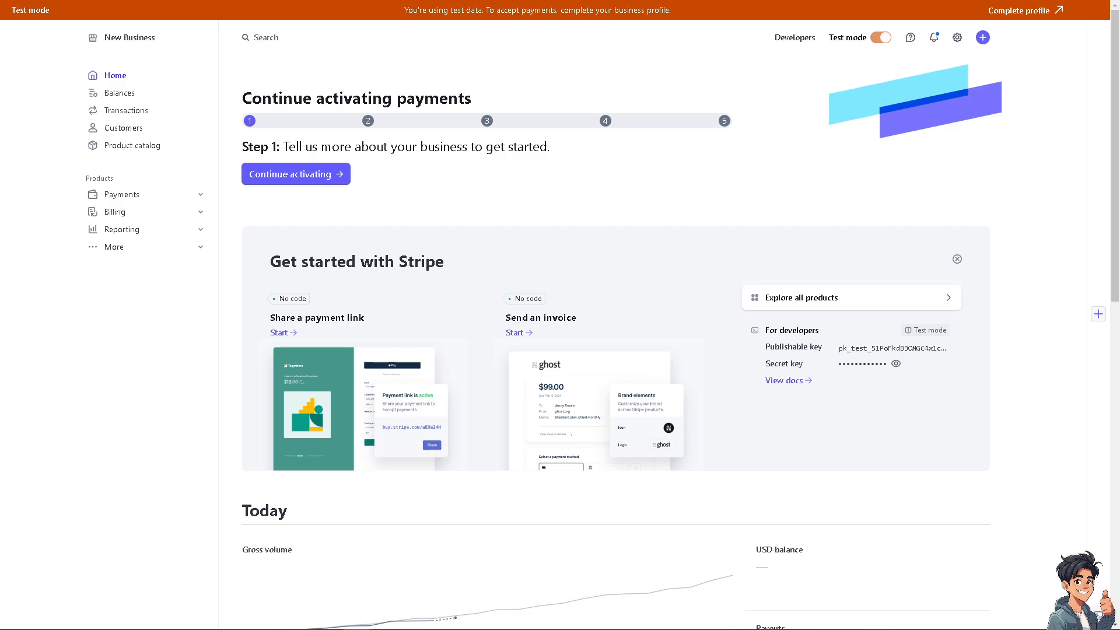
mouse_move(286, 209)
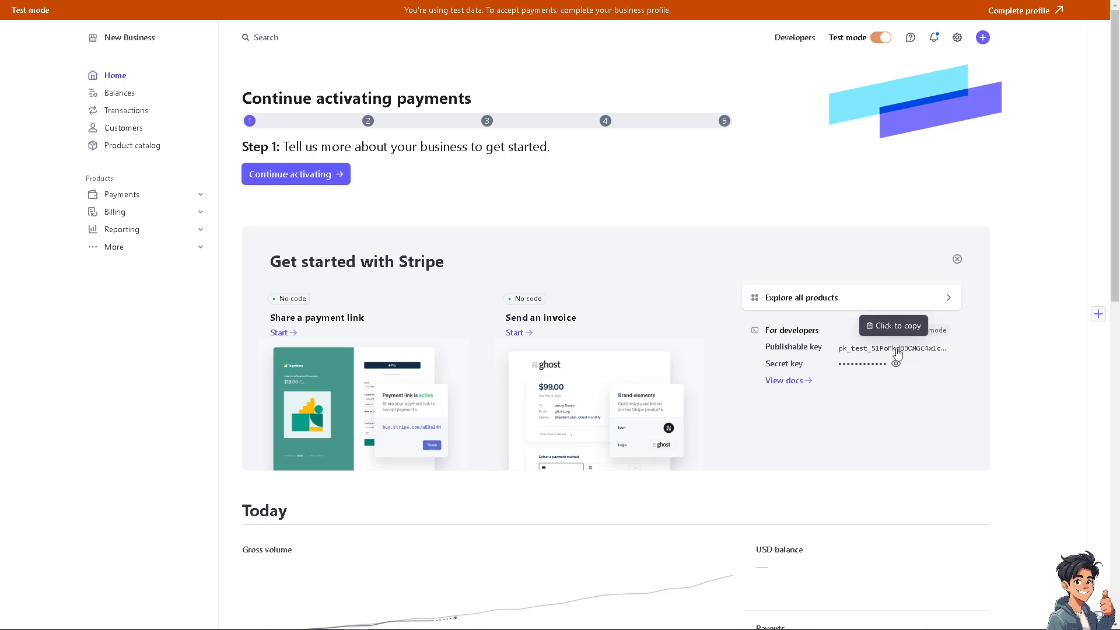
mouse_move(818, 61)
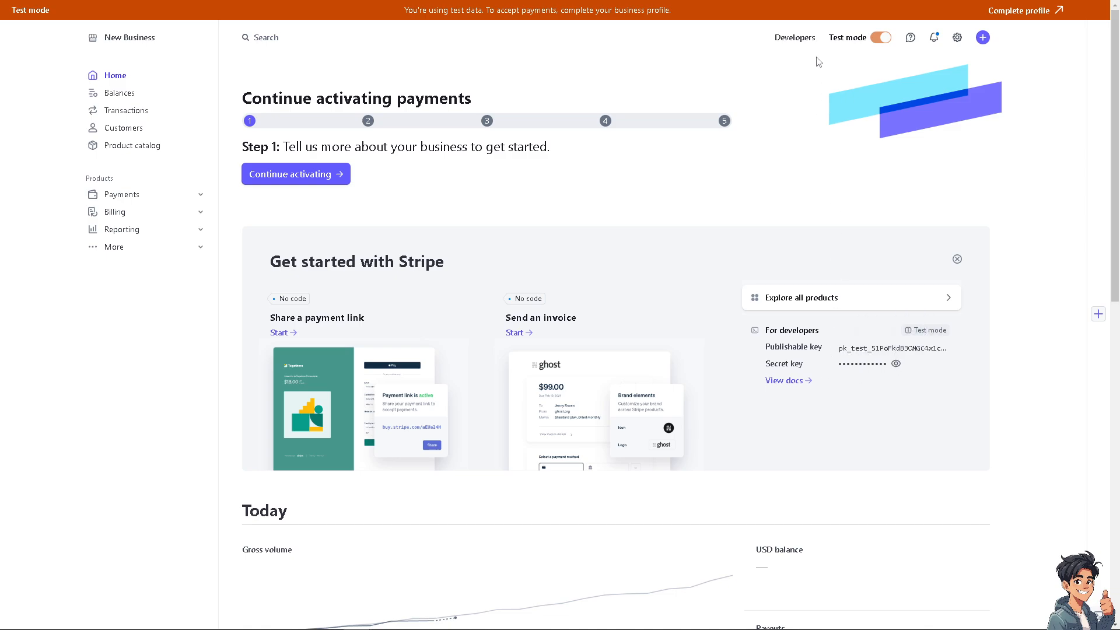
mouse_move(795, 41)
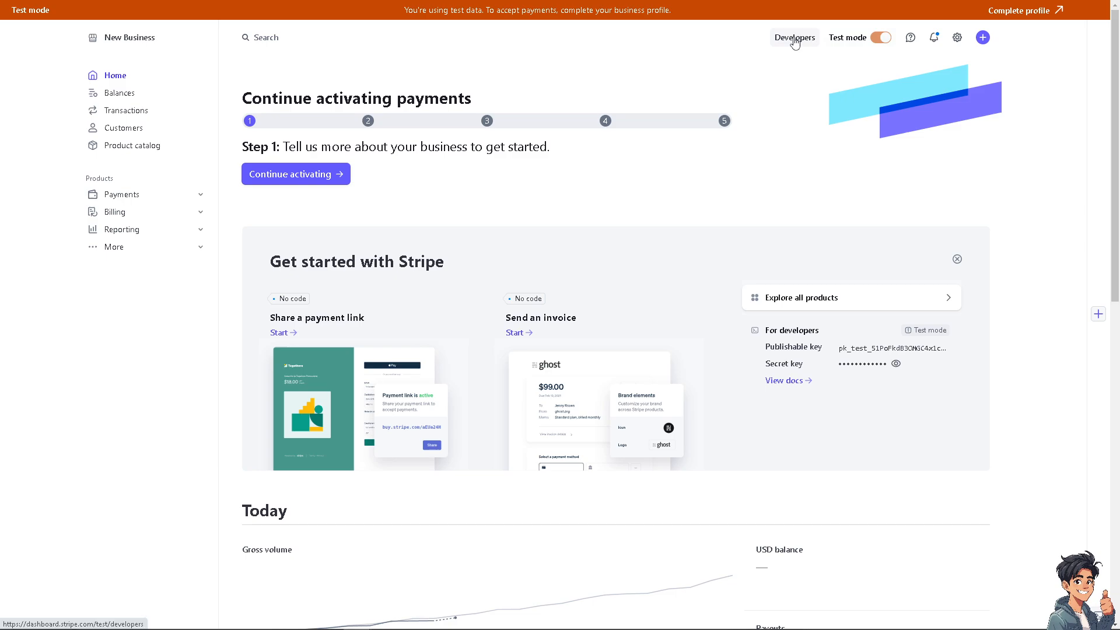
View Stripe's test API keys under Developers, return Home, then reopen the Developers overview.
click(795, 38)
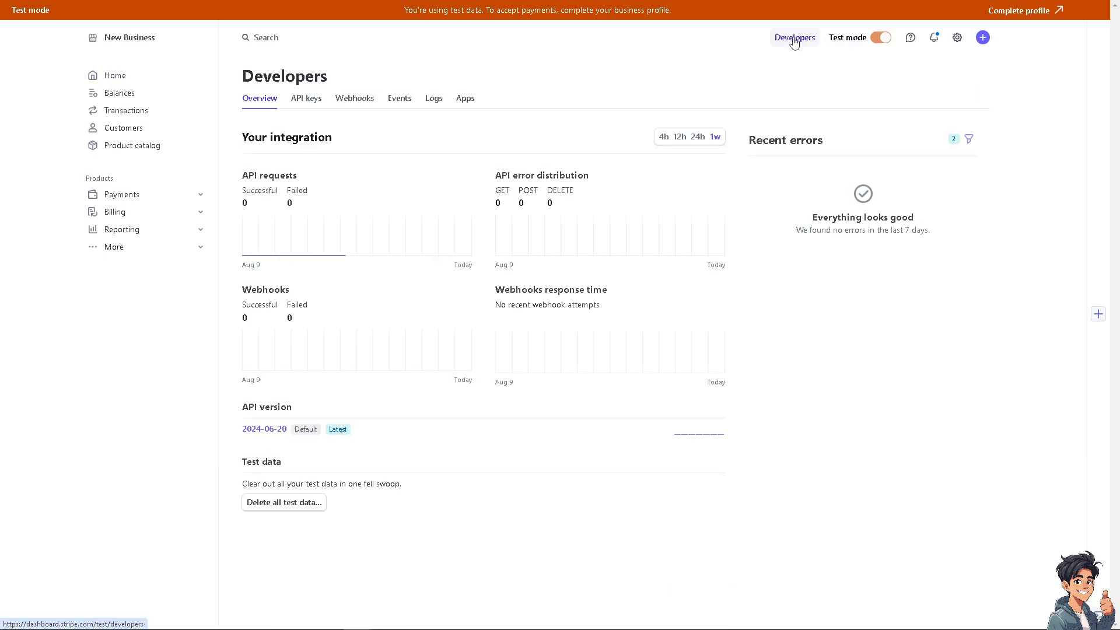
mouse_move(448, 126)
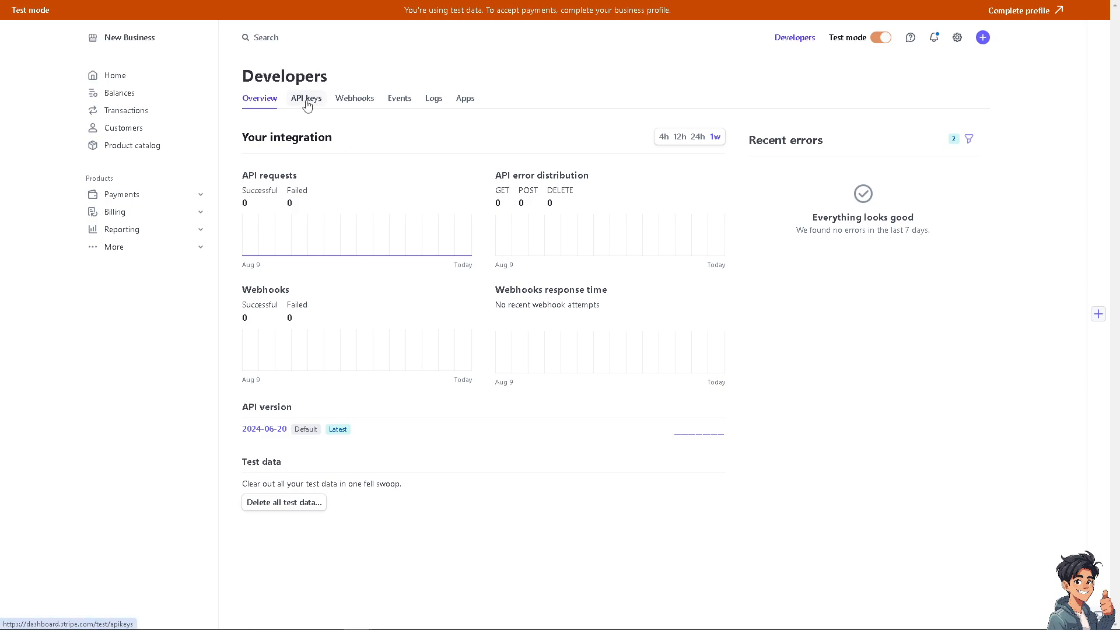
click(306, 98)
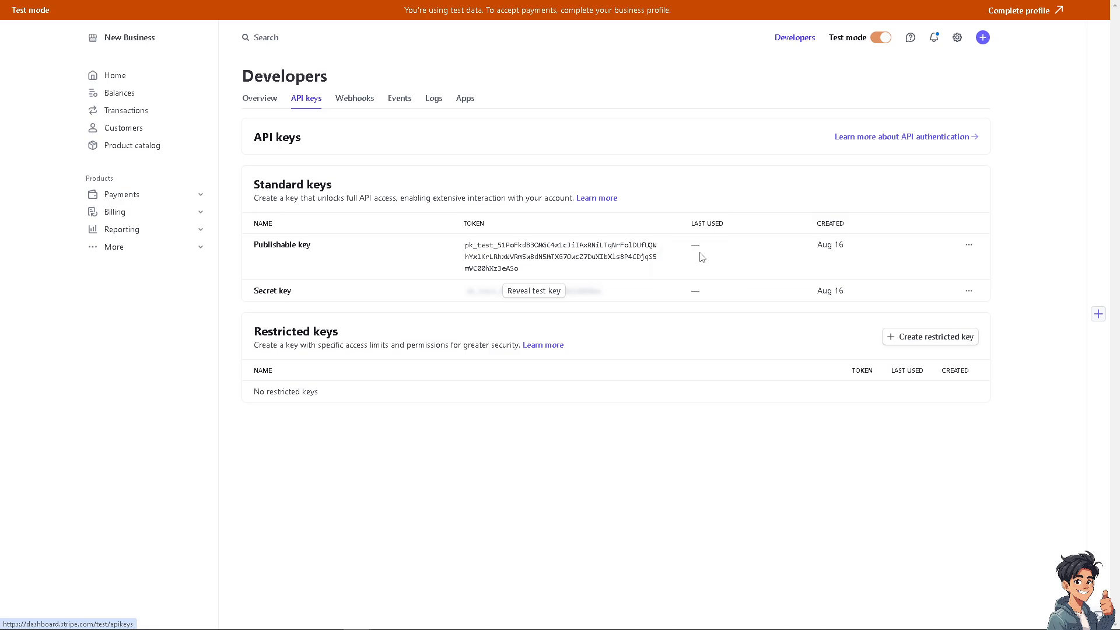
mouse_move(114, 75)
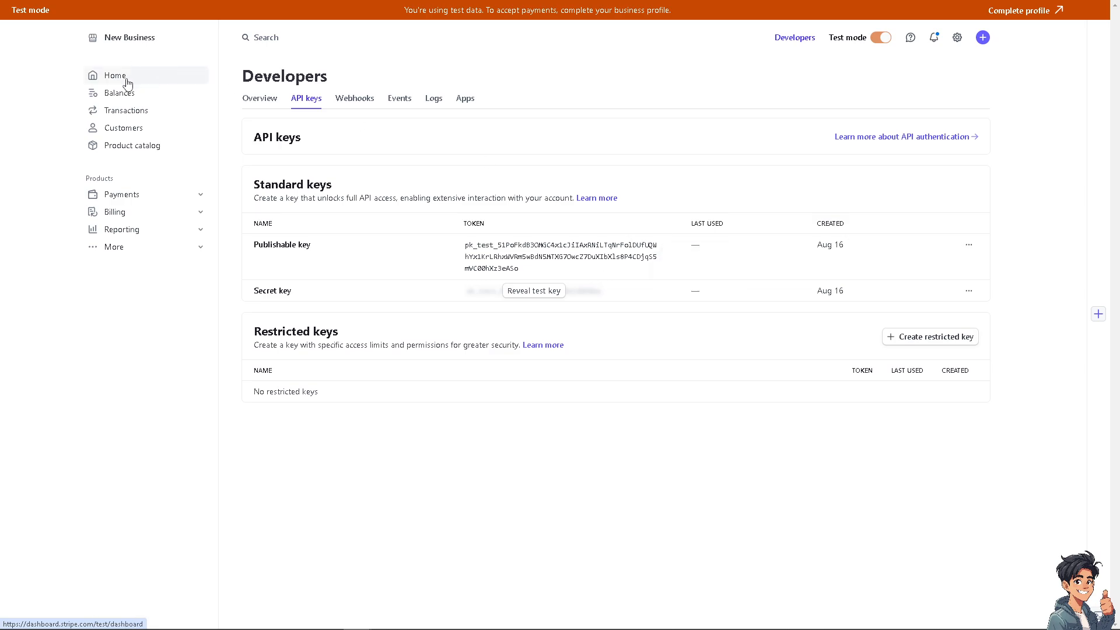
click(115, 75)
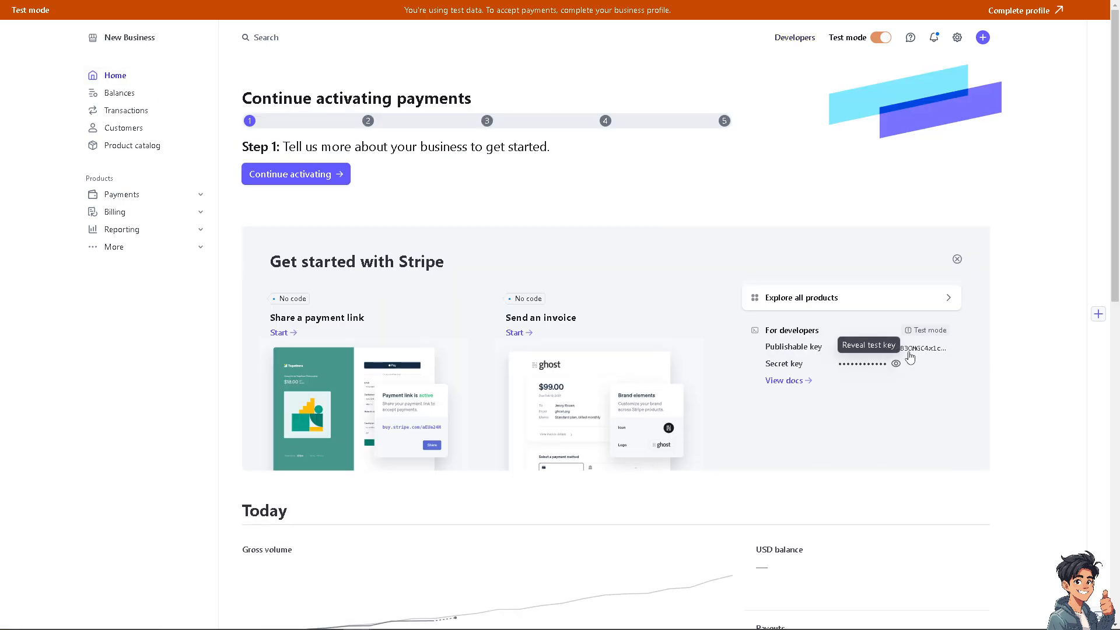
click(795, 37)
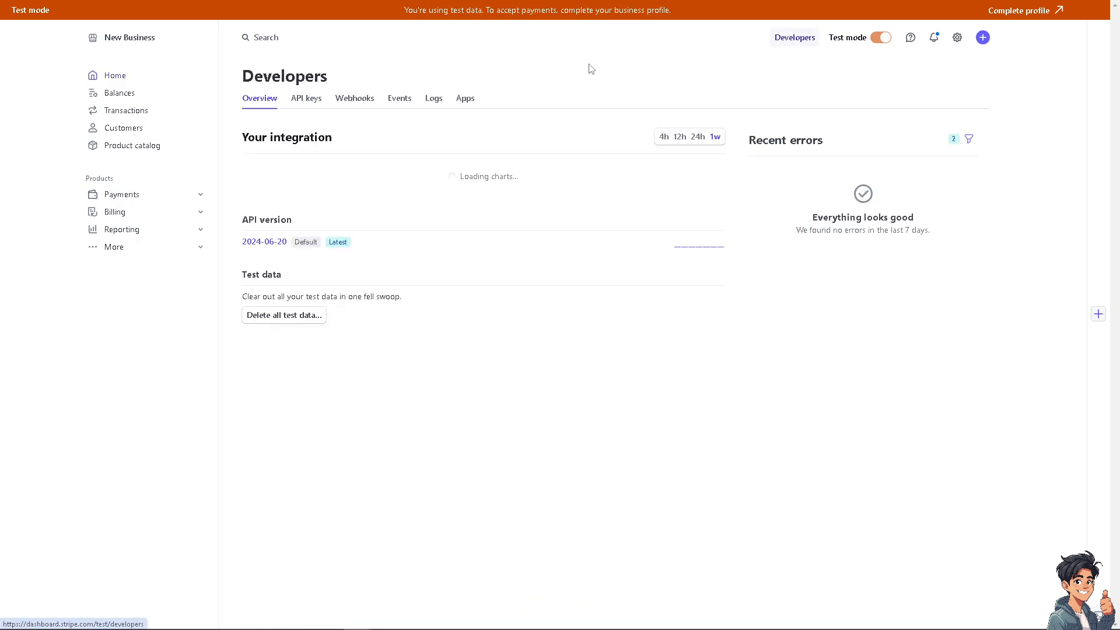
click(305, 98)
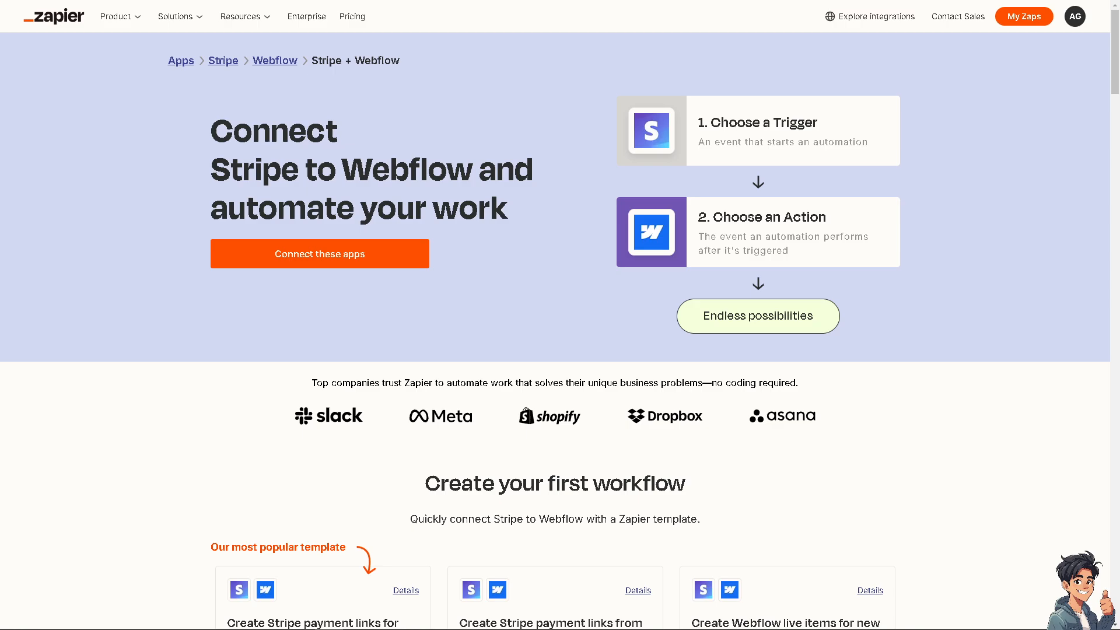
mouse_move(90, 306)
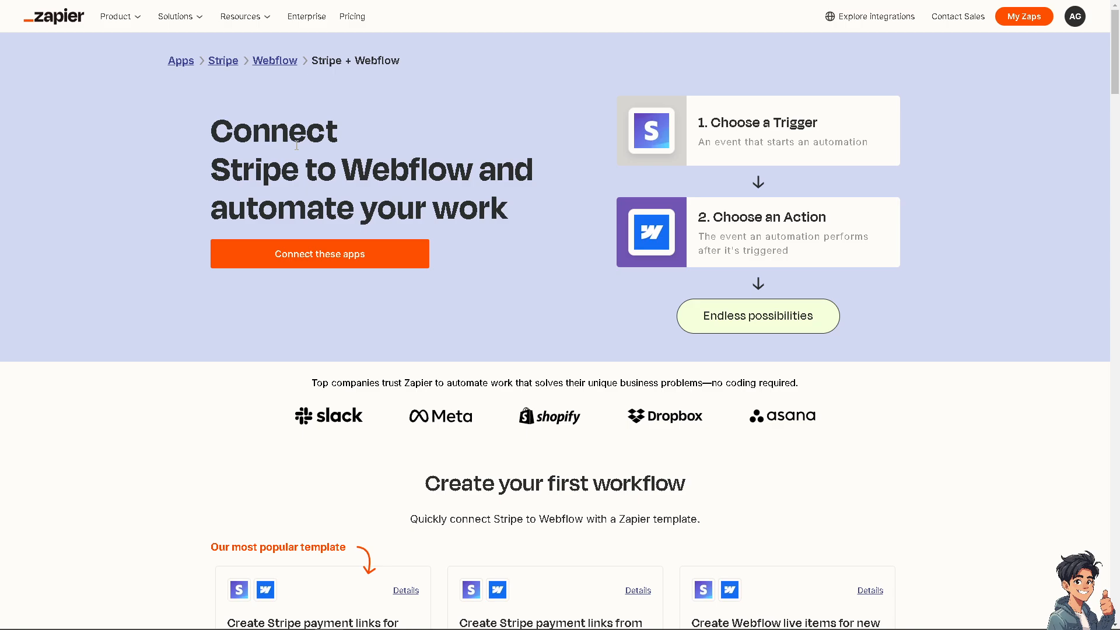
mouse_move(711, 177)
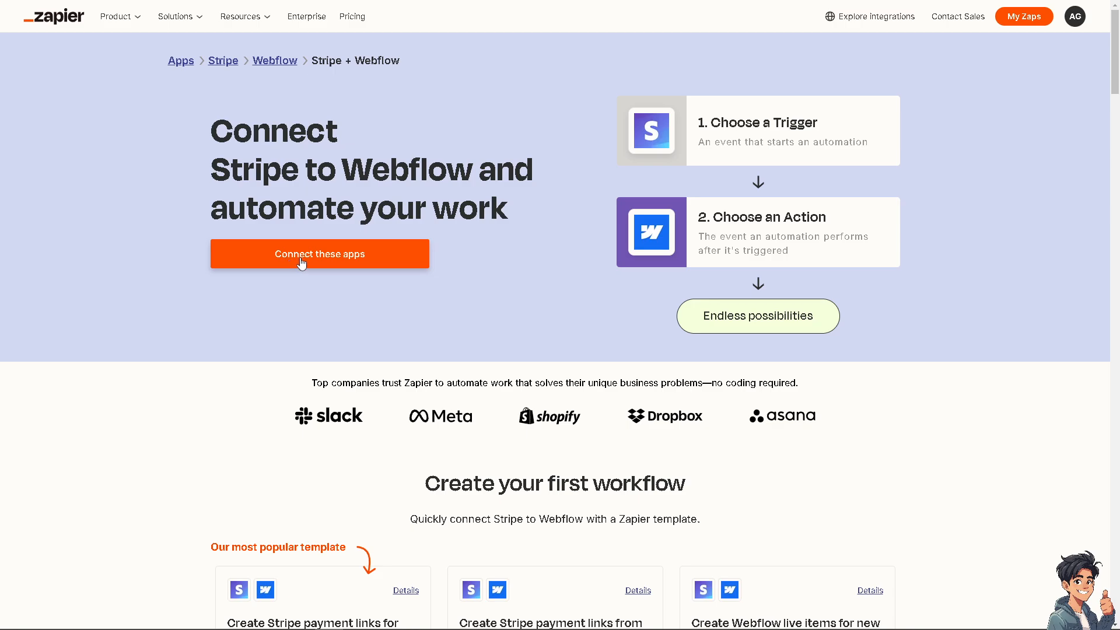
Start a new draft Zap linking a Stripe trigger to a Webflow action.
click(320, 254)
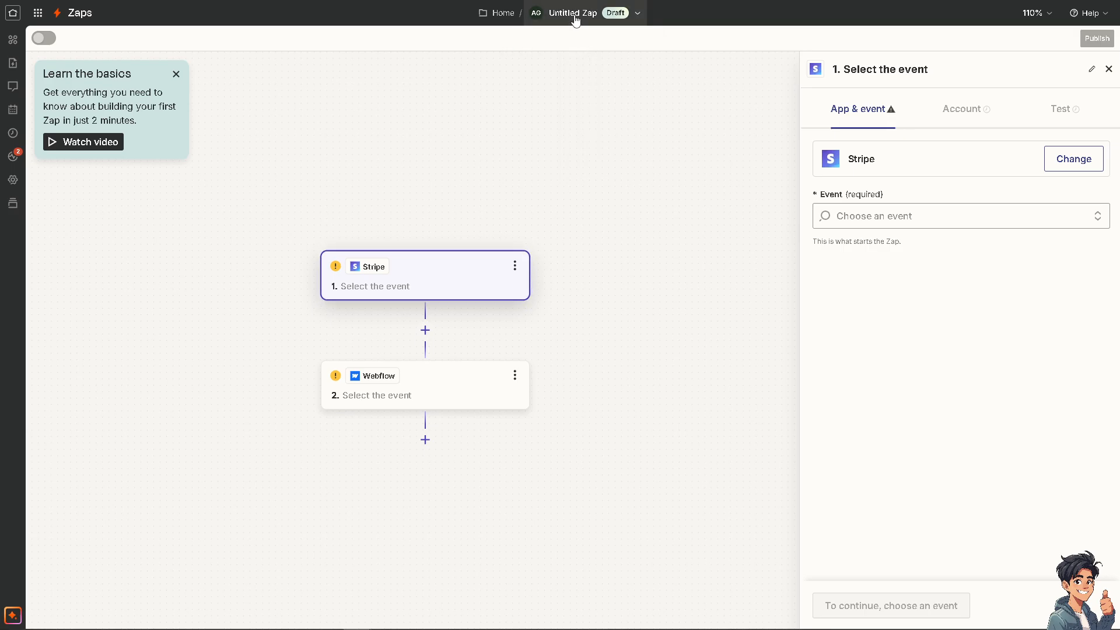
Name the Zap 'How To Connect Stripe With Webflow' and set the trigger to Checkout Session Completed.
text(How To Connect Stripe With Webflow)
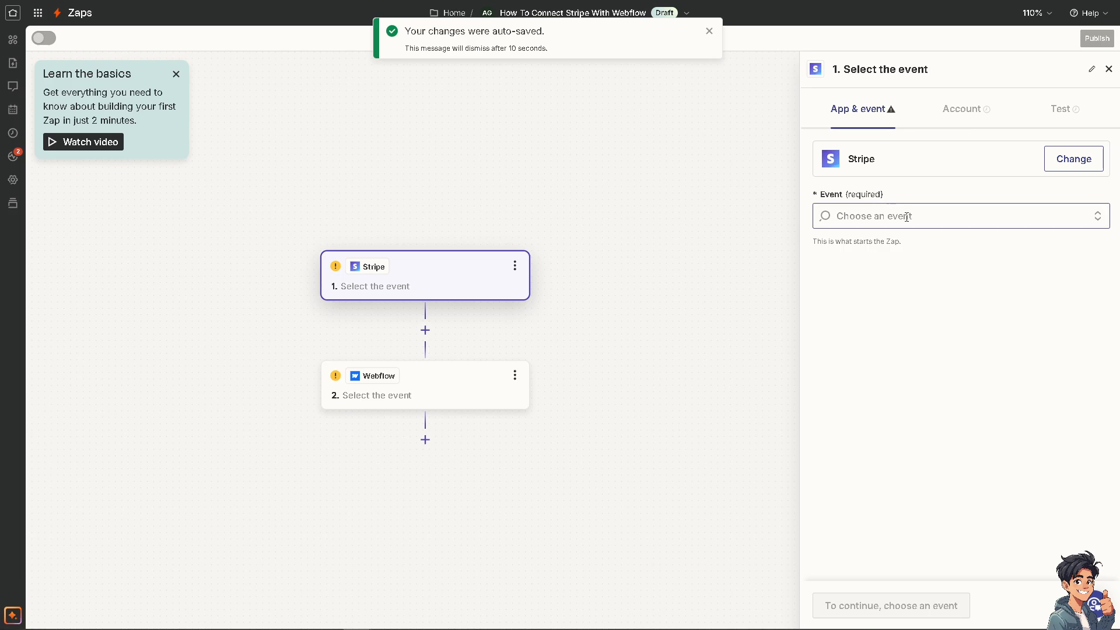
click(962, 216)
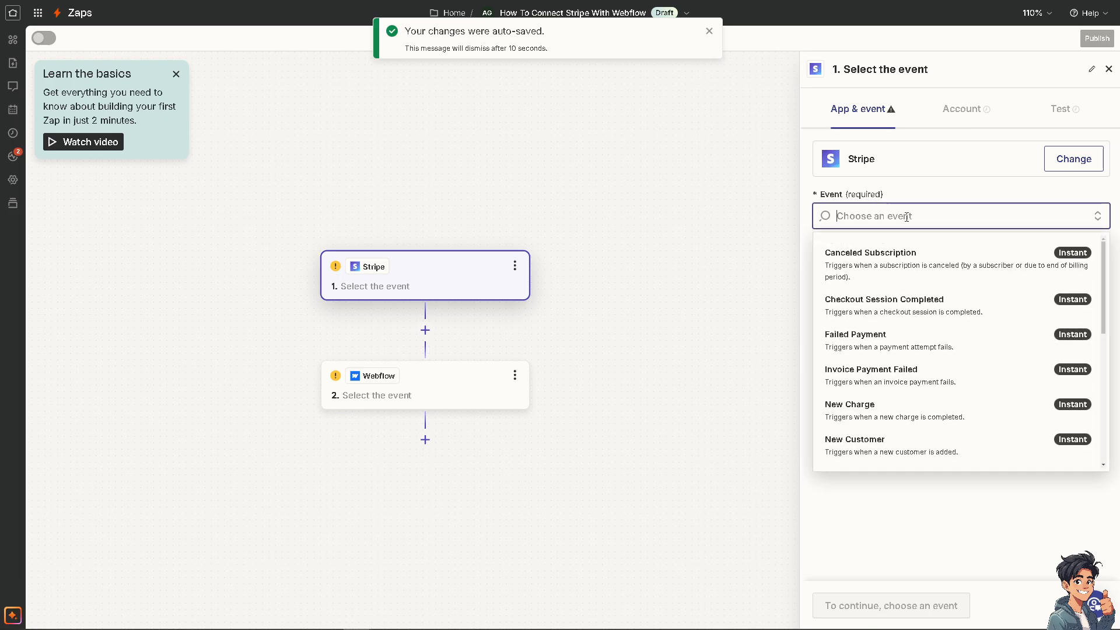
mouse_move(911, 263)
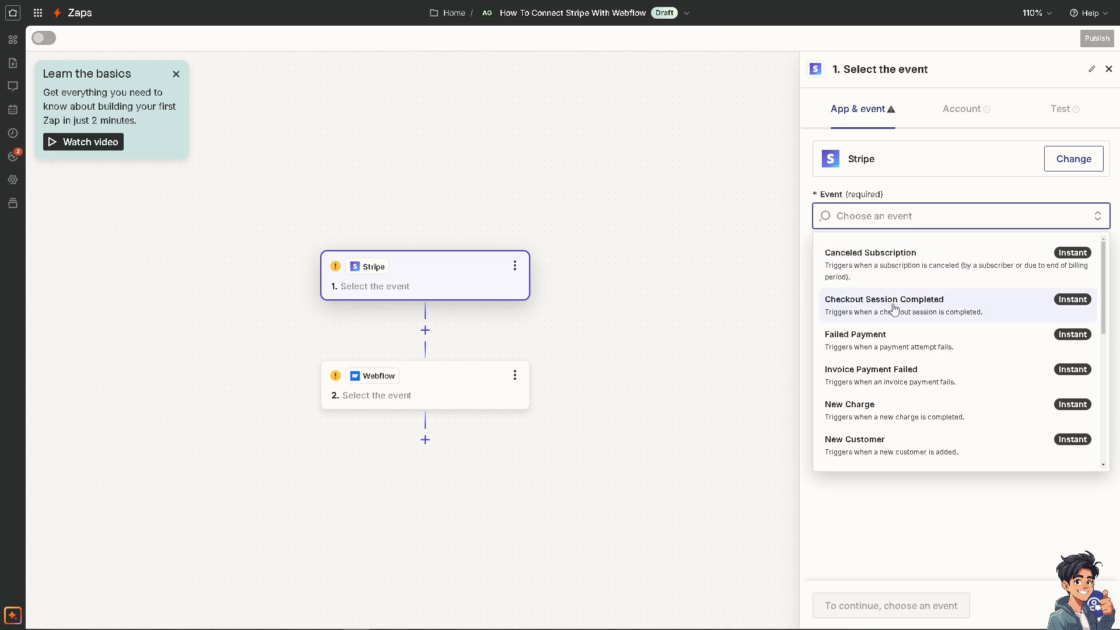
mouse_move(890, 324)
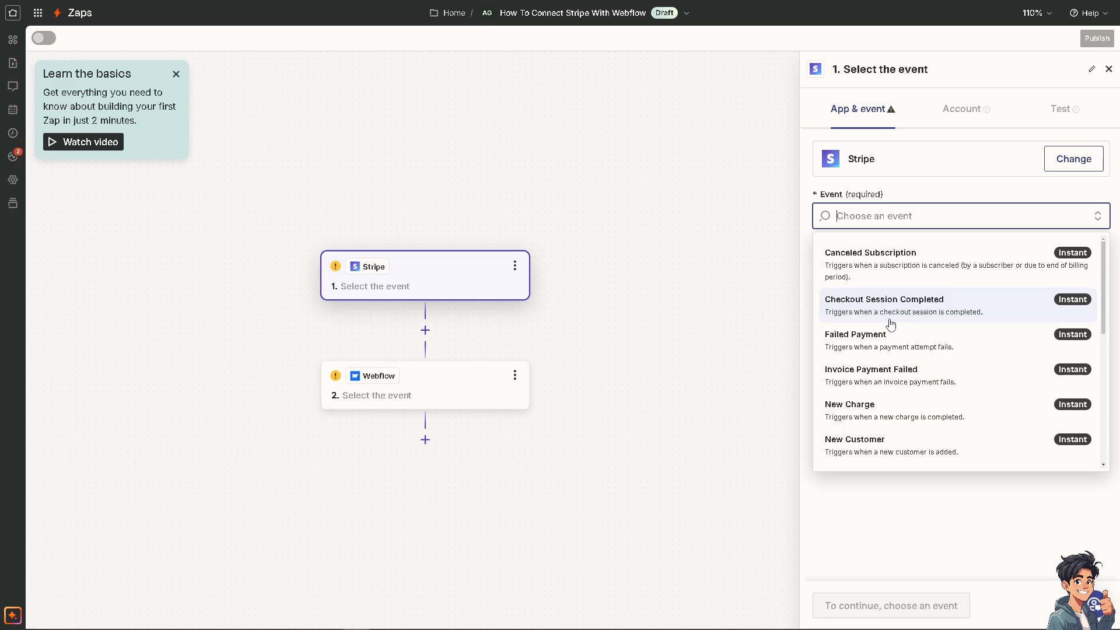
mouse_move(894, 313)
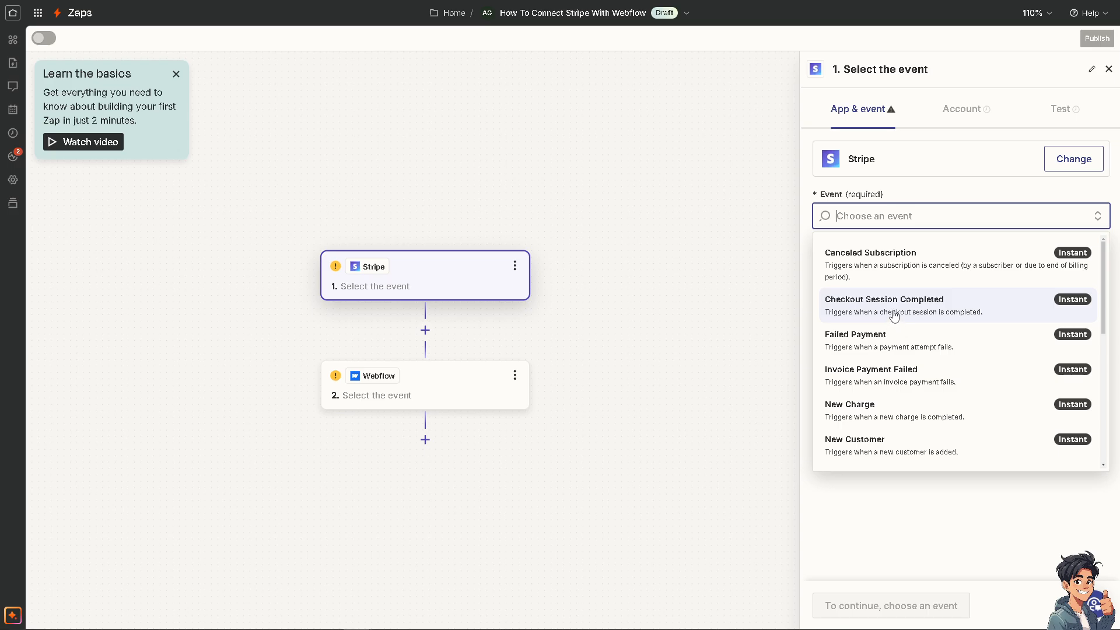
click(901, 299)
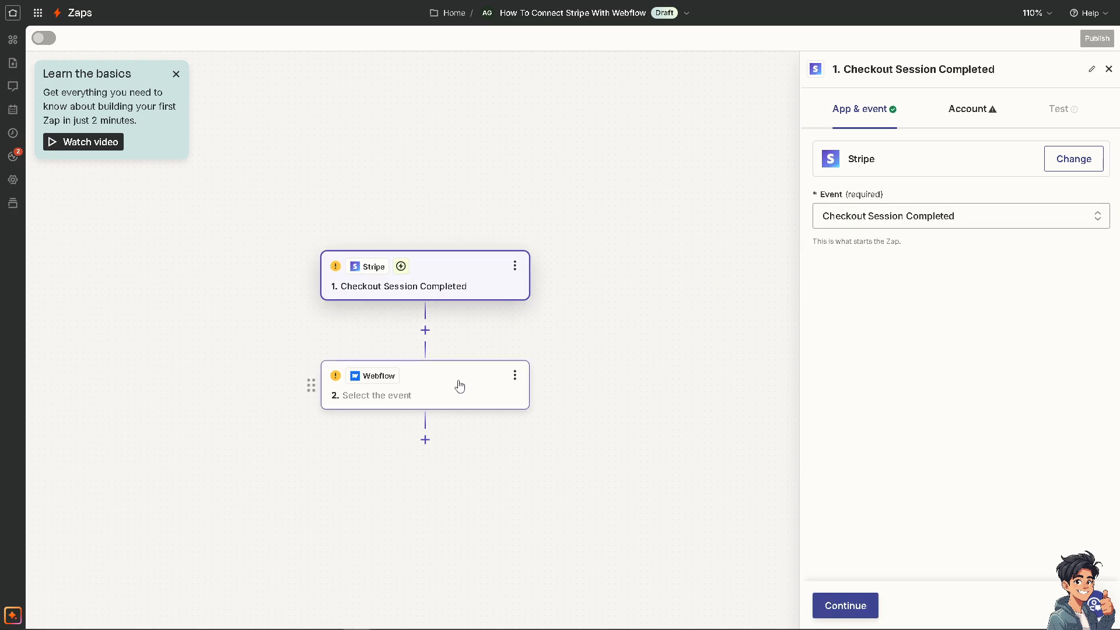
click(425, 385)
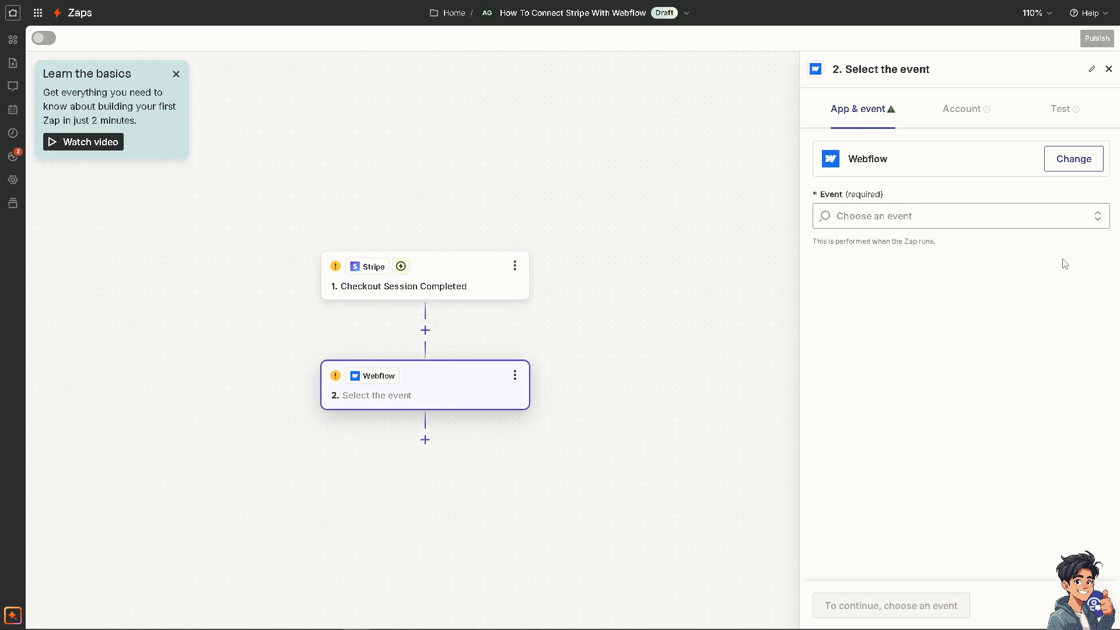
click(962, 216)
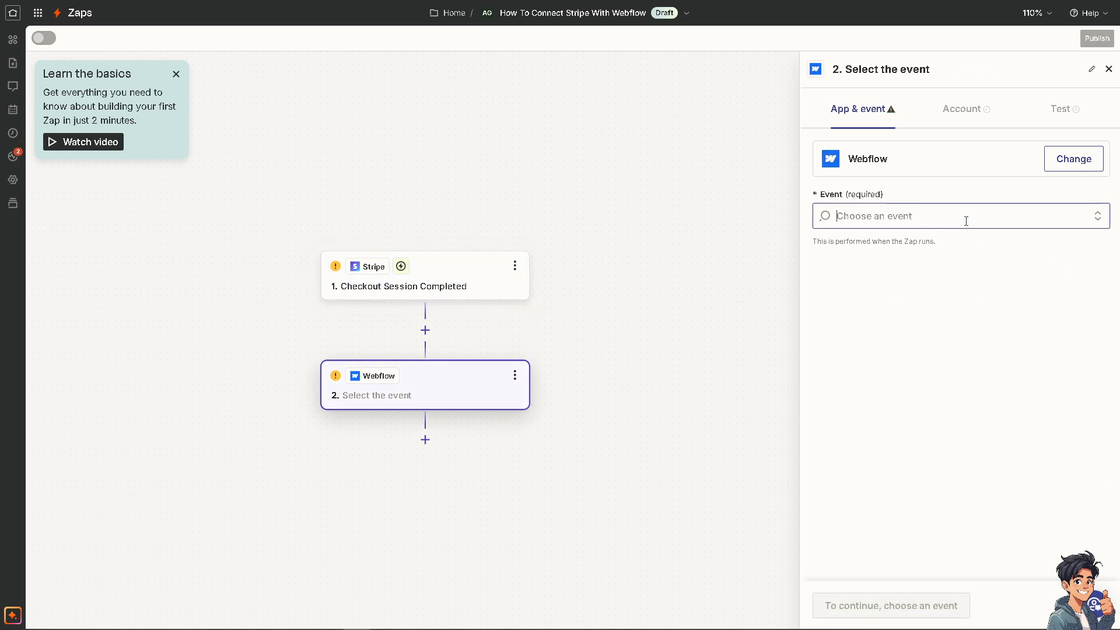
Choose Create Live Item as the Webflow action event.
click(957, 216)
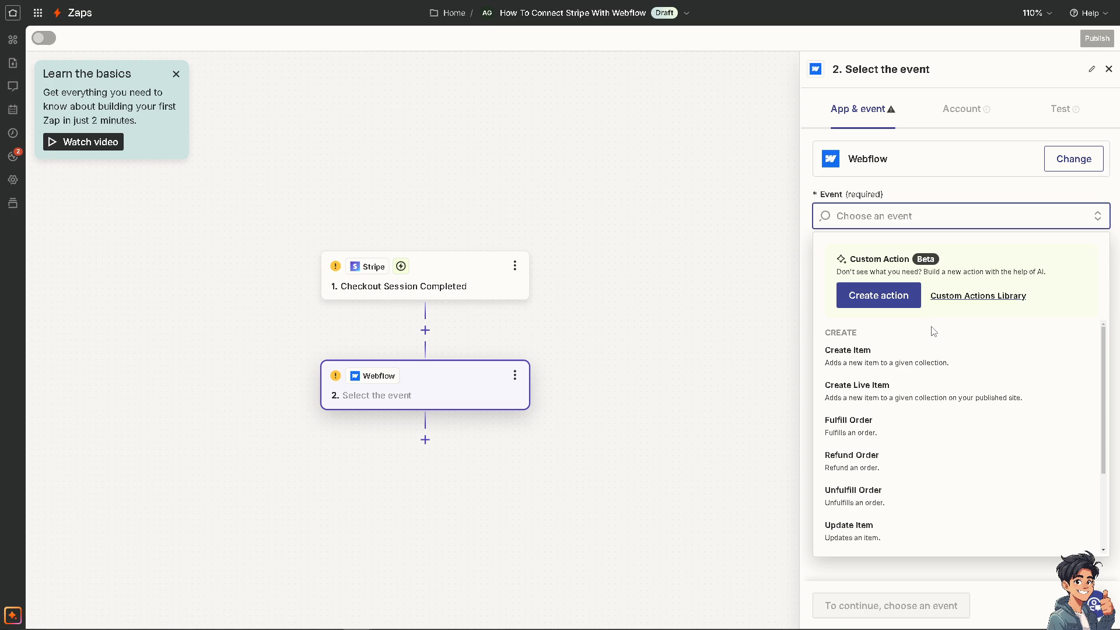
mouse_move(935, 418)
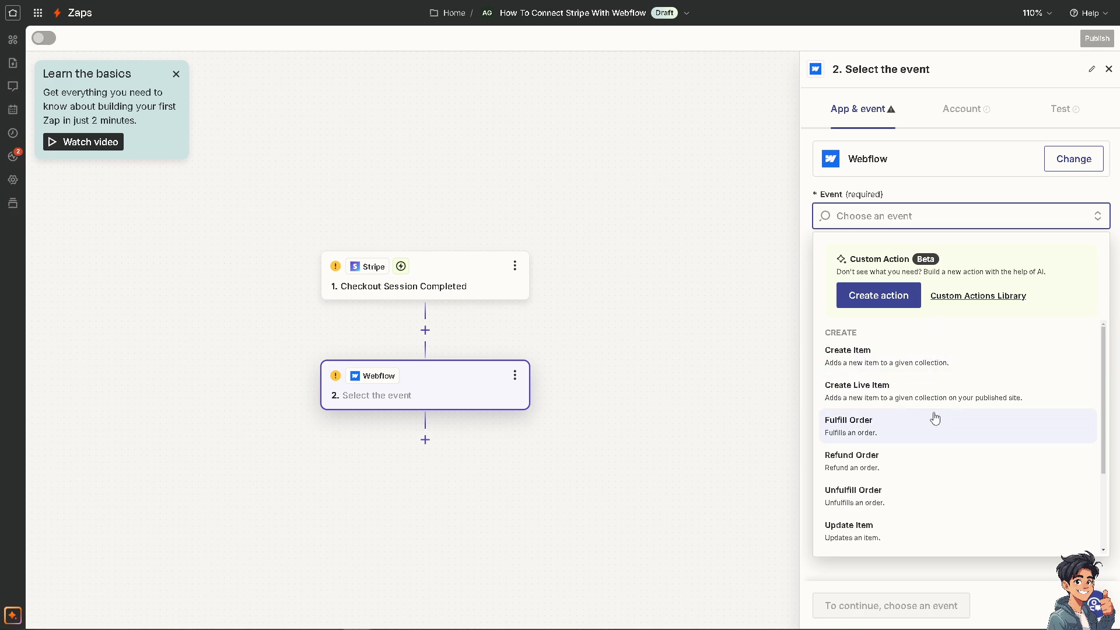
click(857, 385)
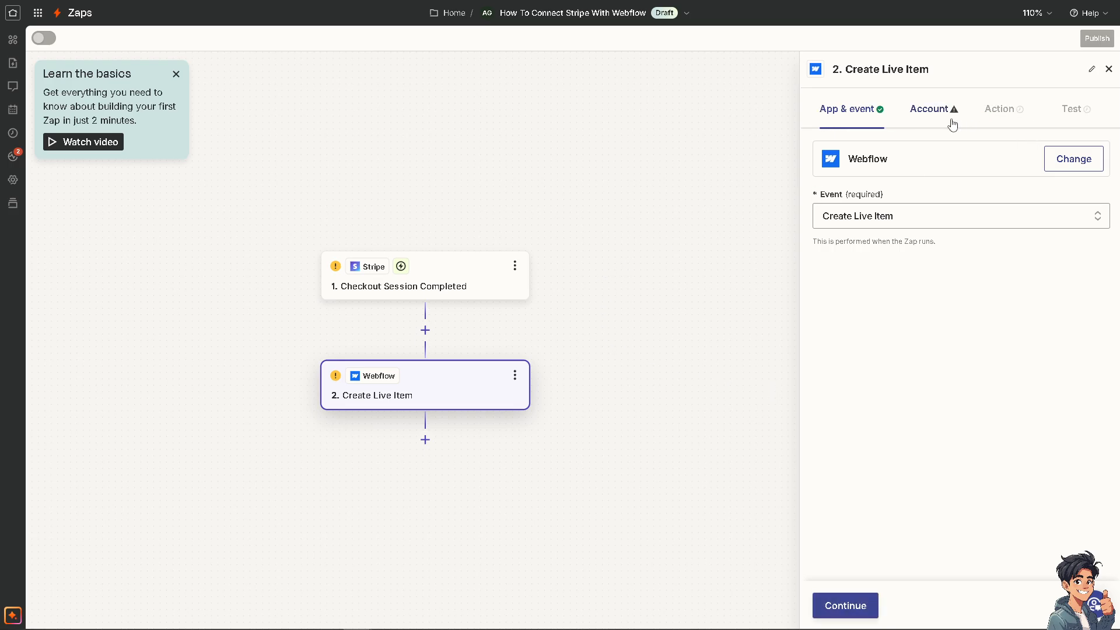
mouse_move(773, 434)
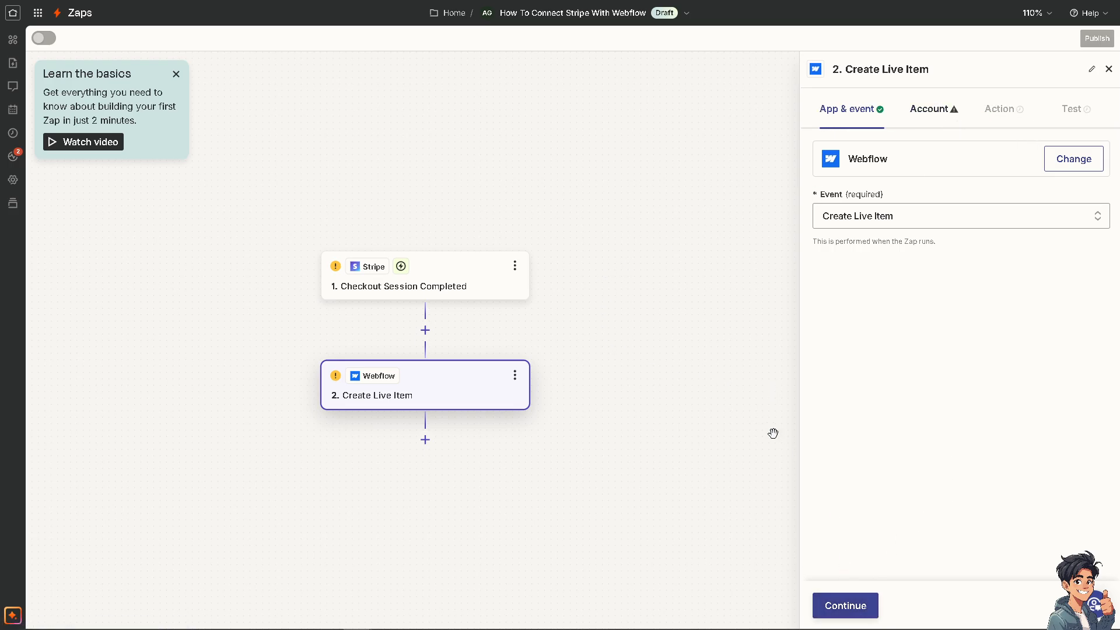
mouse_move(701, 320)
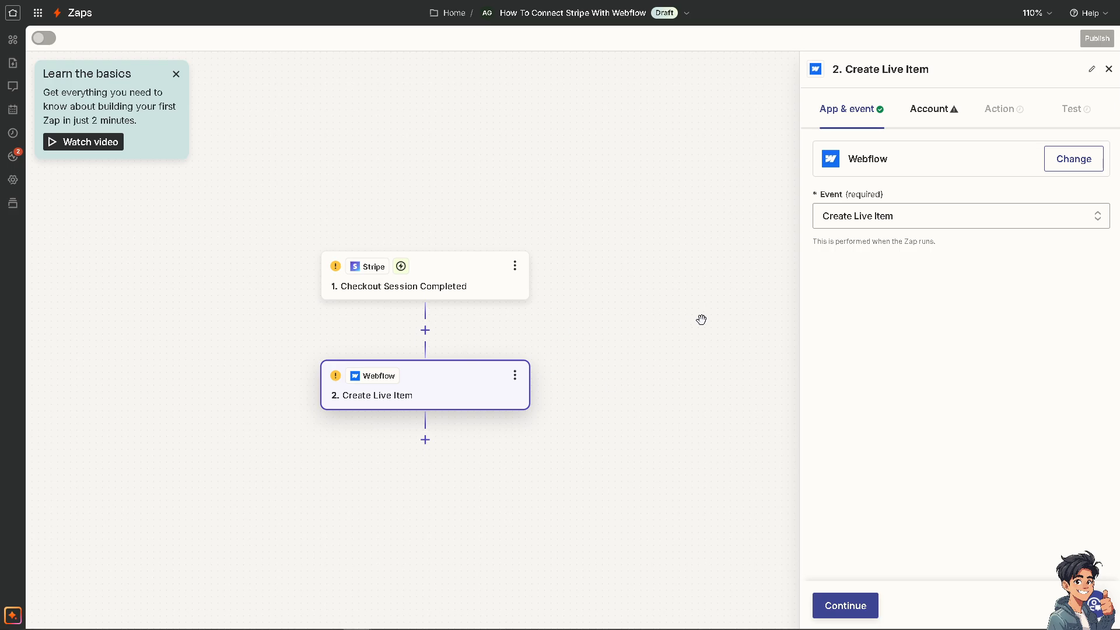
mouse_move(176, 76)
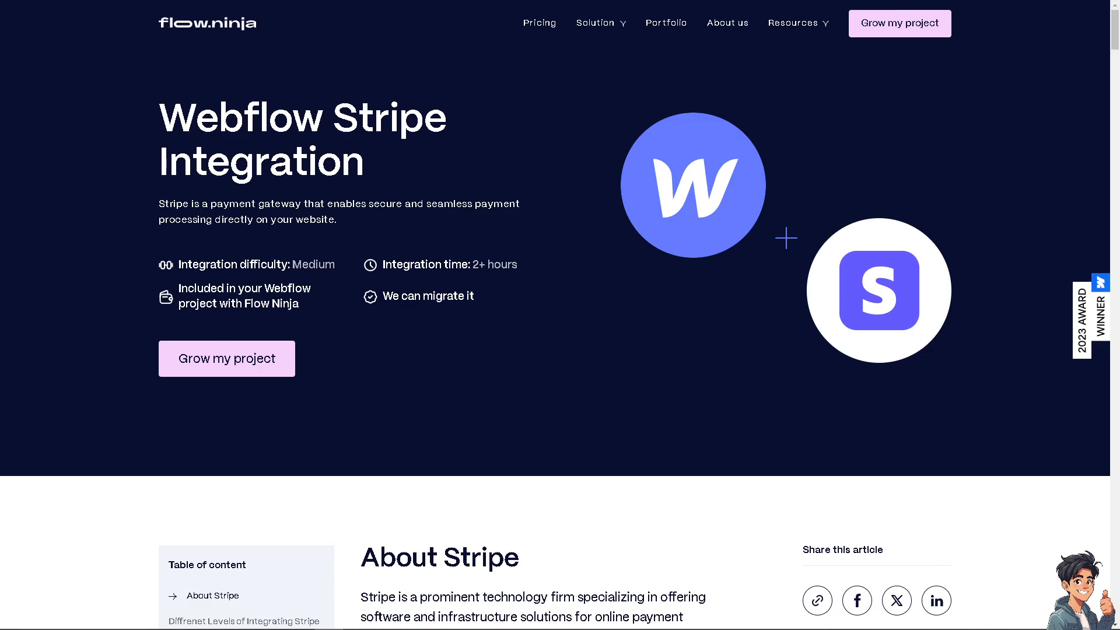
mouse_move(207, 258)
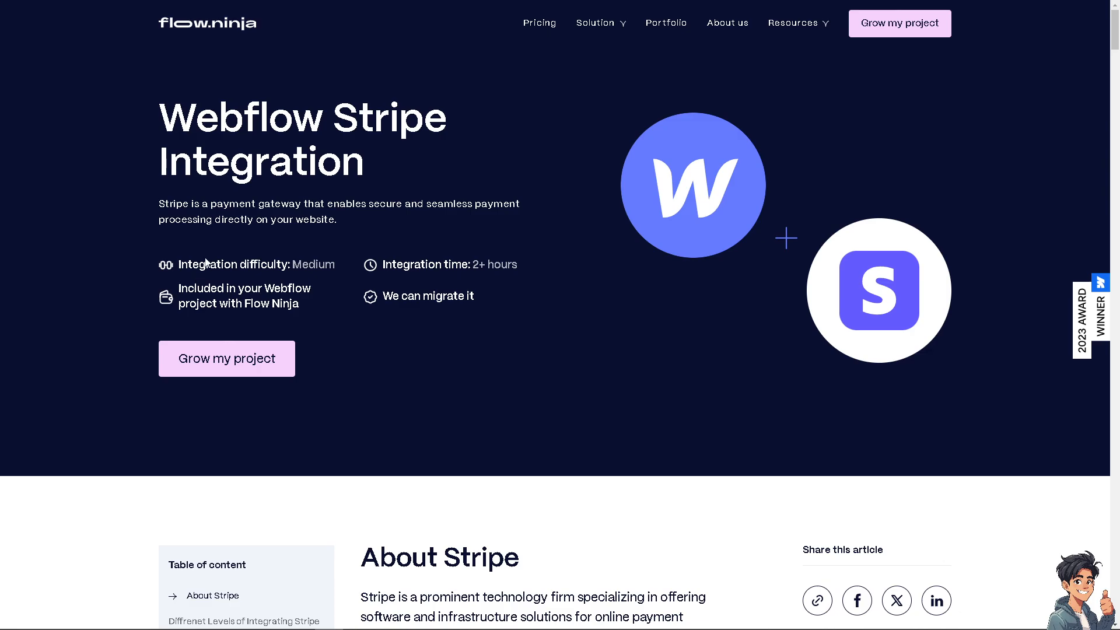
mouse_move(186, 277)
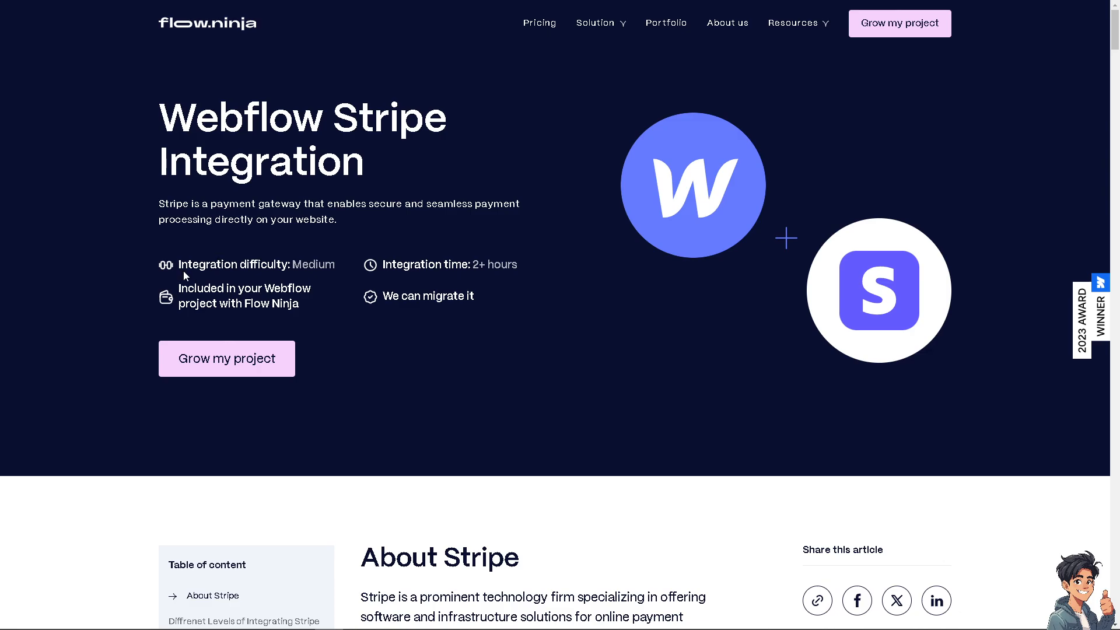
mouse_move(291, 276)
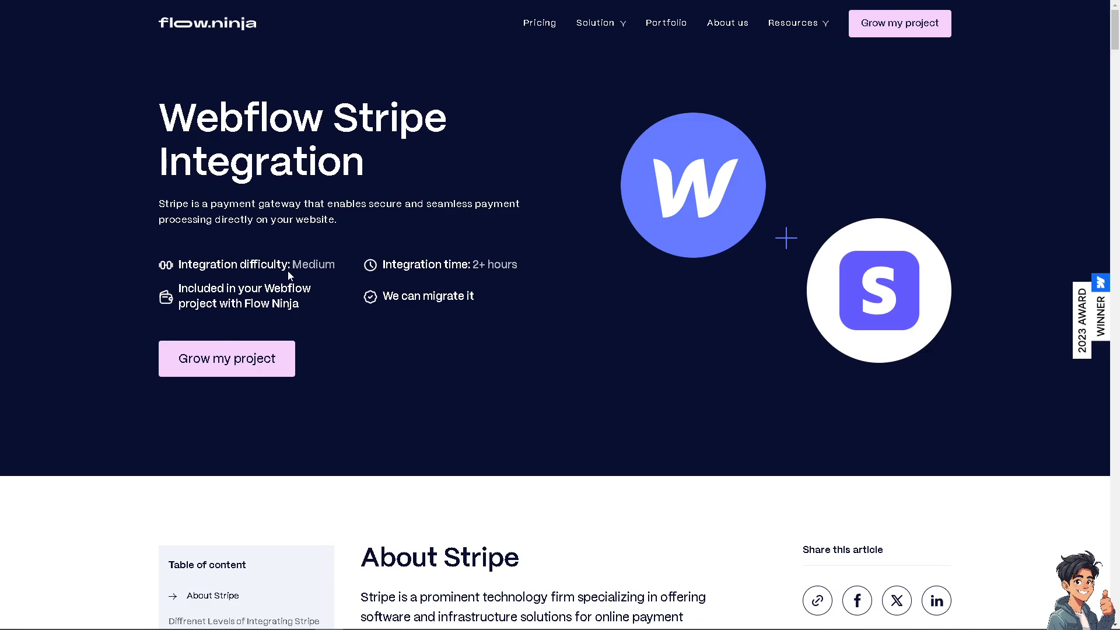
Scroll through the Flow Ninja Webflow Stripe article, then choose Grow my project.
scroll(down, 3)
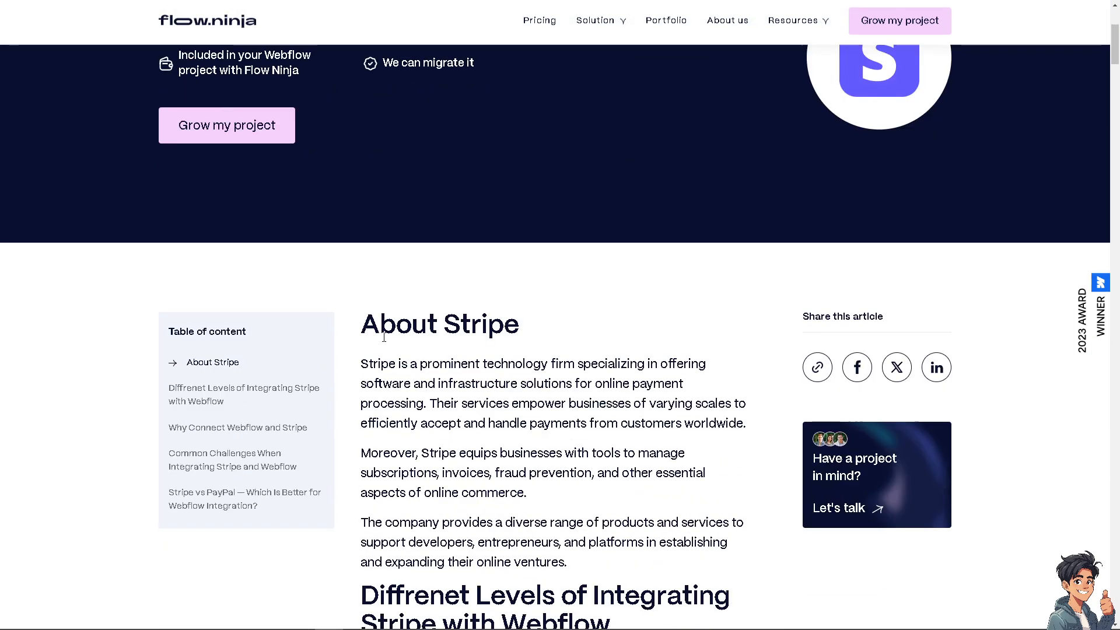
scroll(down, 3)
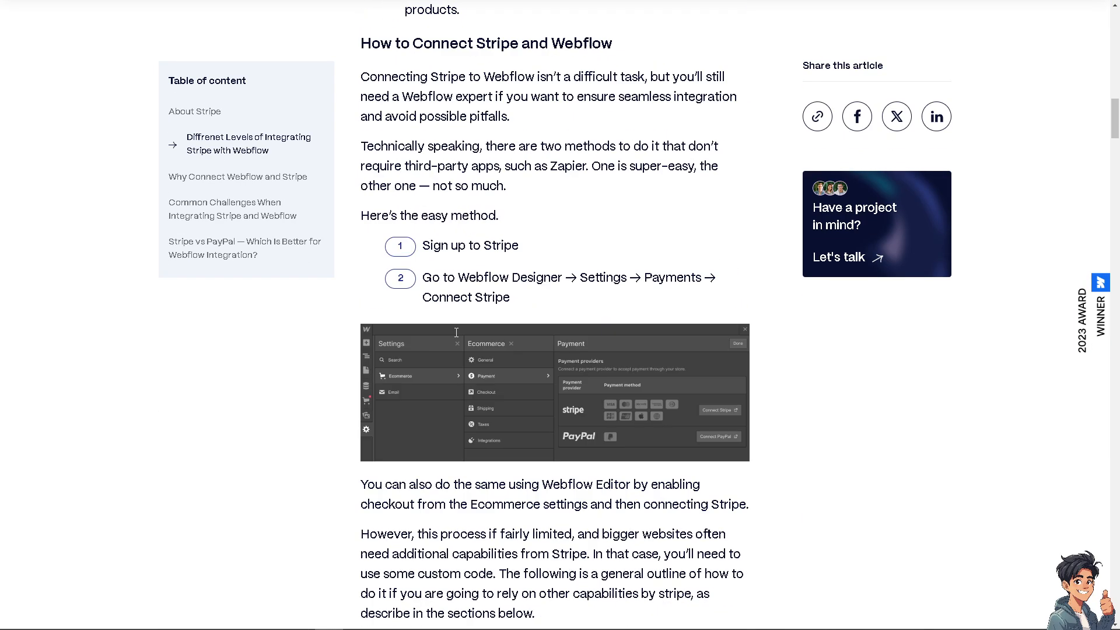
scroll(down, 3)
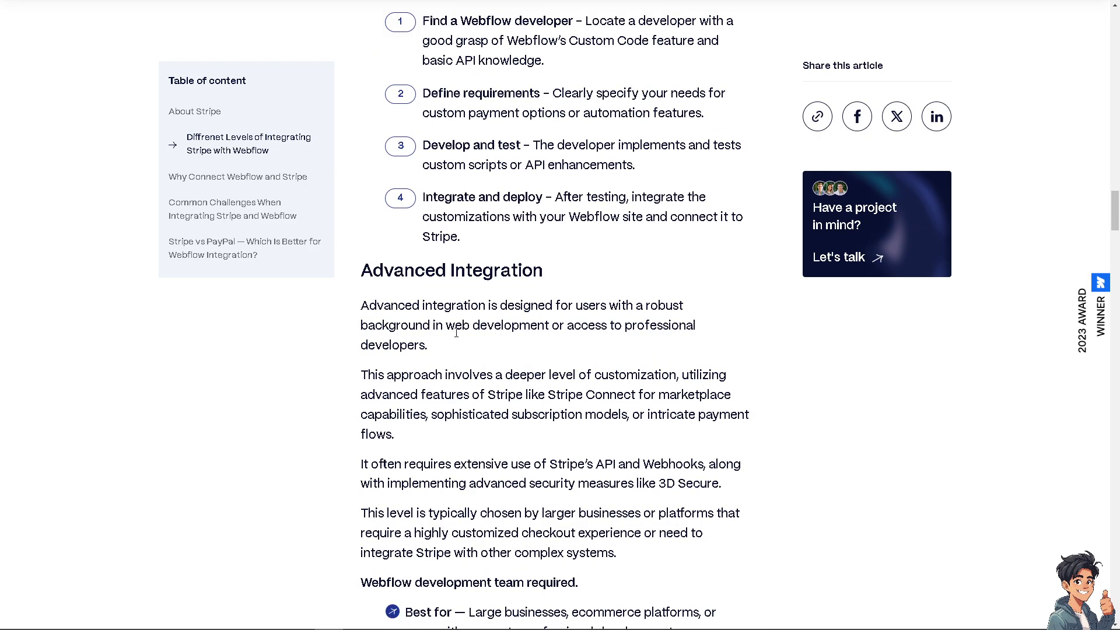
mouse_move(584, 311)
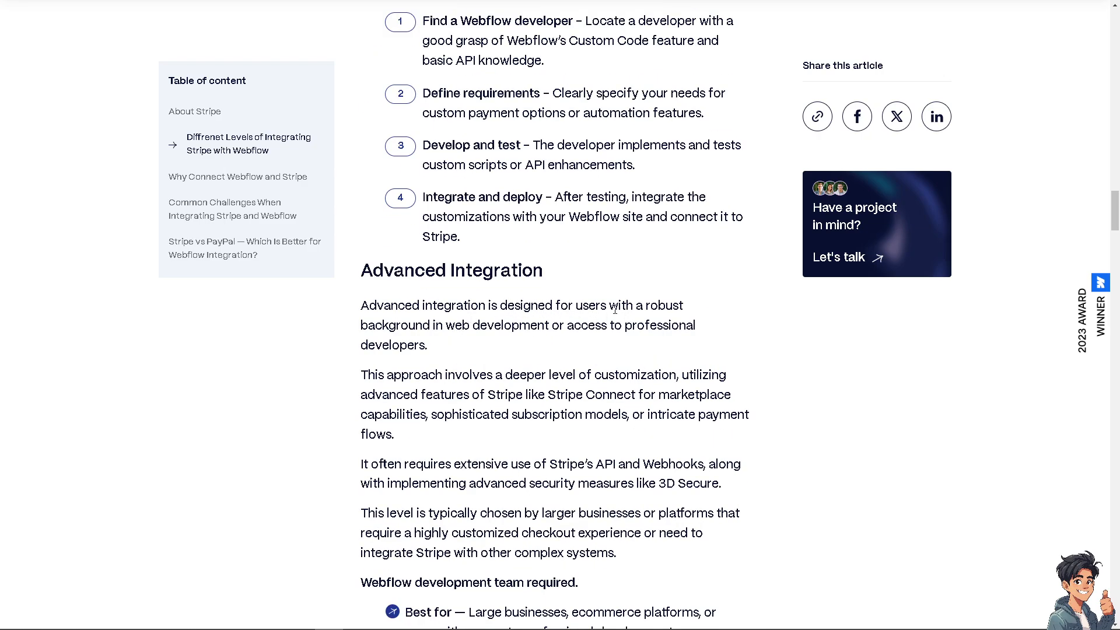
mouse_move(460, 340)
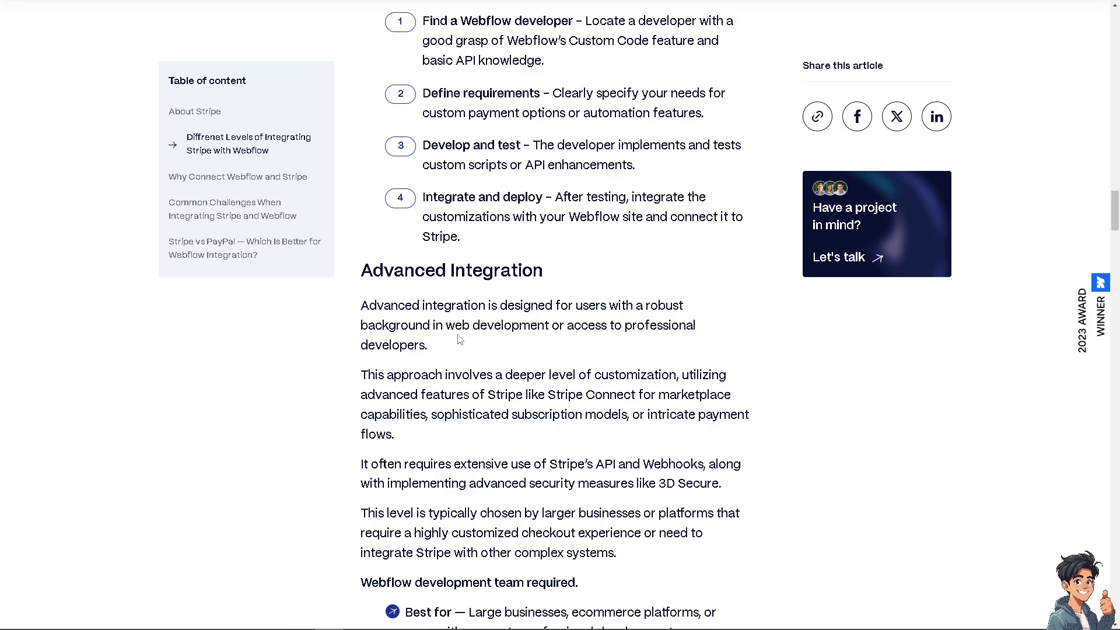
mouse_move(620, 341)
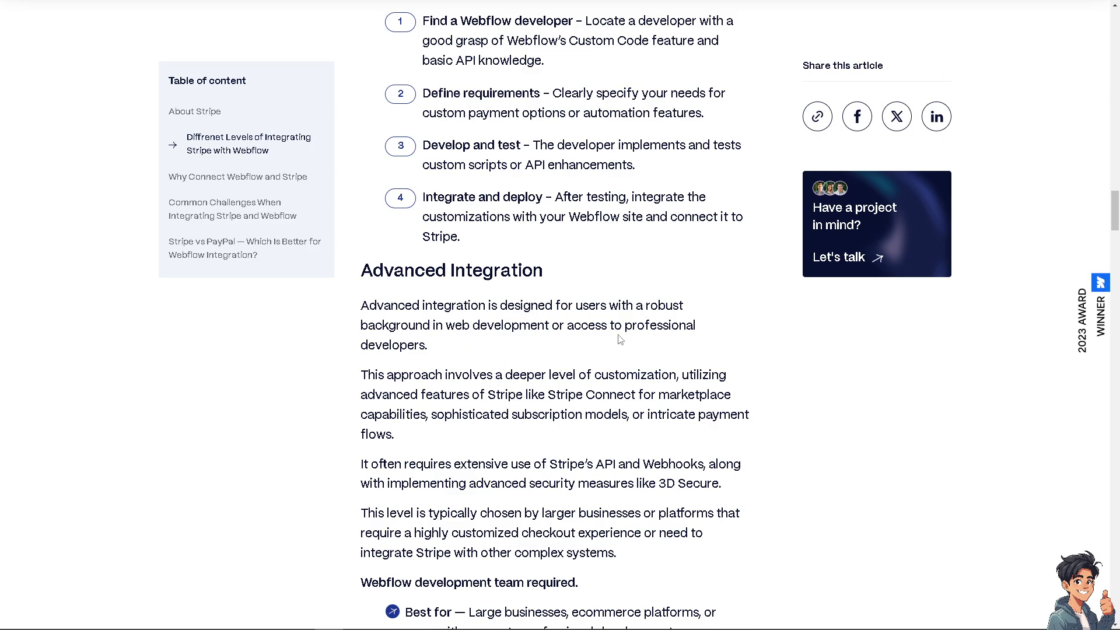
mouse_move(515, 355)
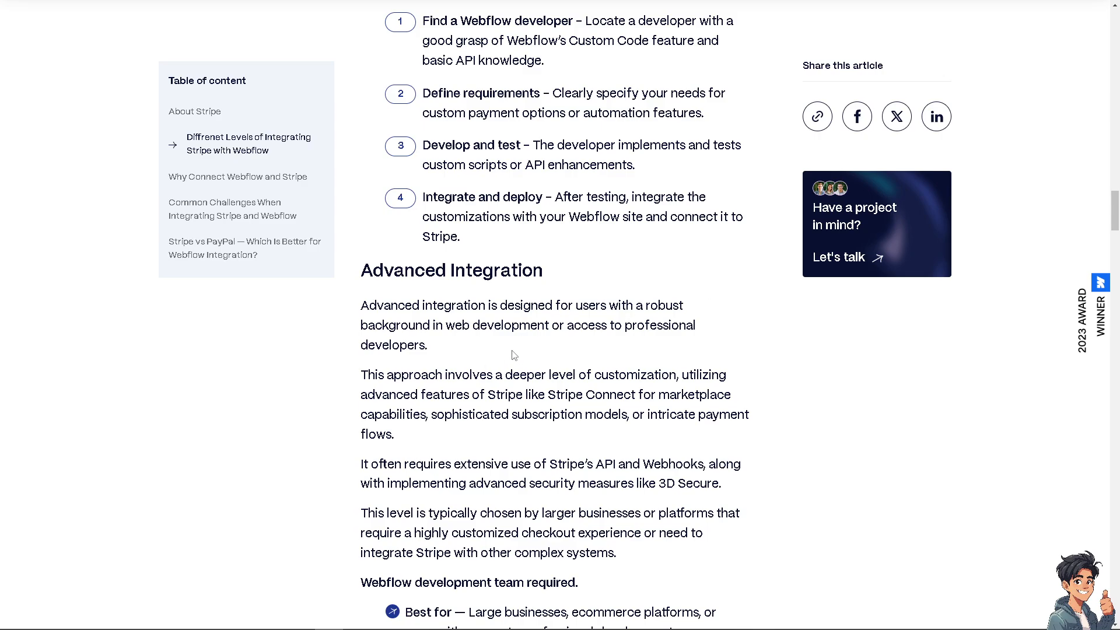
scroll(up, 3)
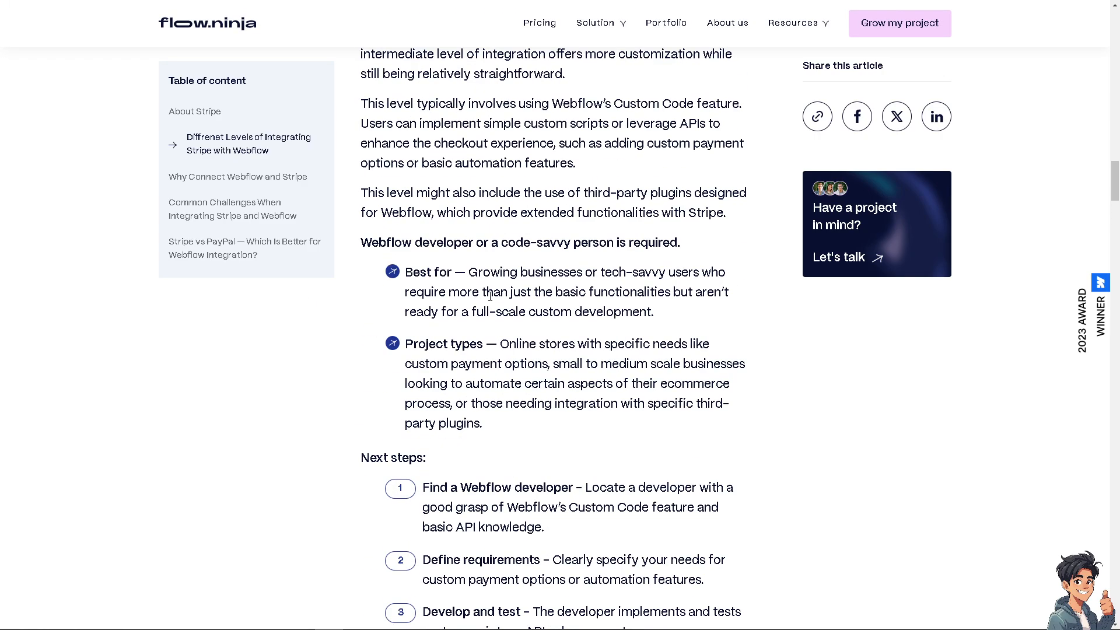
scroll(down, 3)
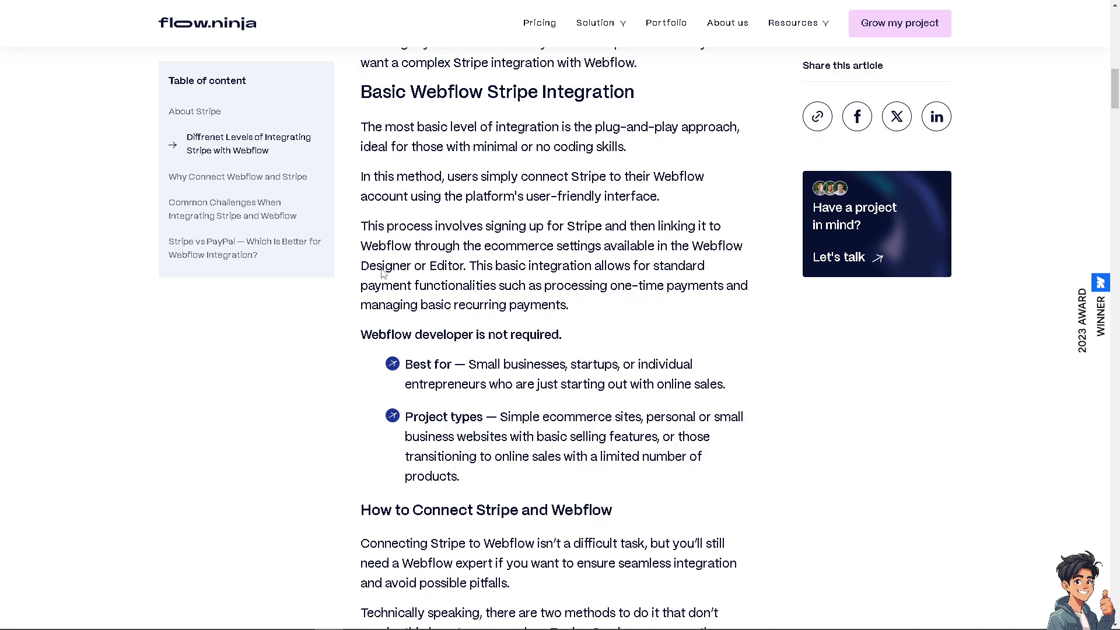
scroll(up, 3)
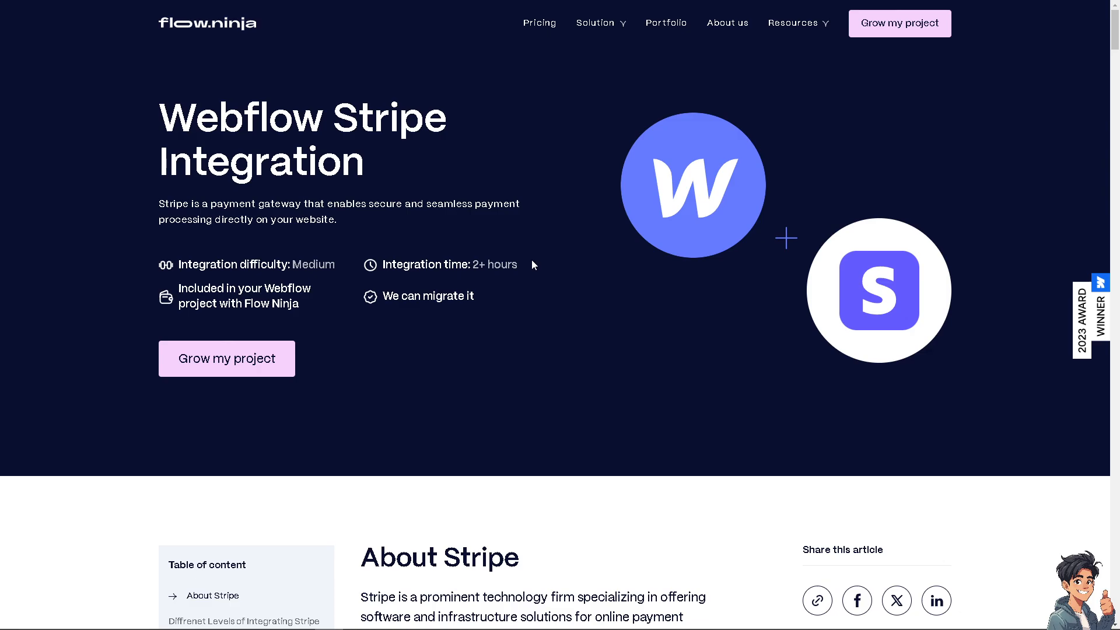
mouse_move(260, 371)
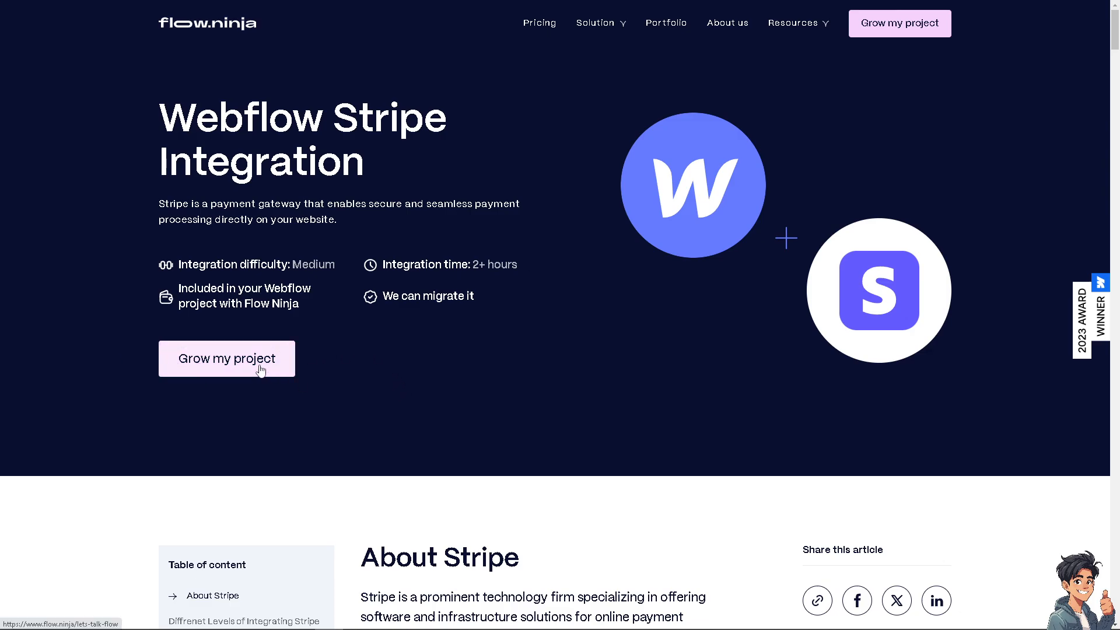
click(226, 359)
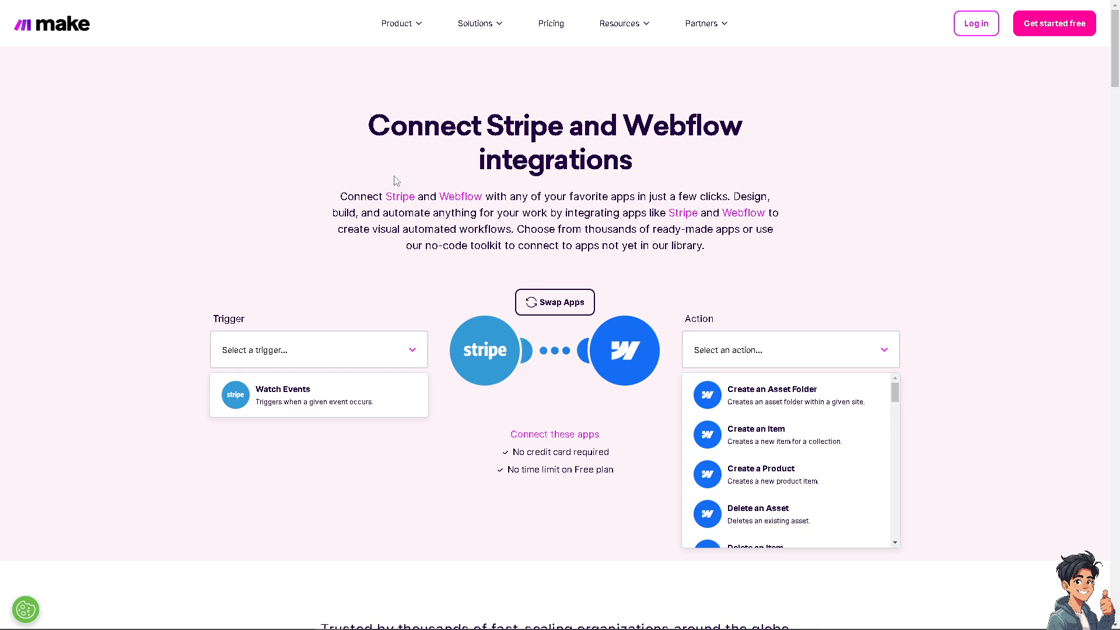
mouse_move(399, 188)
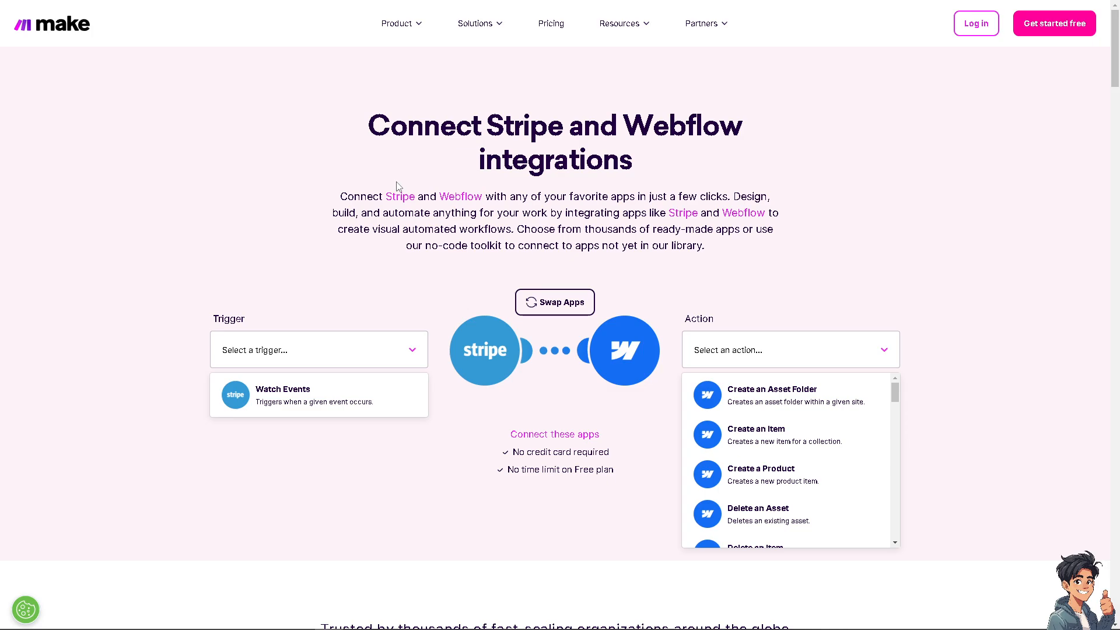
mouse_move(588, 213)
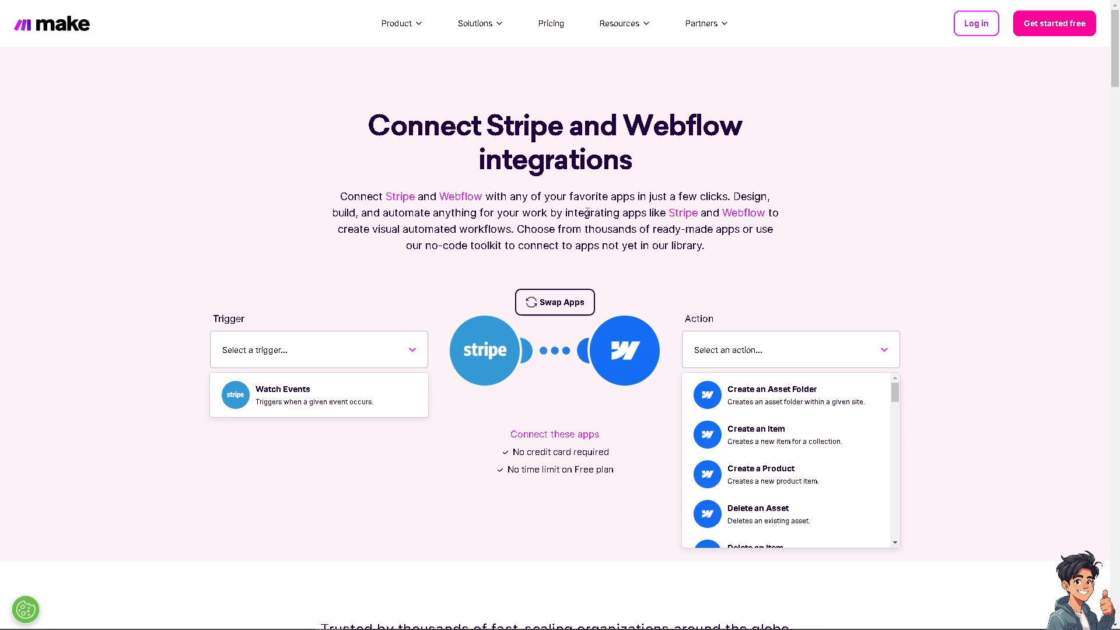
mouse_move(441, 334)
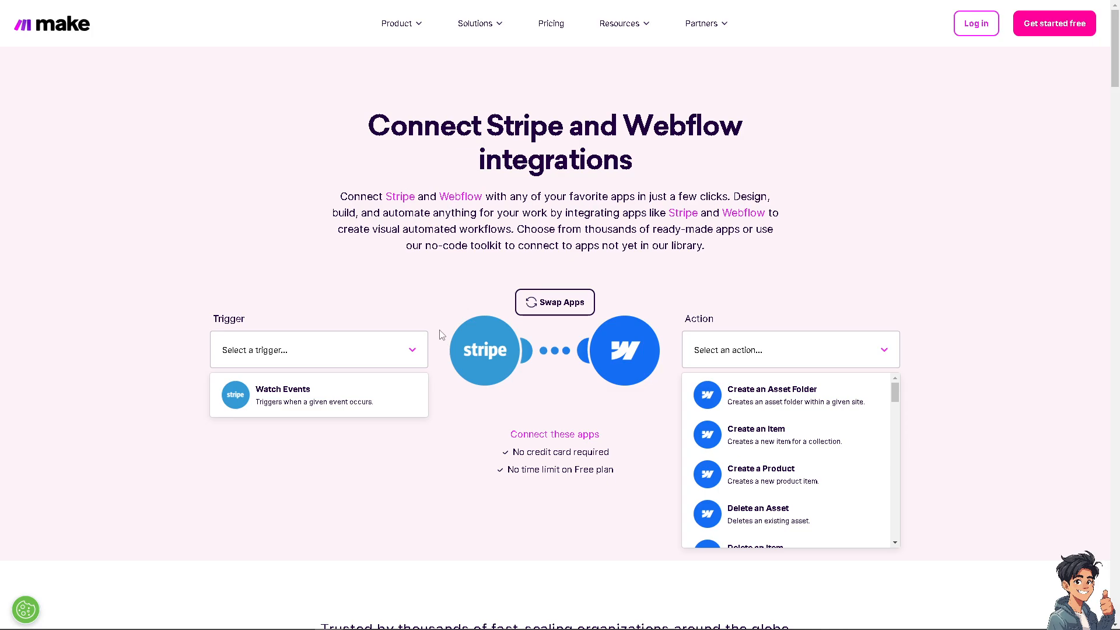
On Make, pick the Watch Events trigger and Create an Asset Folder action, then connect the apps.
click(300, 350)
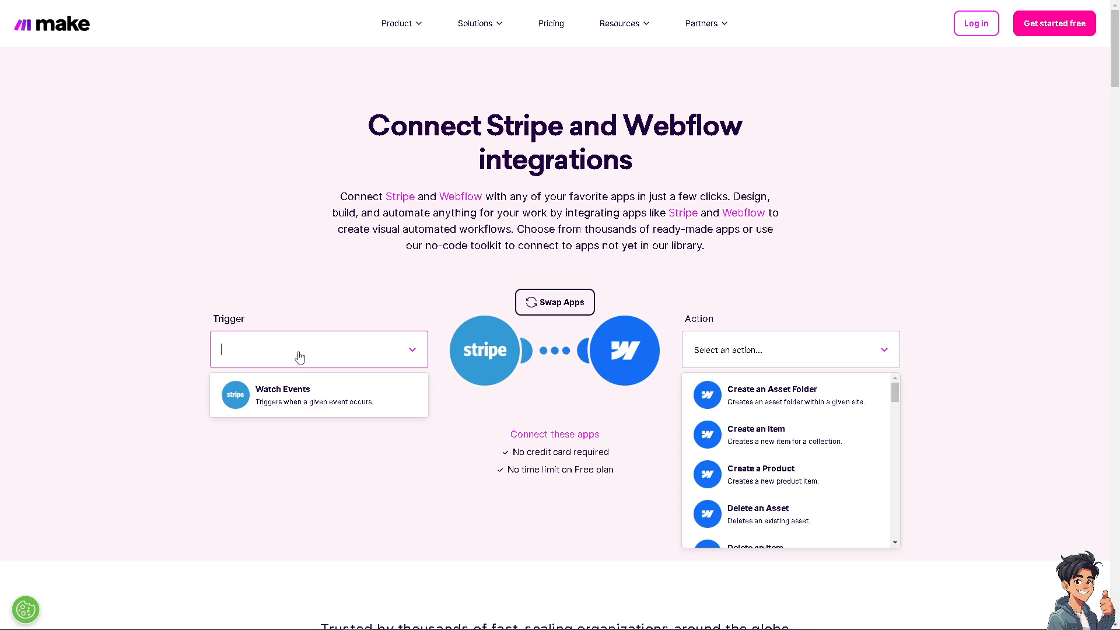
mouse_move(347, 404)
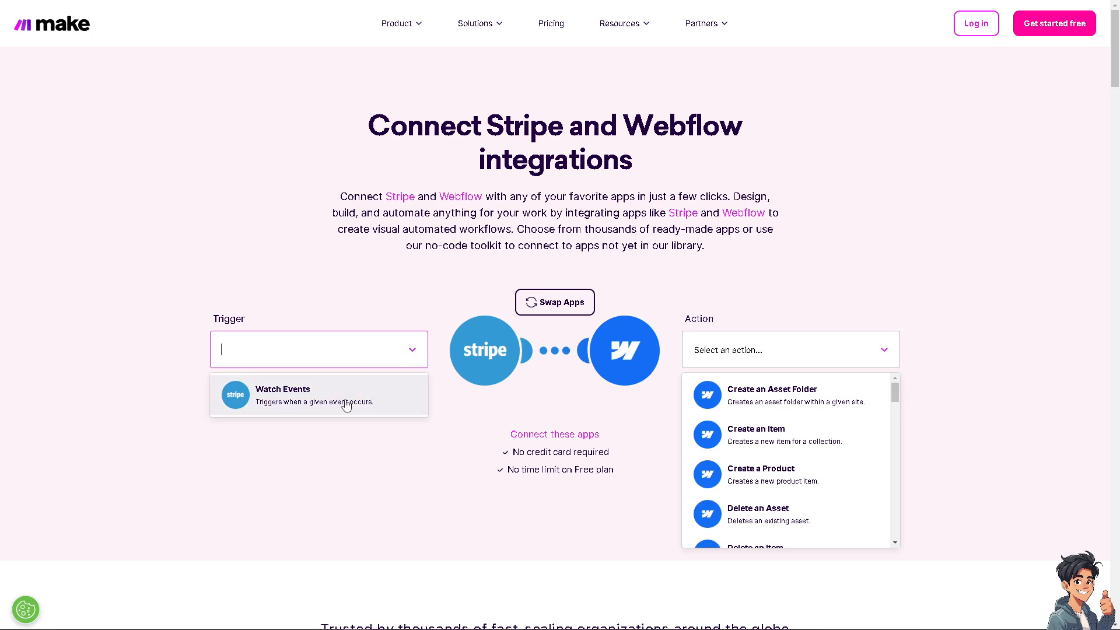
mouse_move(336, 415)
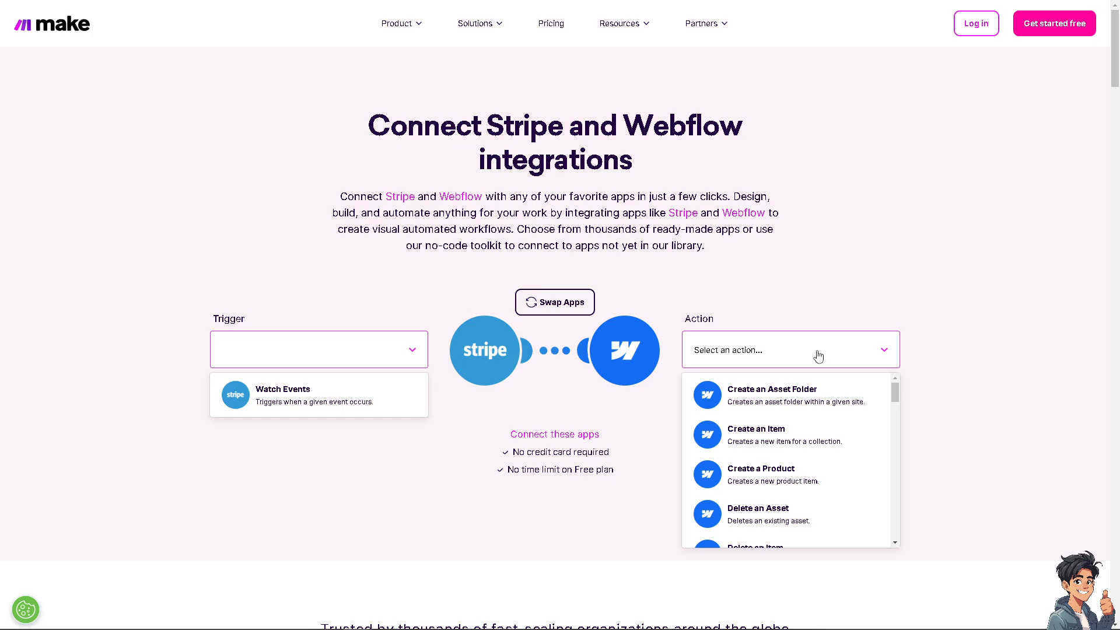
mouse_move(819, 367)
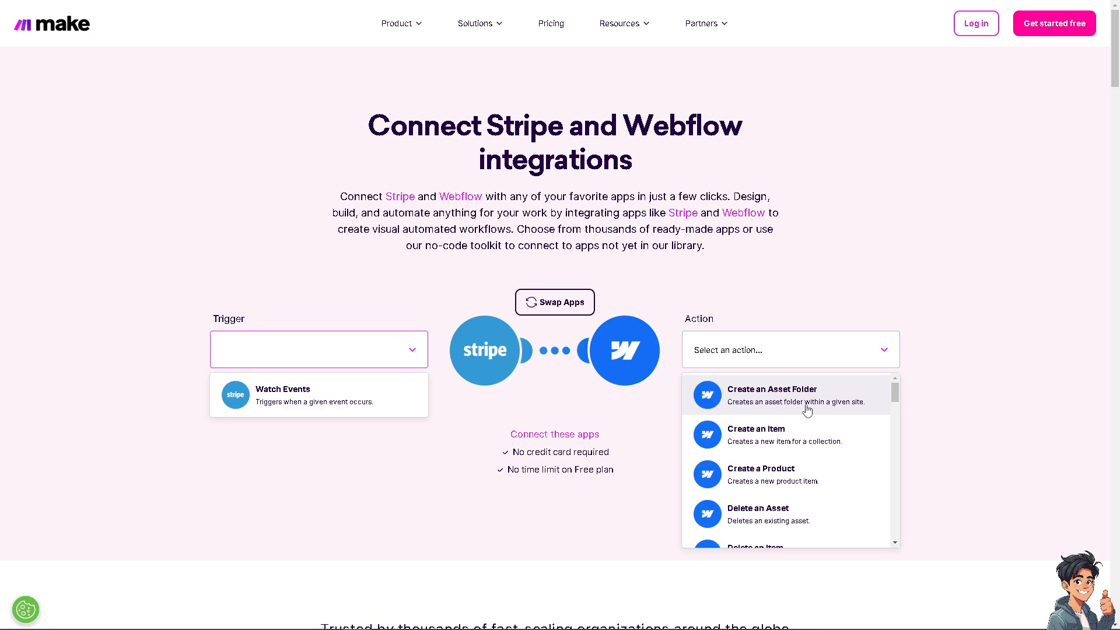
click(773, 395)
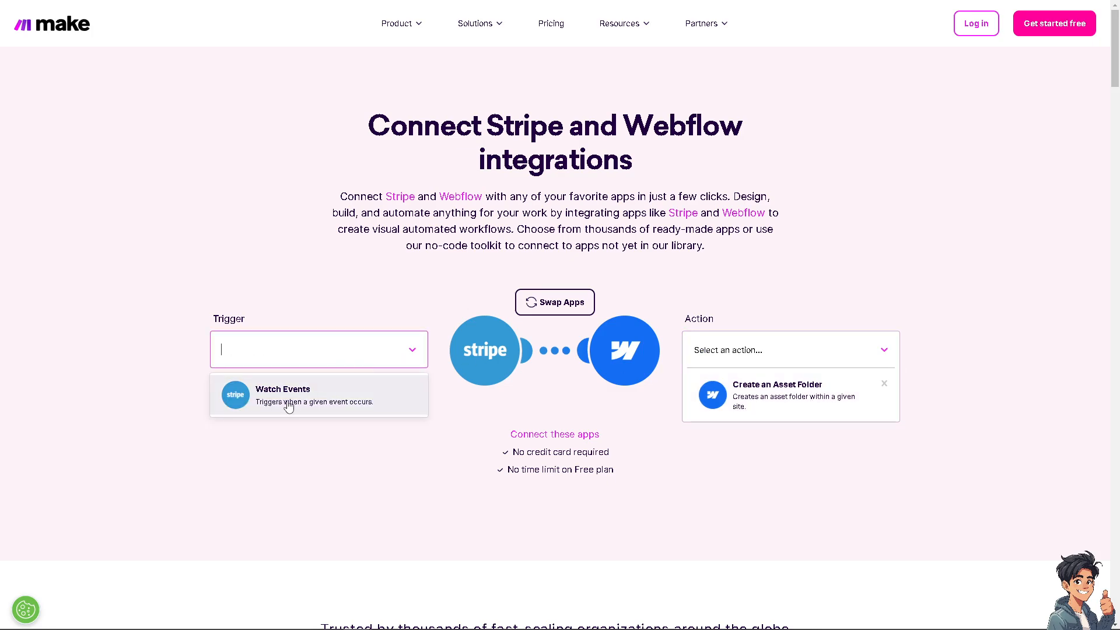
click(301, 395)
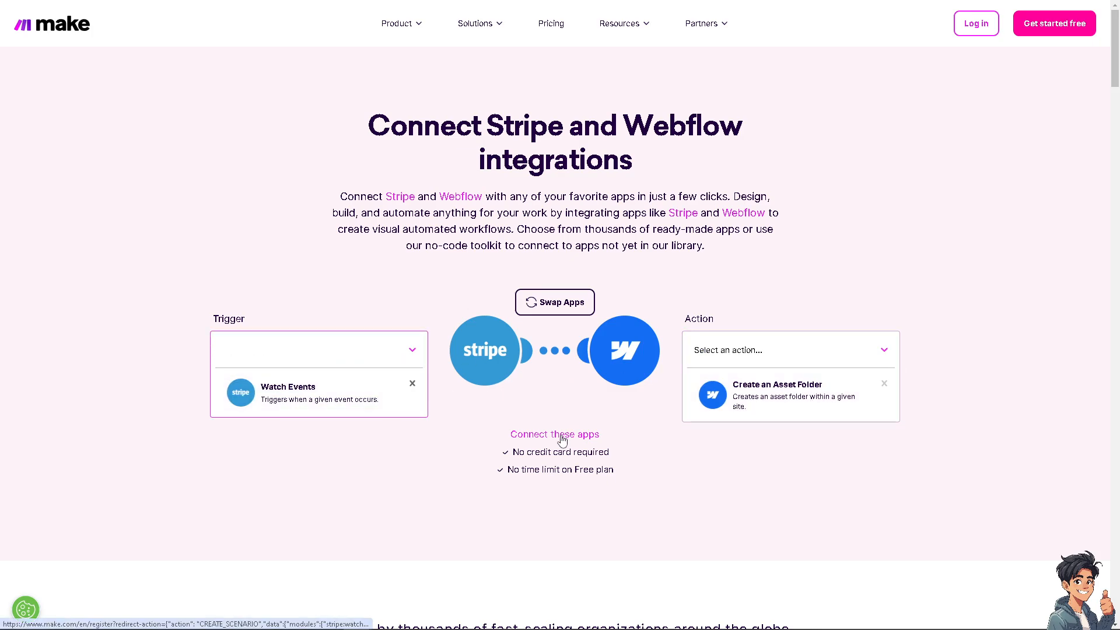
mouse_move(550, 452)
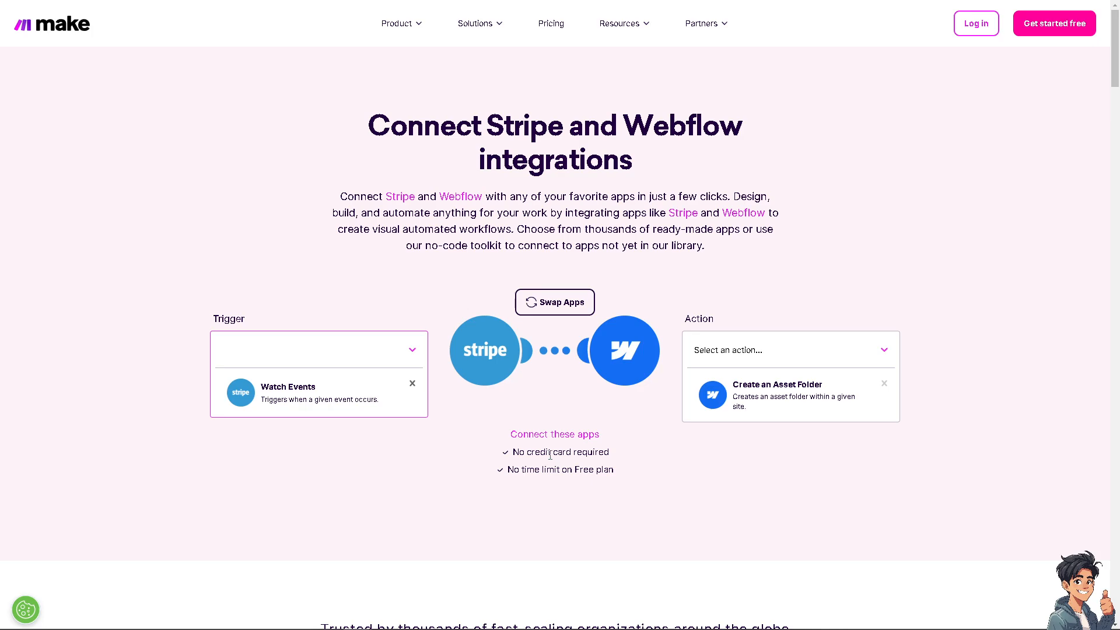
mouse_move(551, 462)
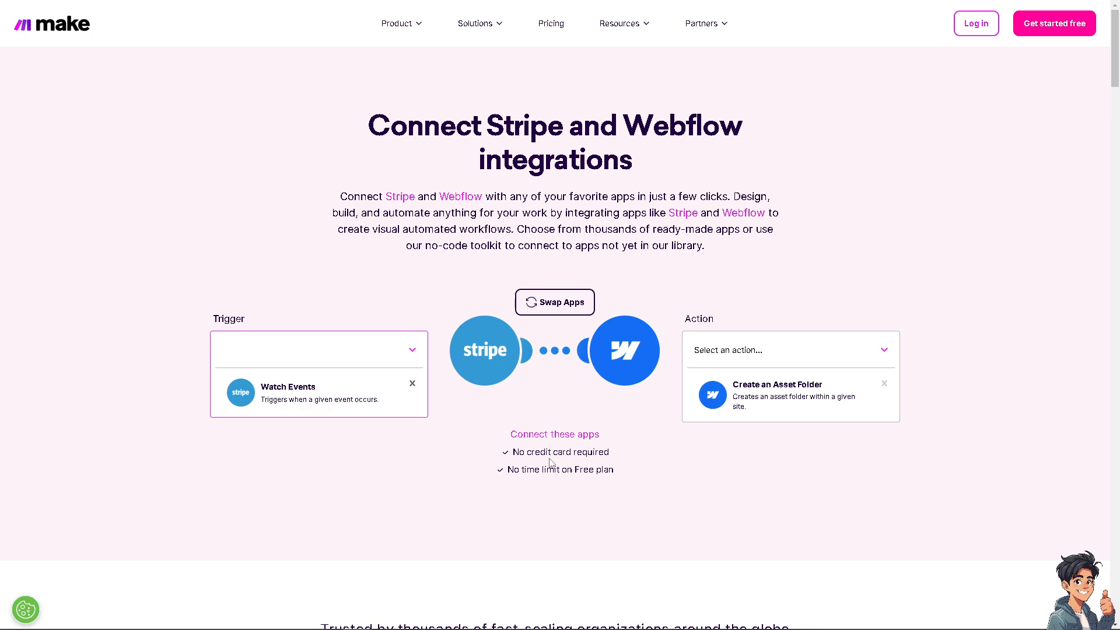
click(1054, 24)
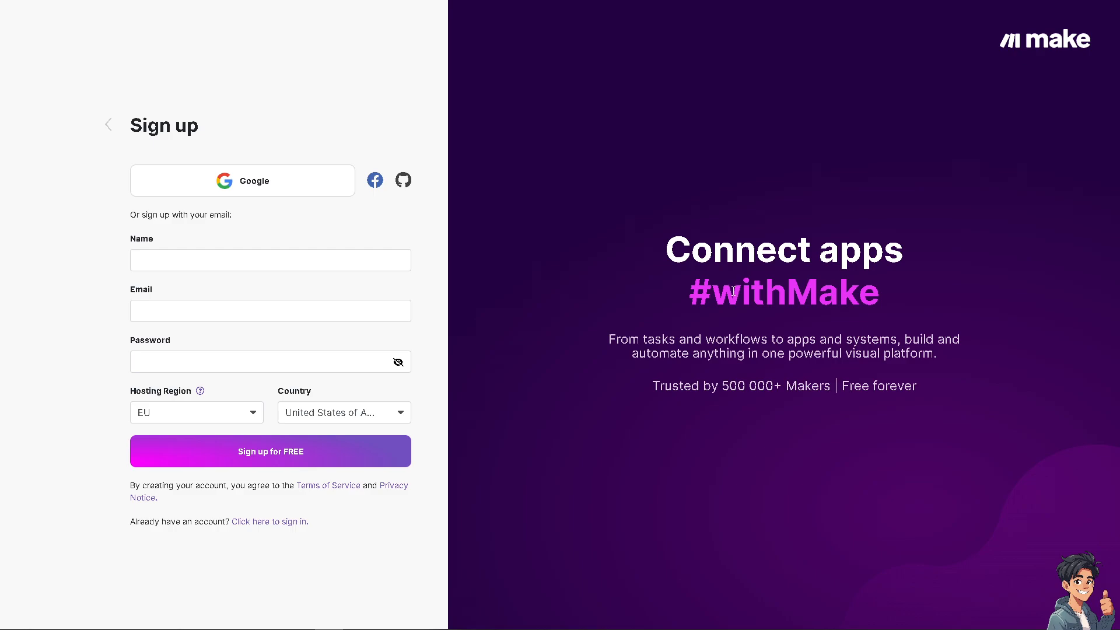
mouse_move(247, 194)
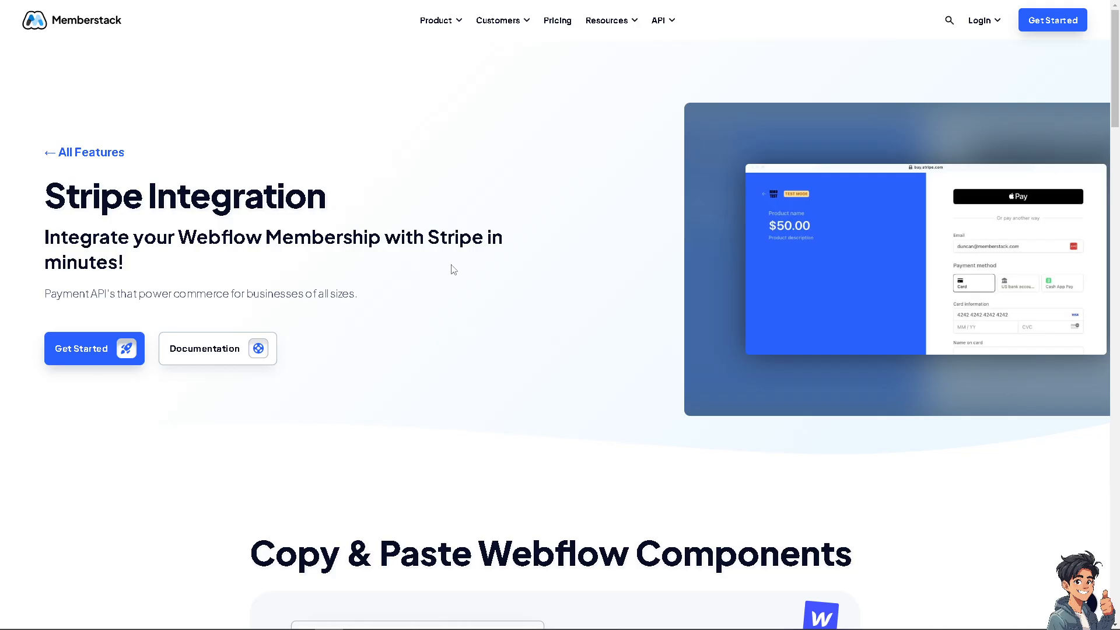
mouse_move(538, 235)
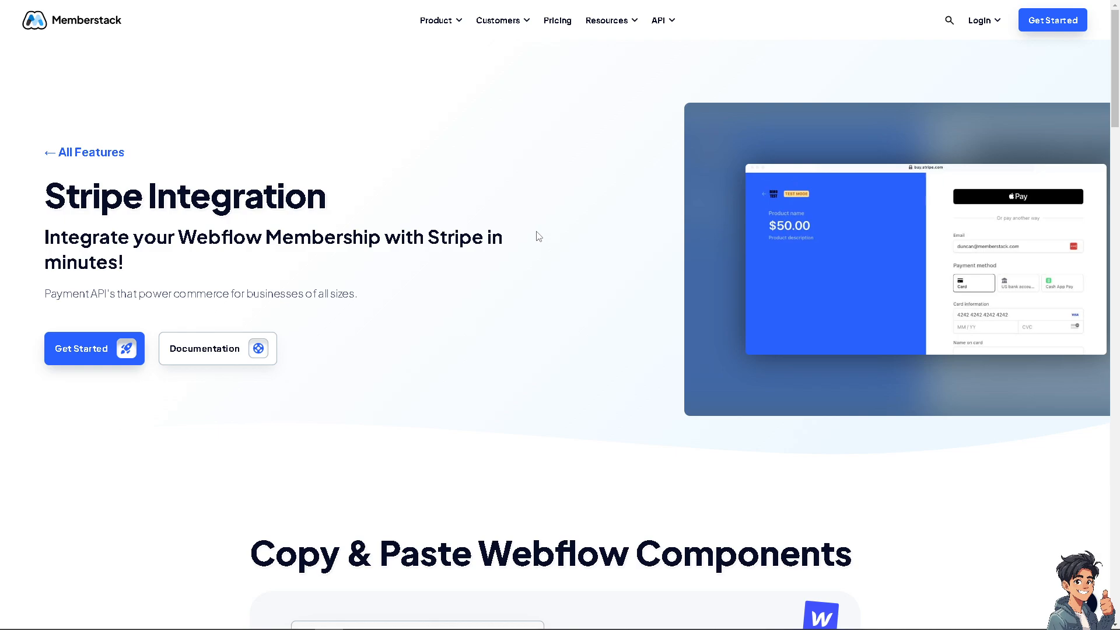
mouse_move(372, 212)
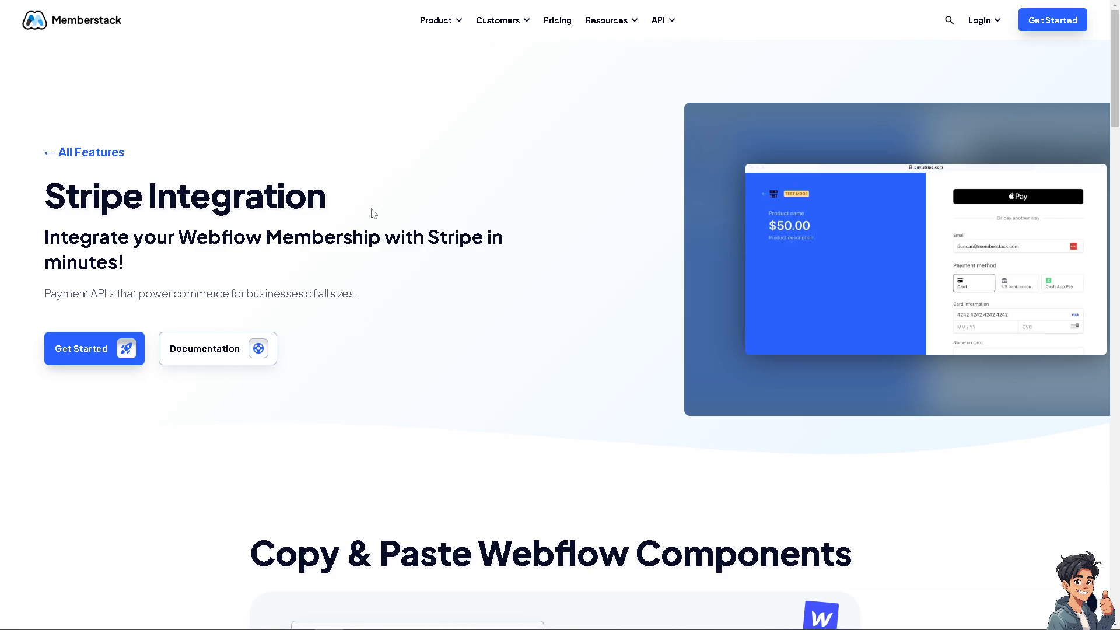
Scroll down the Memberstack Stripe integration page to 'How to connect Memberstack to Stripe'.
scroll(down, 3)
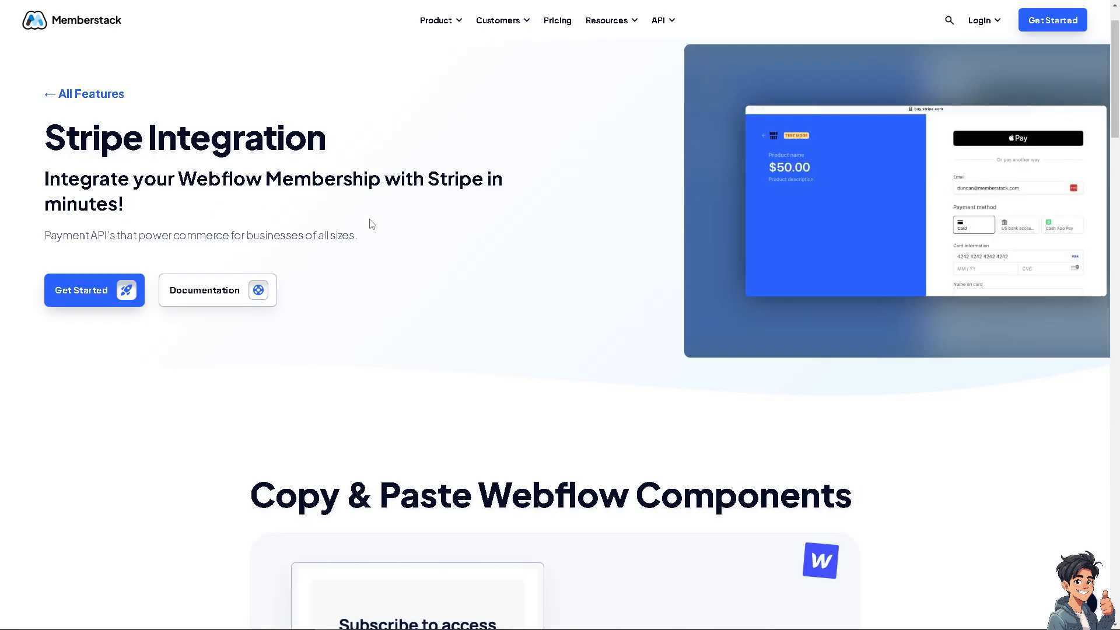
scroll(down, 3)
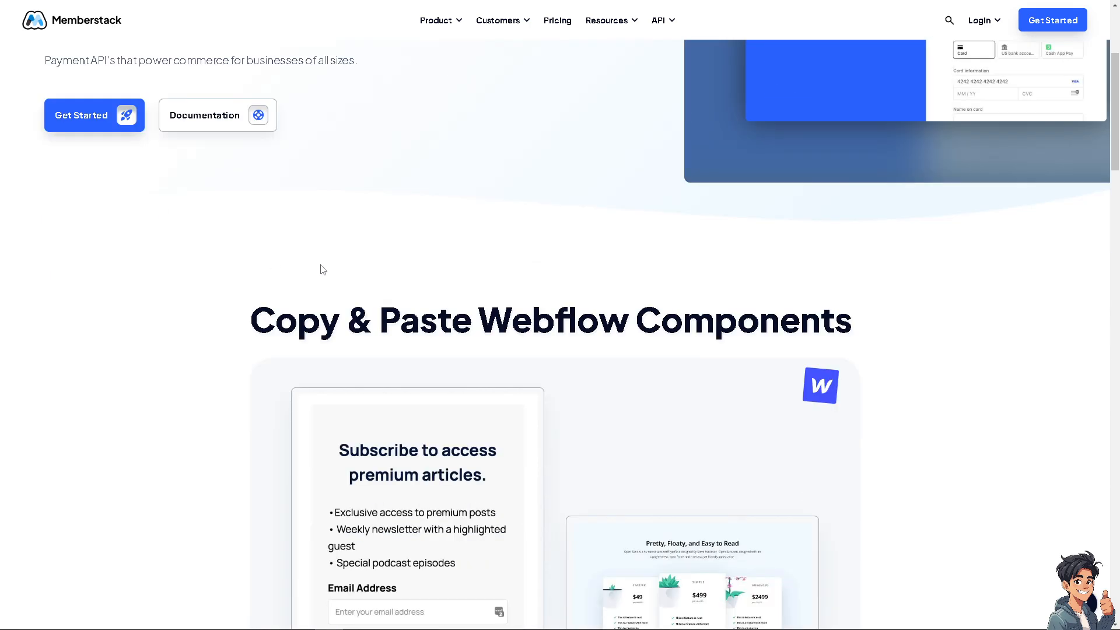
scroll(down, 3)
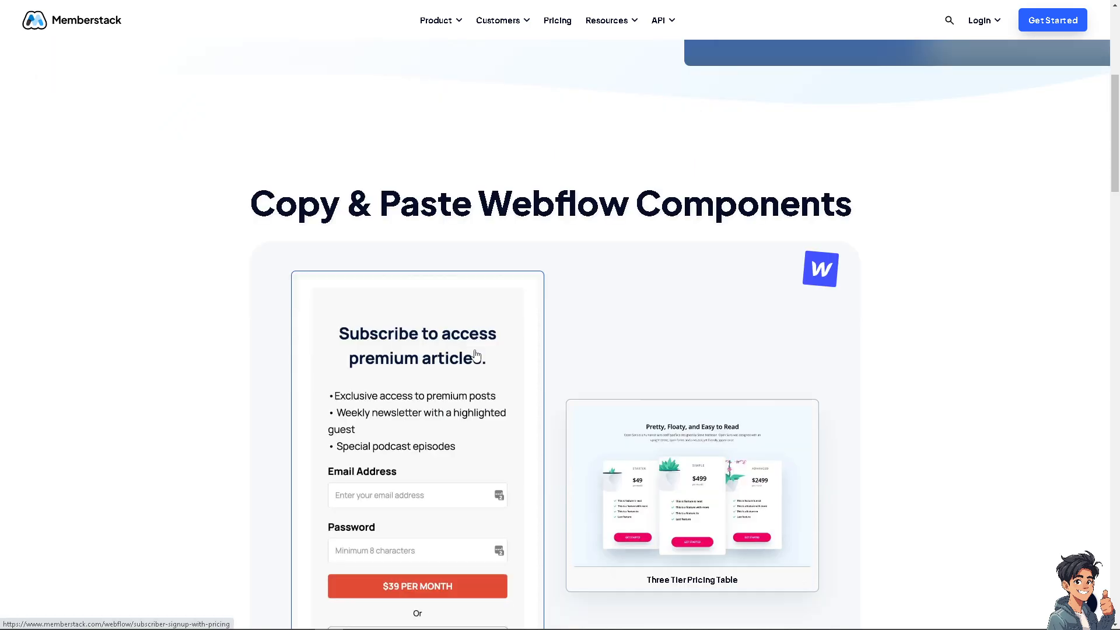
scroll(down, 3)
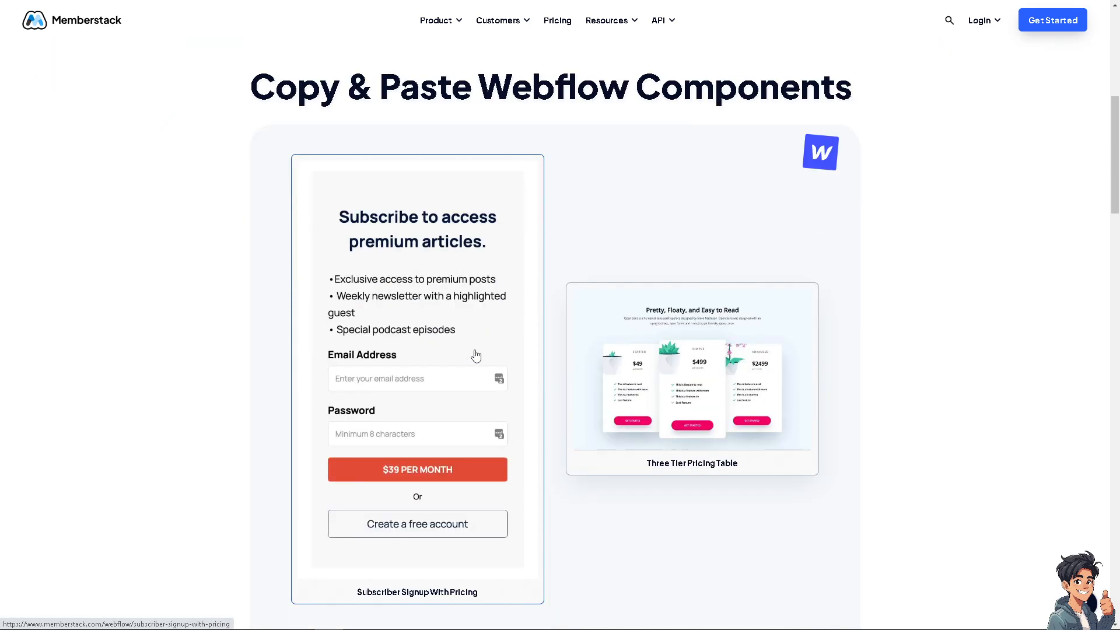
scroll(down, 3)
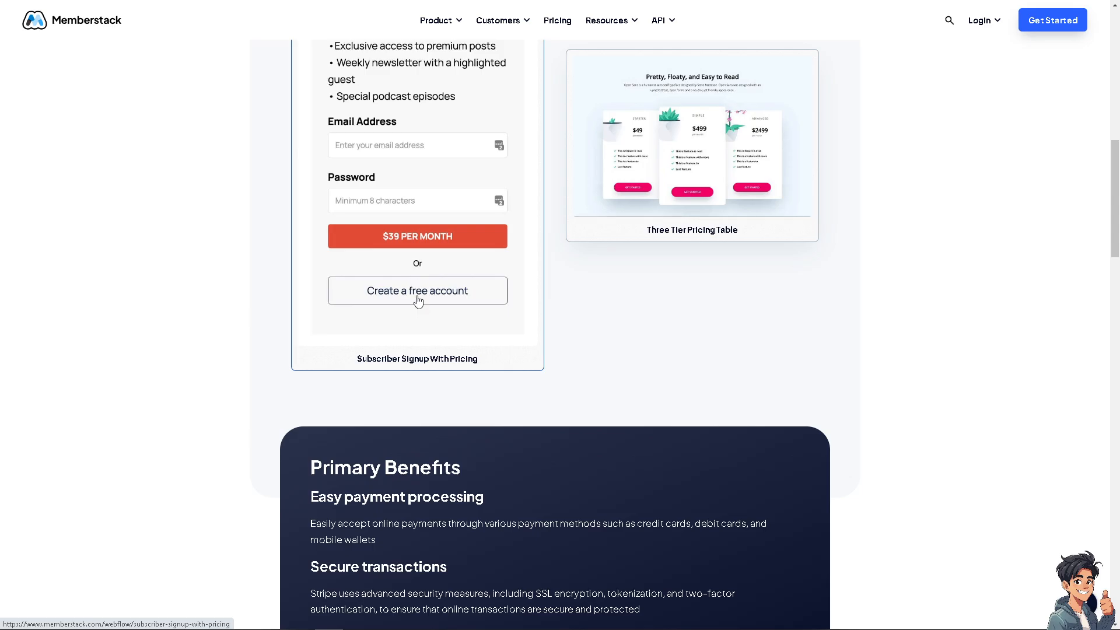
scroll(down, 3)
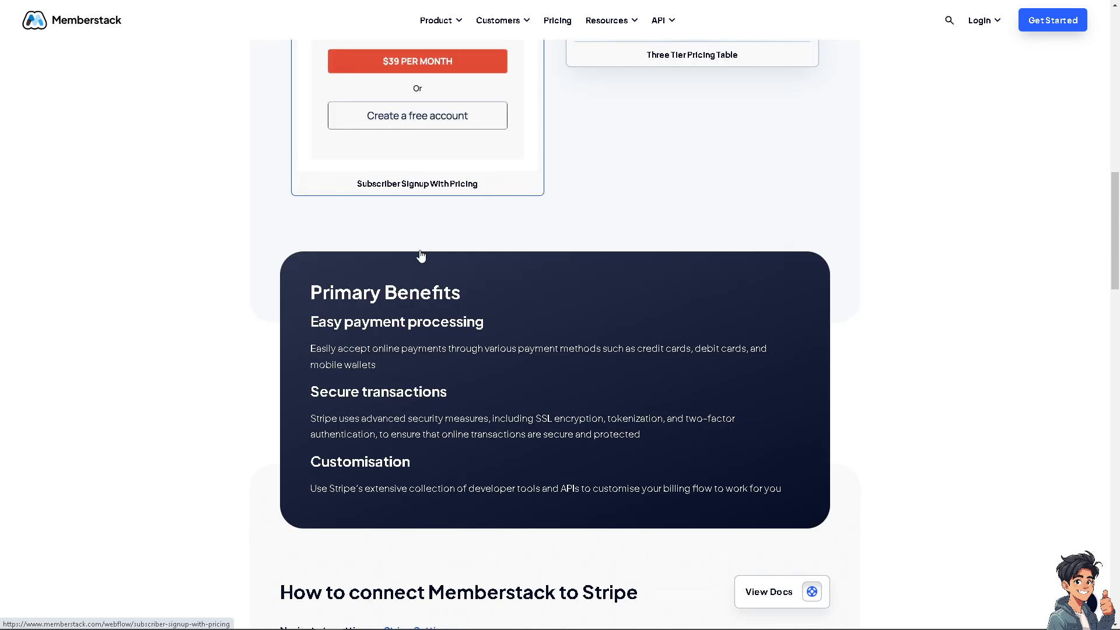
scroll(down, 3)
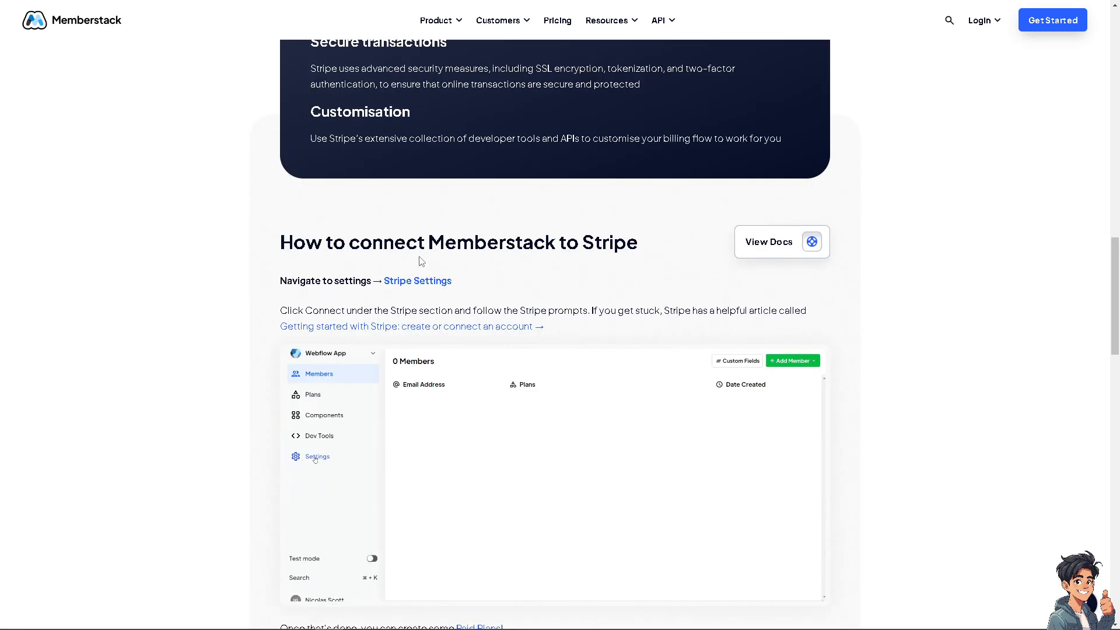
Click through the connection steps and scroll on to 'Similar Features'.
click(317, 456)
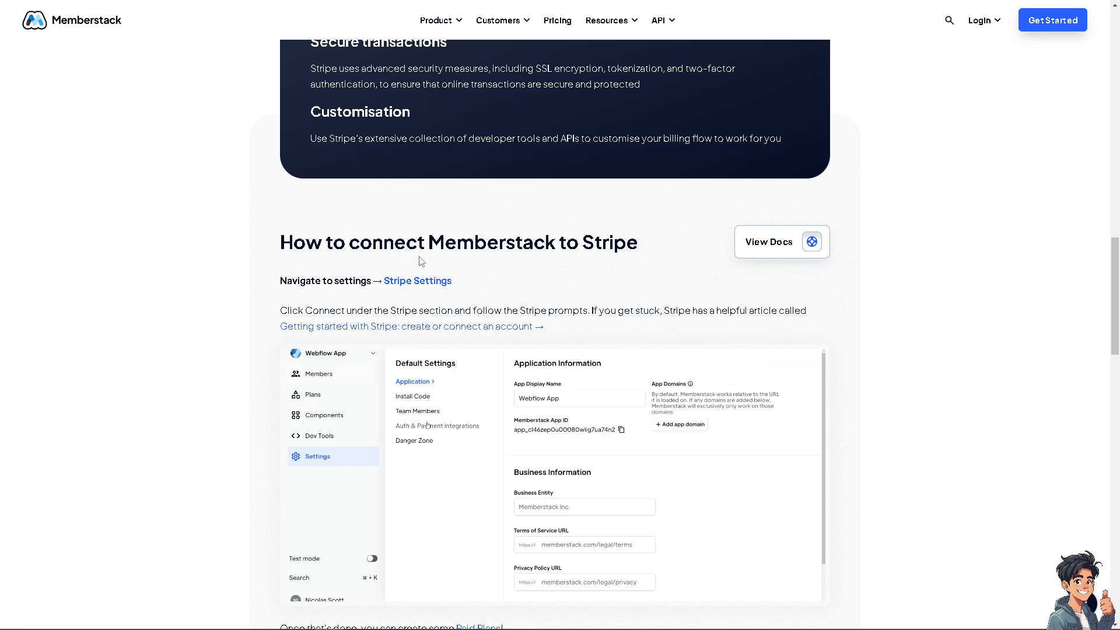
click(437, 426)
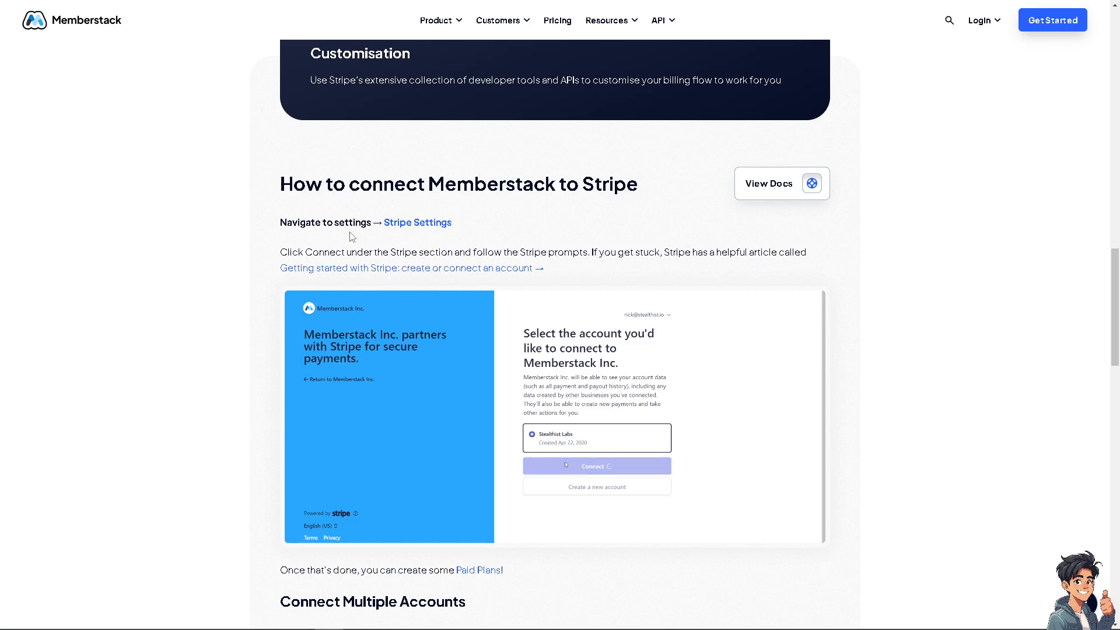
click(597, 466)
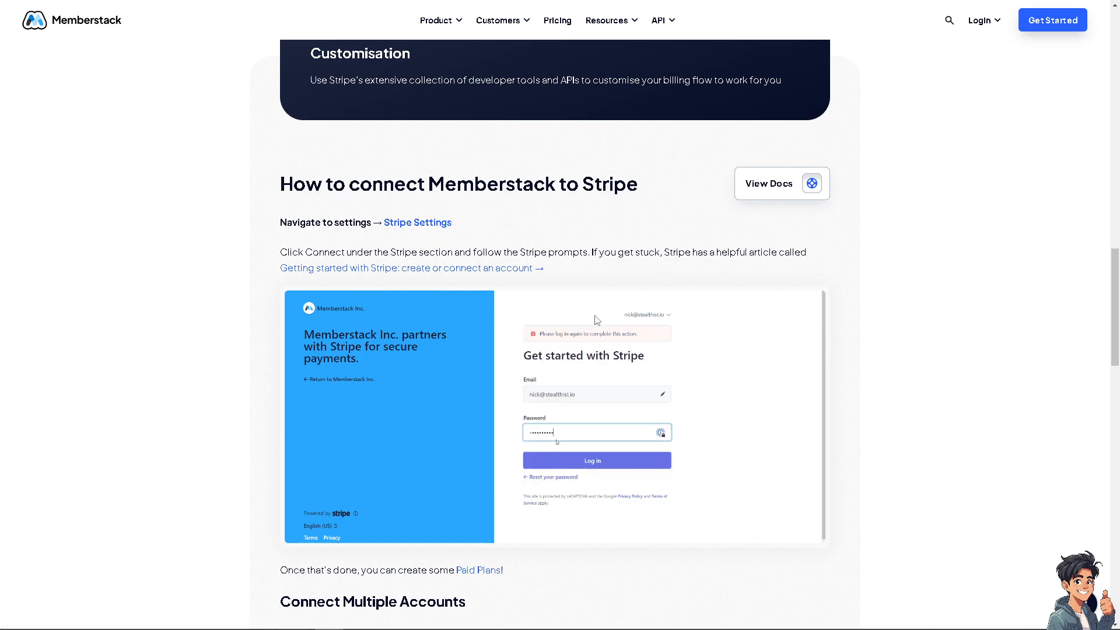
scroll(down, 3)
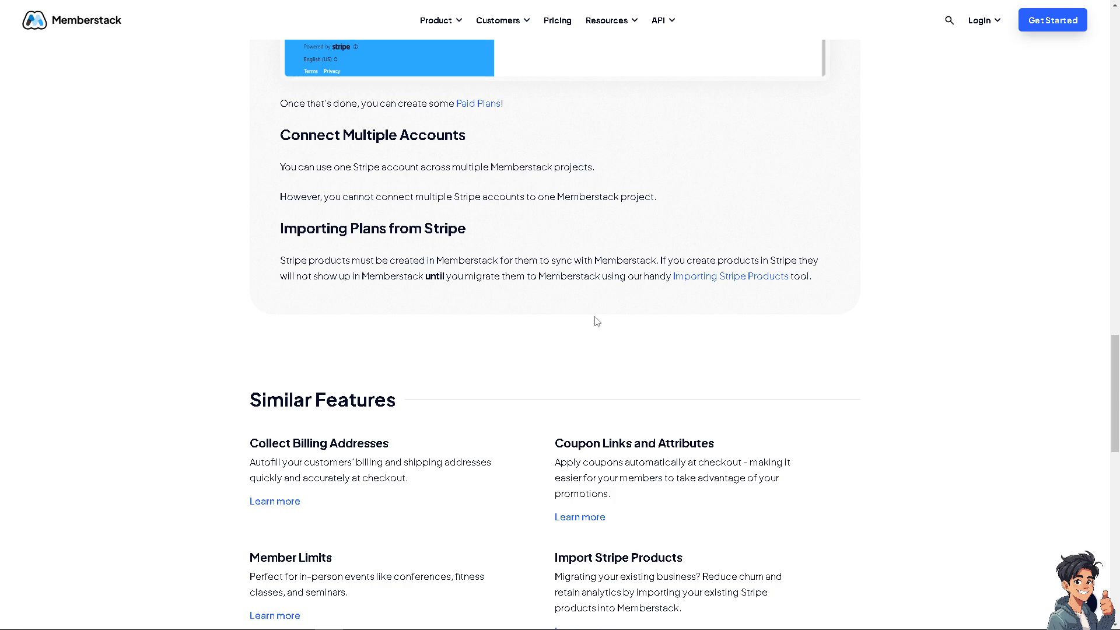
scroll(down, 3)
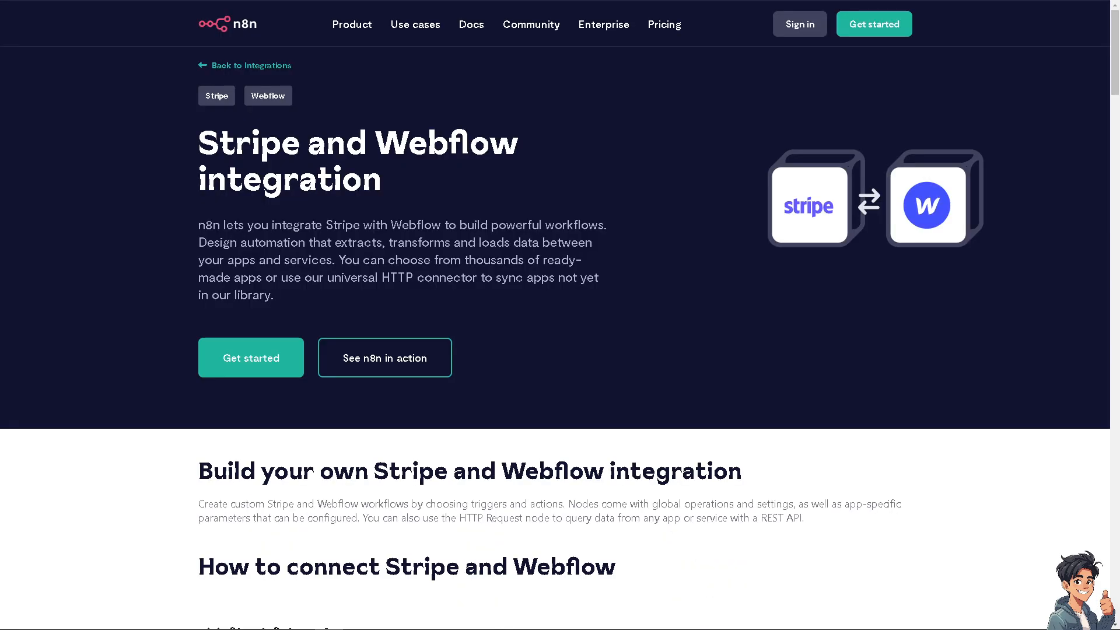
mouse_move(344, 305)
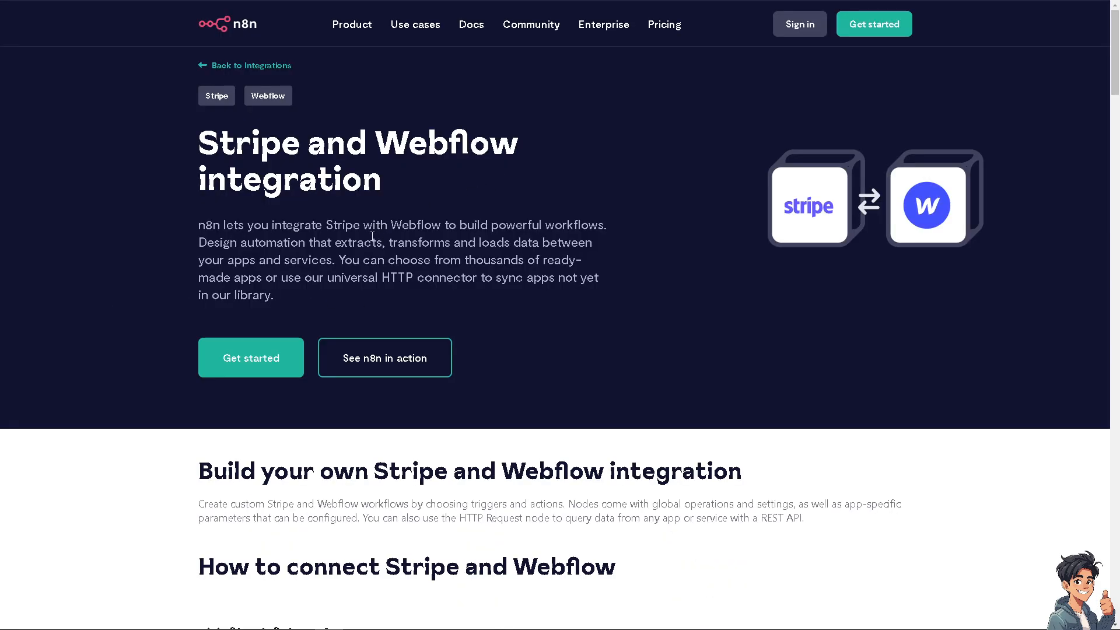
mouse_move(341, 242)
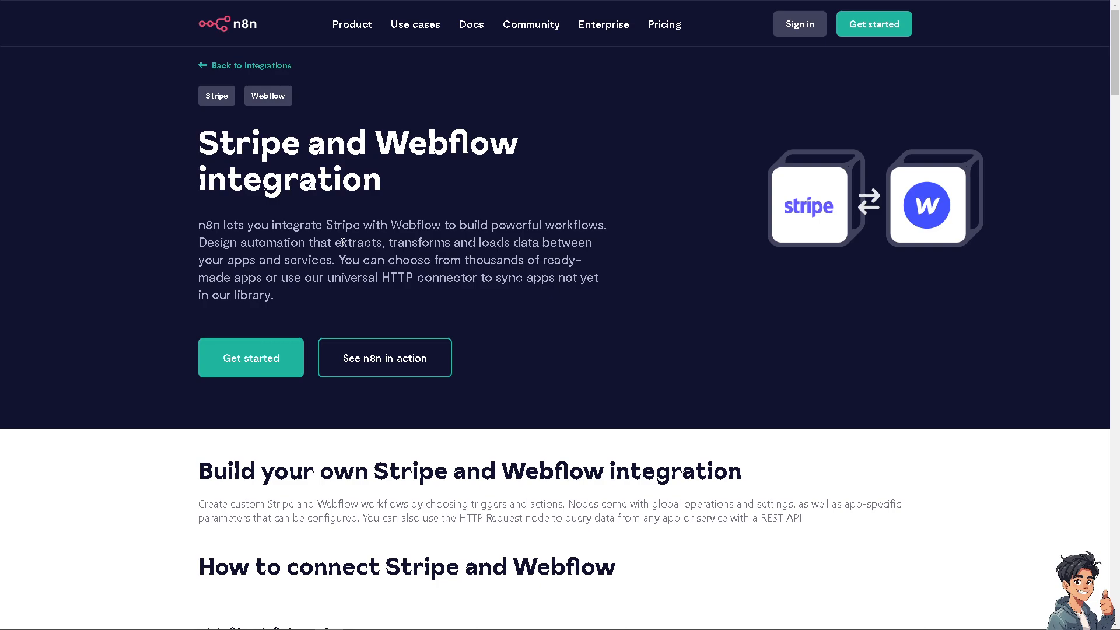
mouse_move(465, 243)
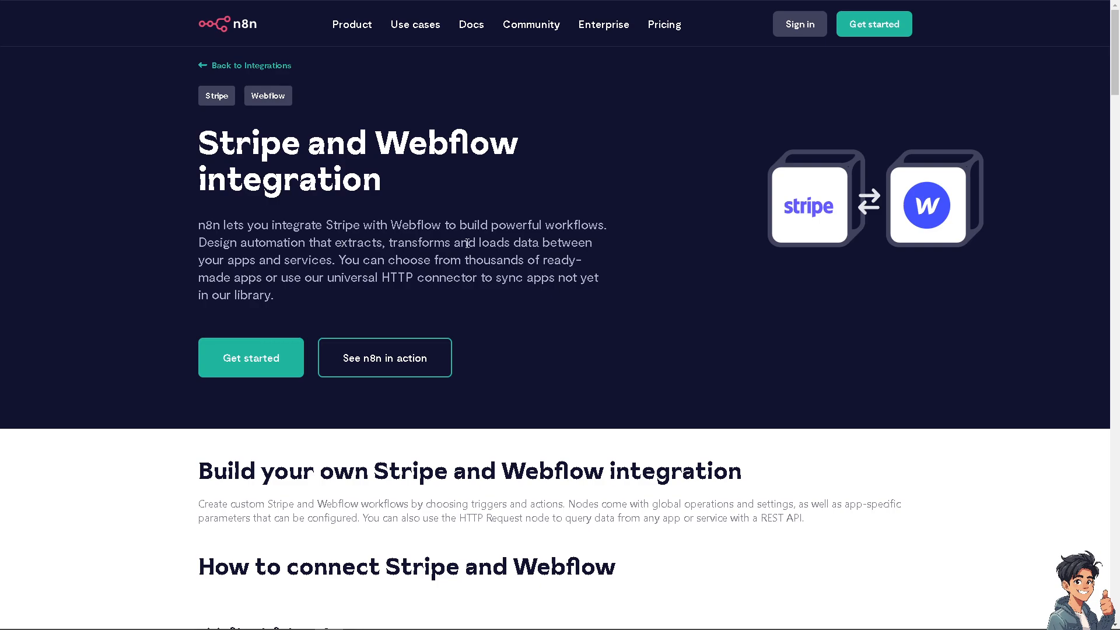
mouse_move(470, 265)
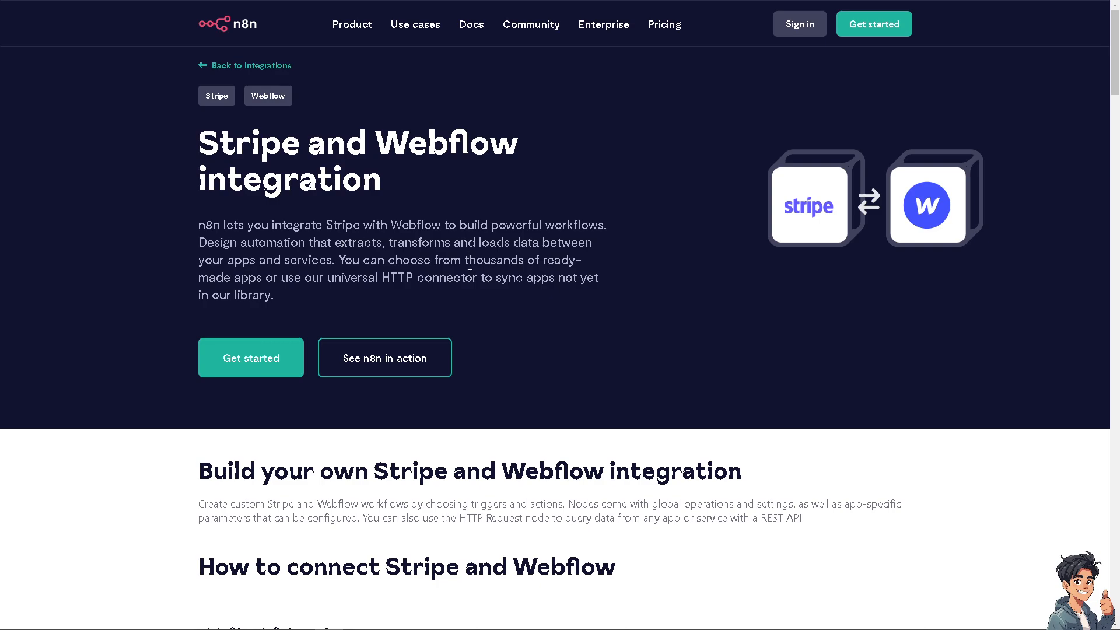
Open and close the n8n quickstart demo video, then begin signing up.
click(385, 357)
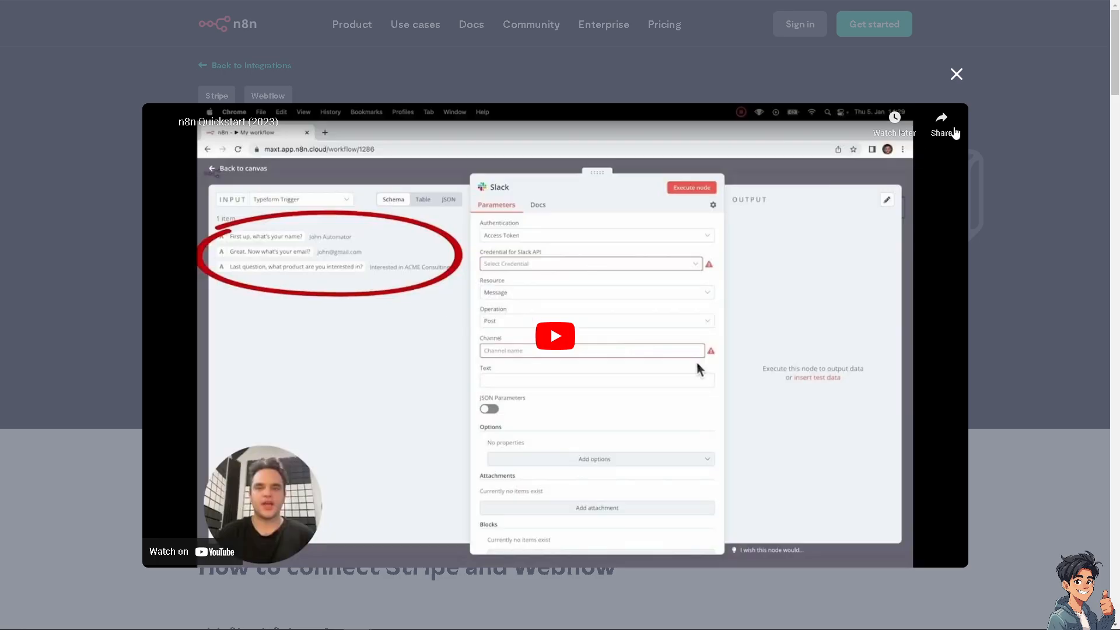
click(956, 74)
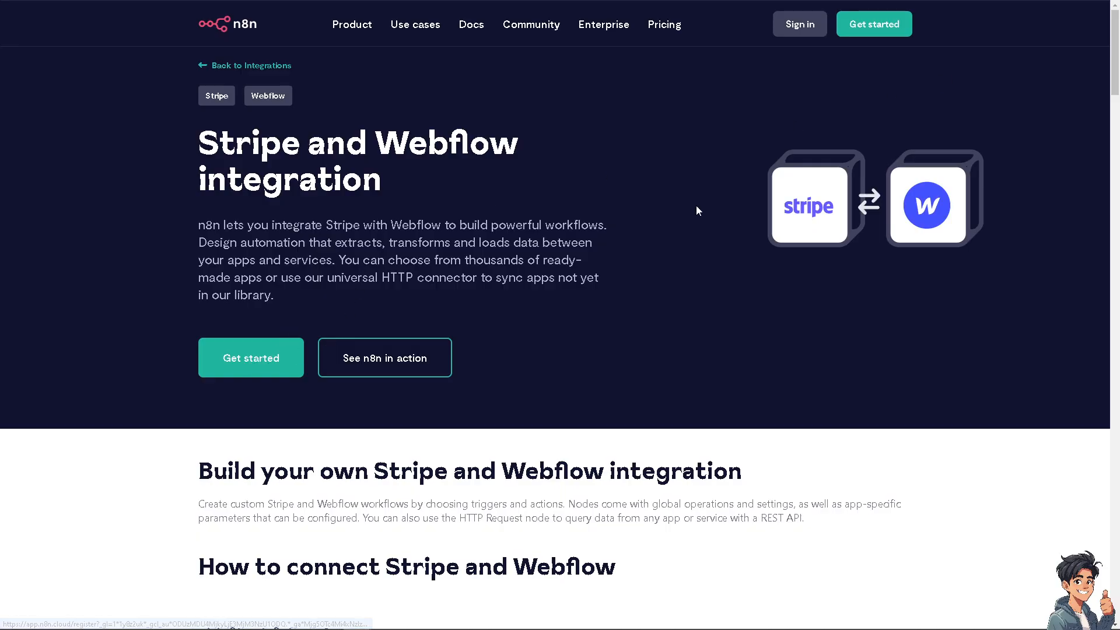
click(251, 358)
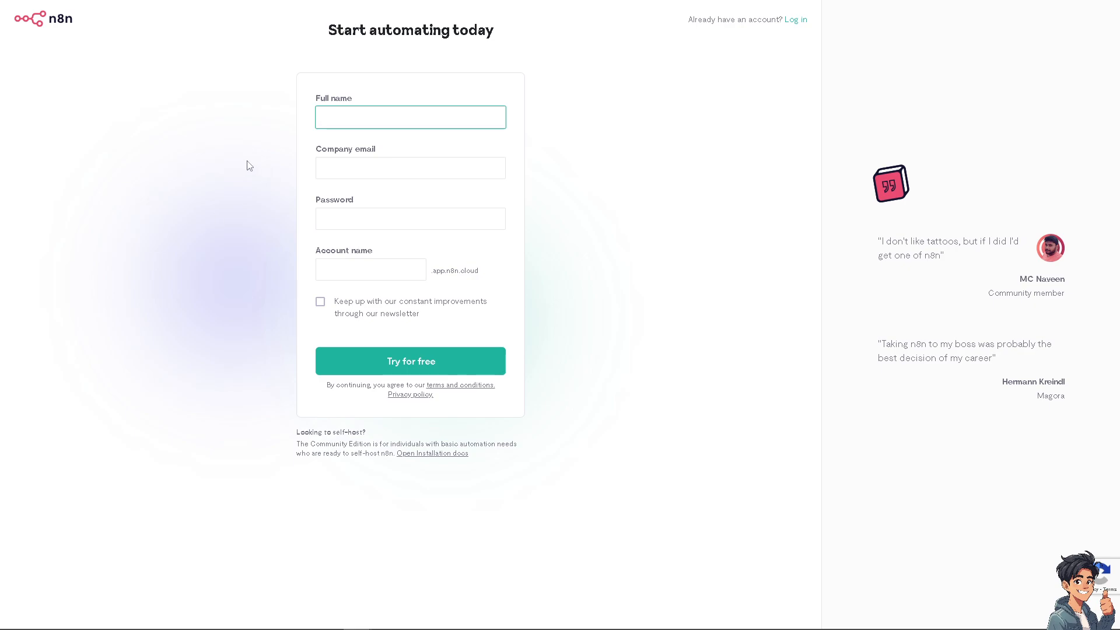
Open n8n's 'Start automating today' free sign-up form.
click(411, 116)
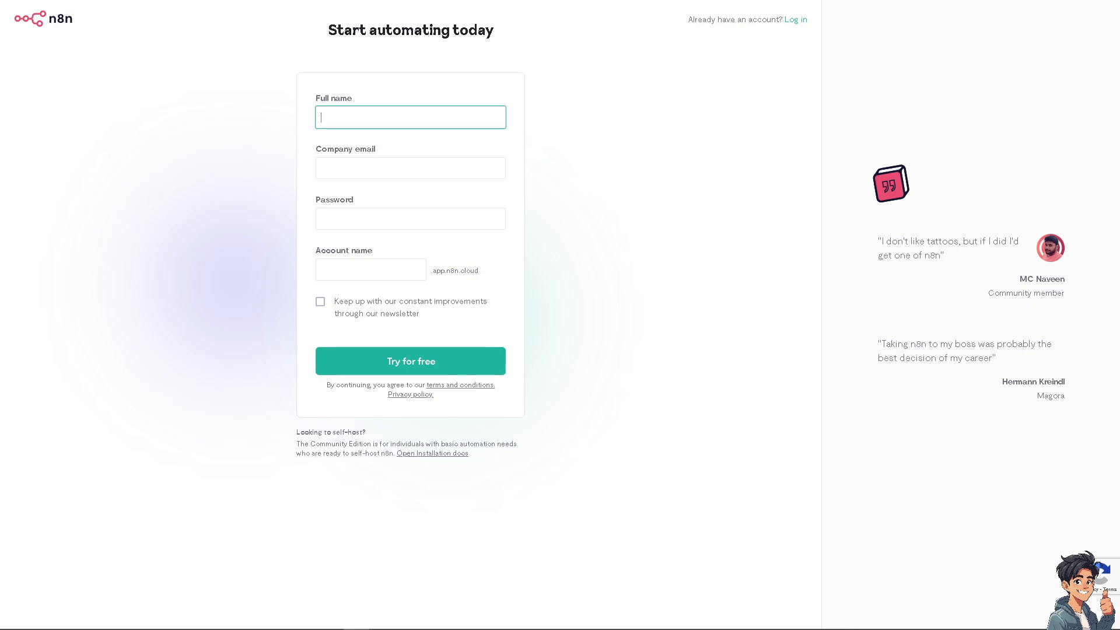
mouse_move(493, 80)
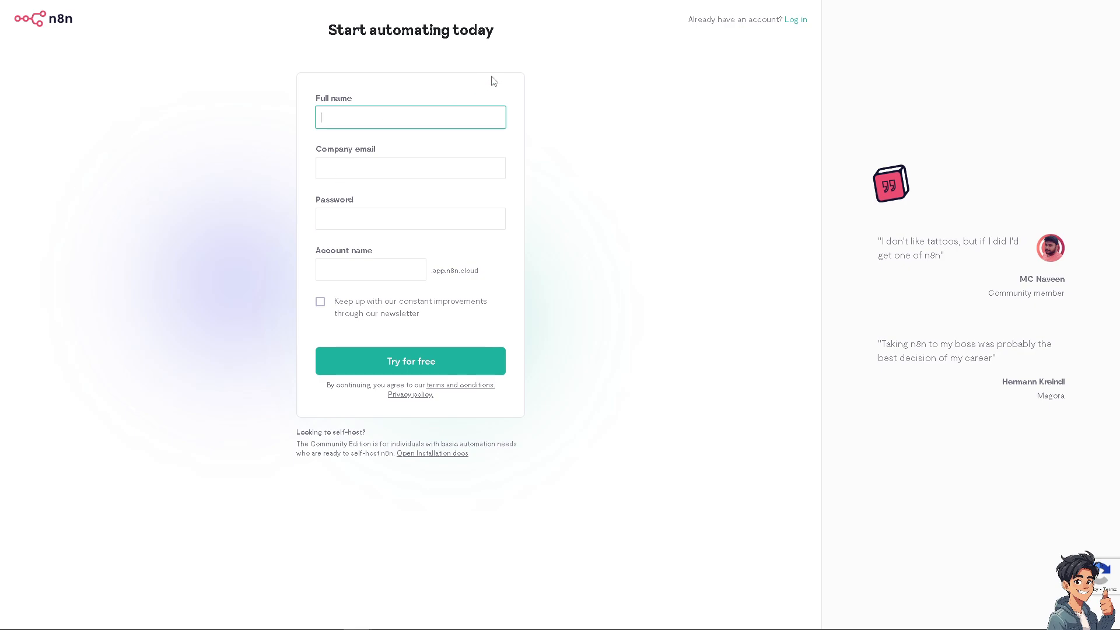
mouse_move(495, 81)
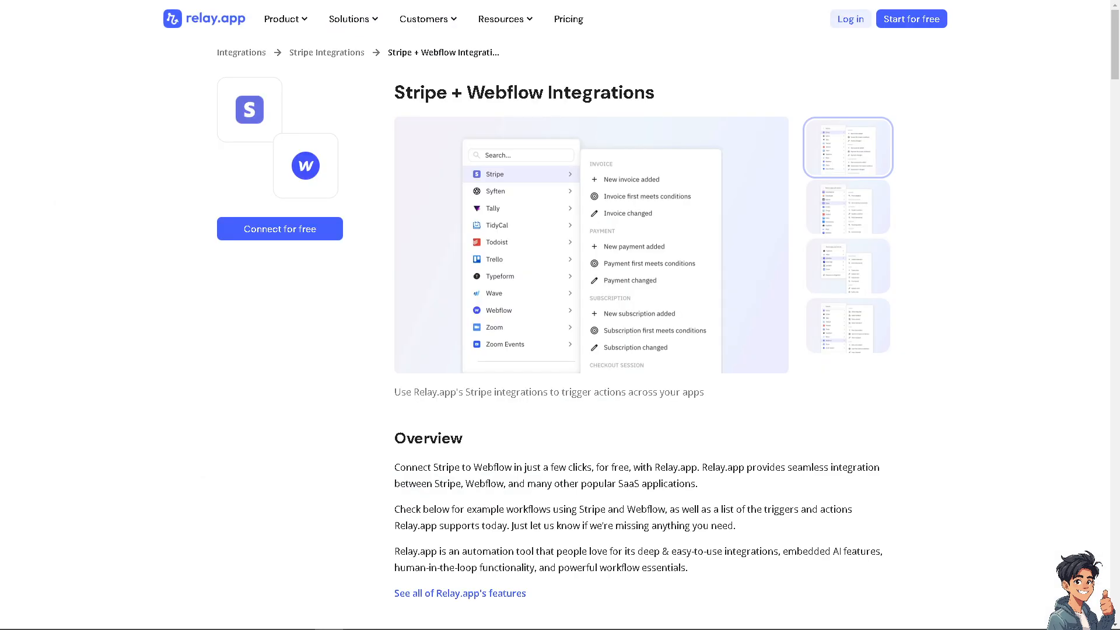
mouse_move(261, 317)
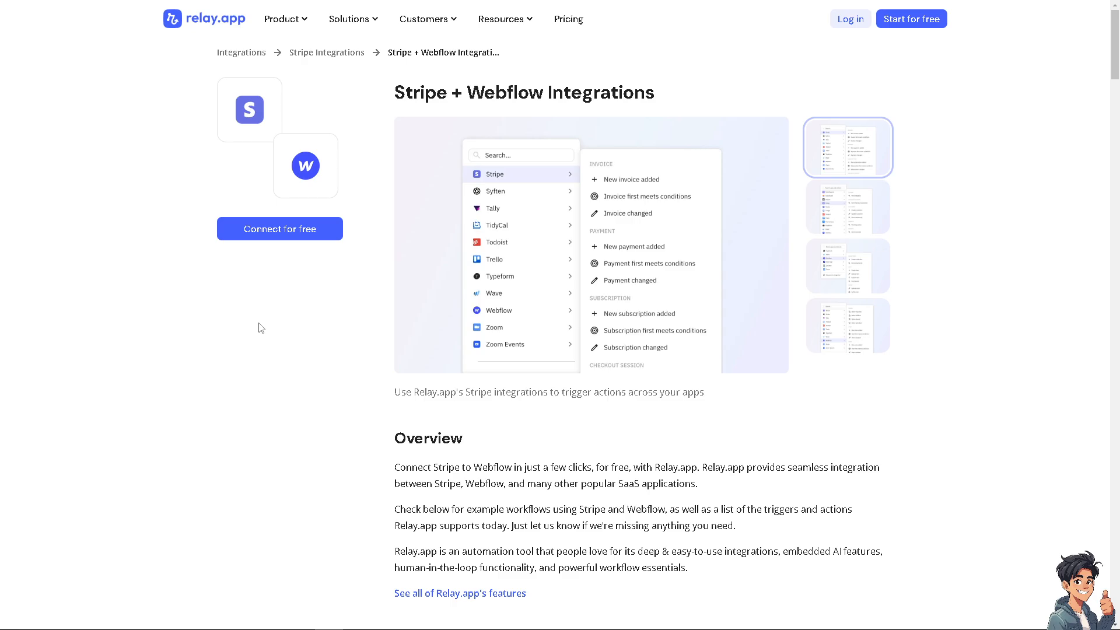
mouse_move(221, 36)
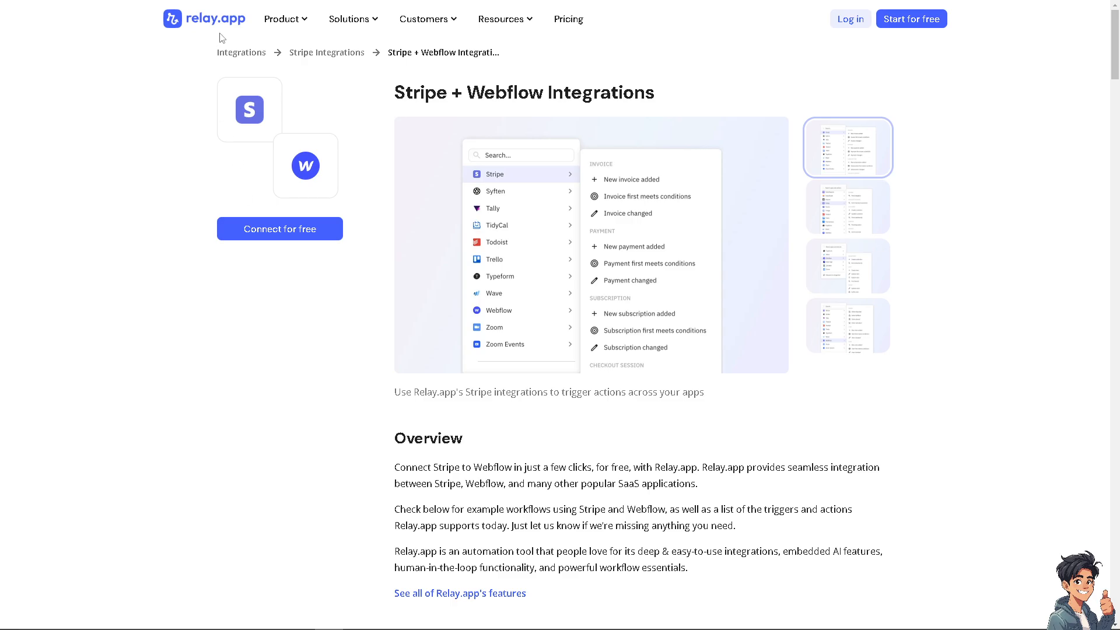
mouse_move(295, 237)
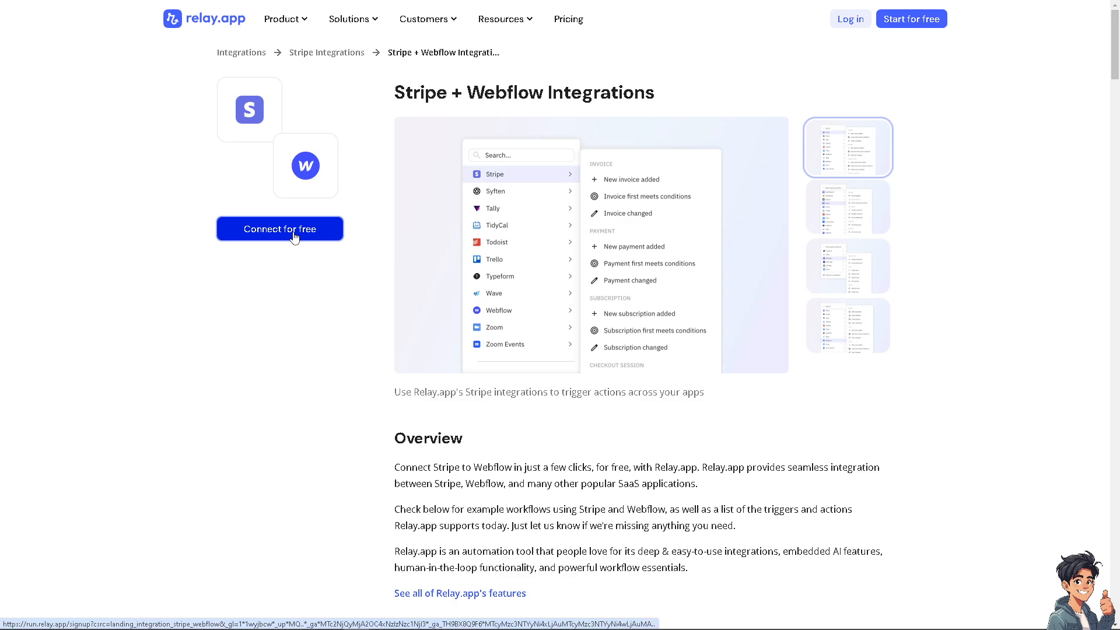
Start Relay.app's free Stripe + Webflow connection to reach its sign-up welcome page.
click(280, 228)
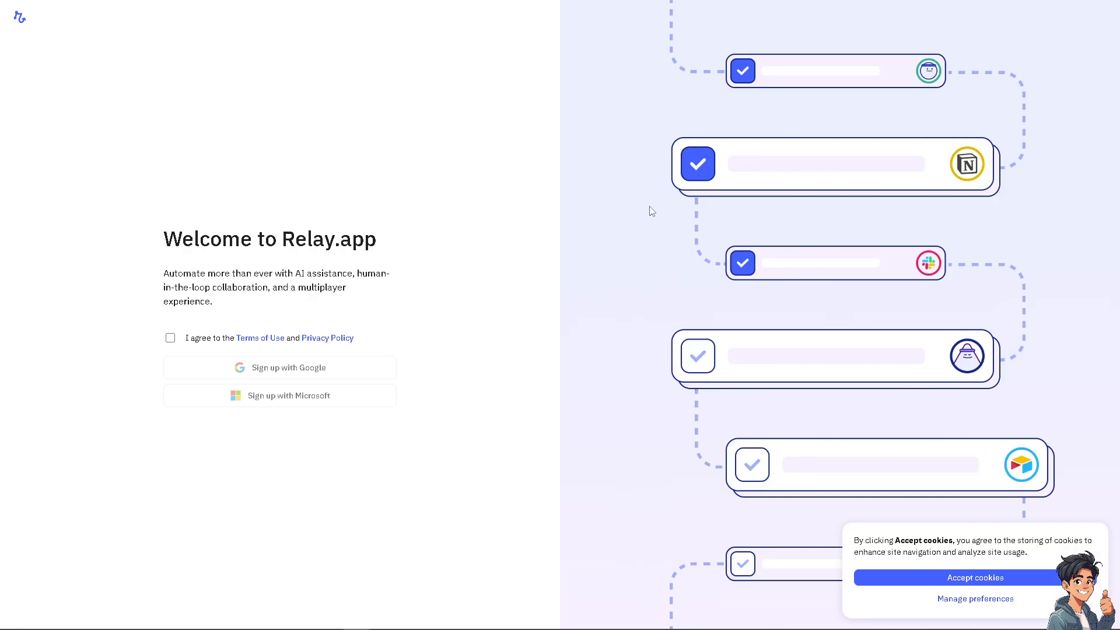
mouse_move(668, 178)
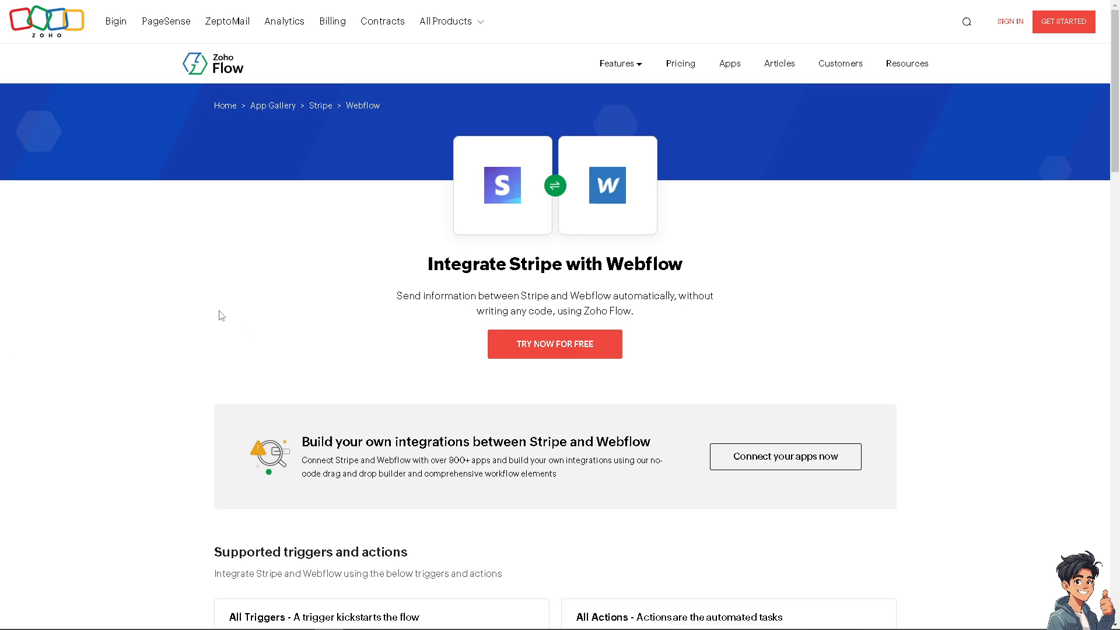
mouse_move(434, 200)
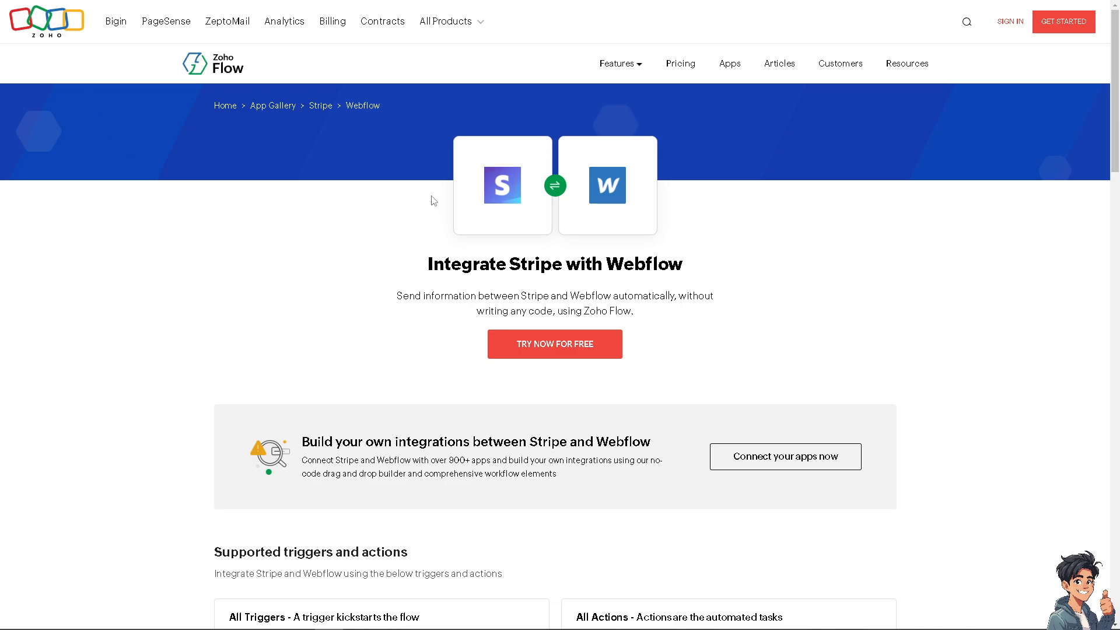
mouse_move(282, 243)
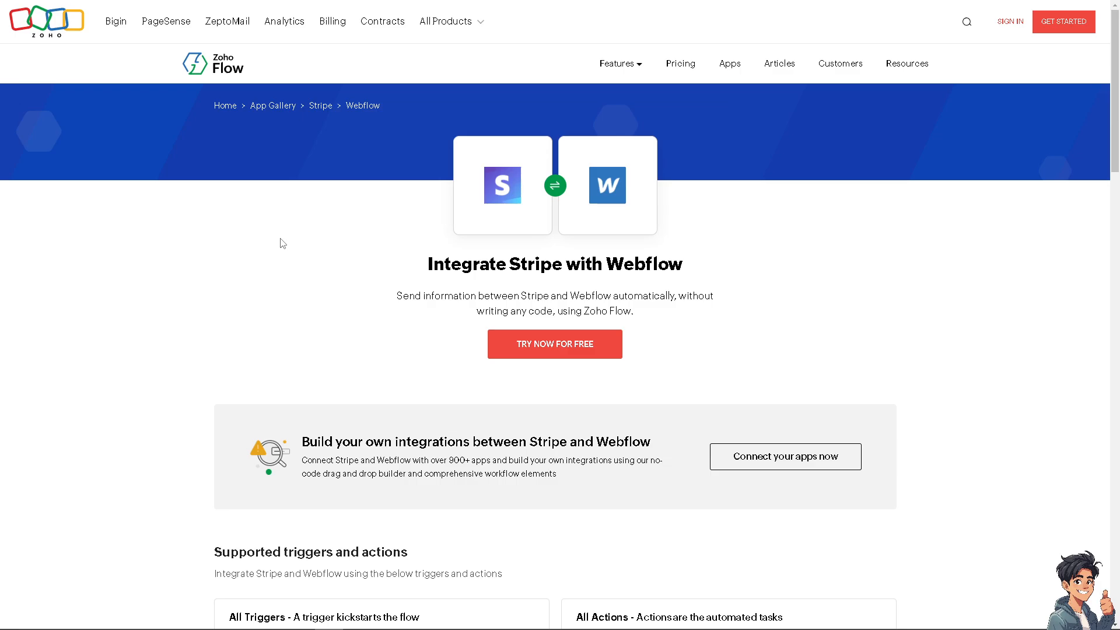
mouse_move(54, 308)
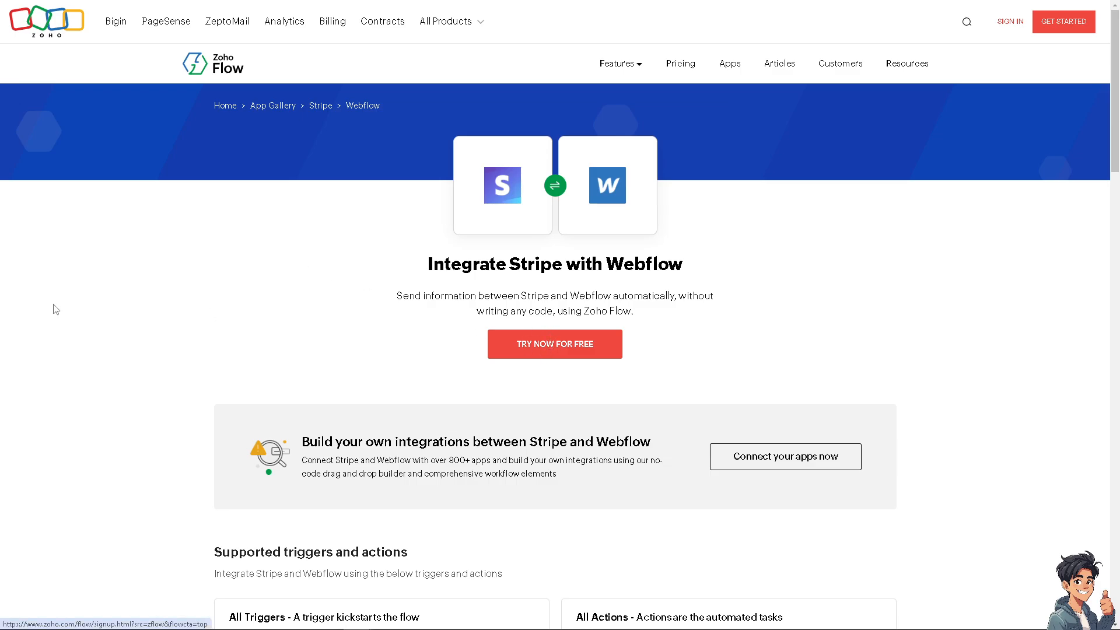
Leave Zoho Flow's Stripe-with-Webflow page for Stripe's test-mode Developers API keys page.
click(555, 344)
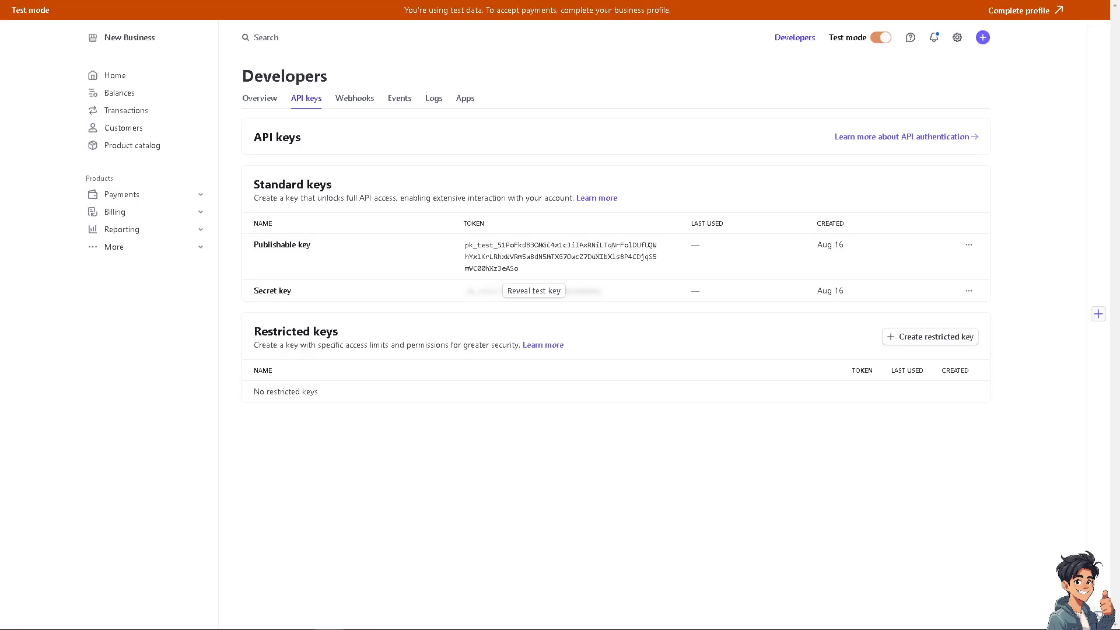
mouse_move(311, 217)
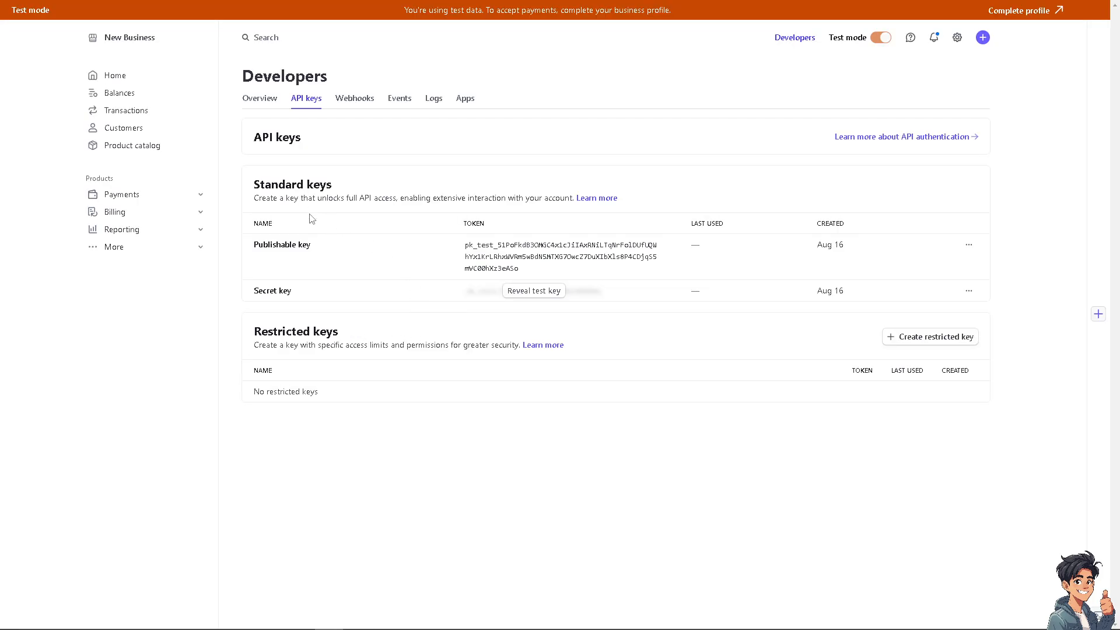
mouse_move(361, 102)
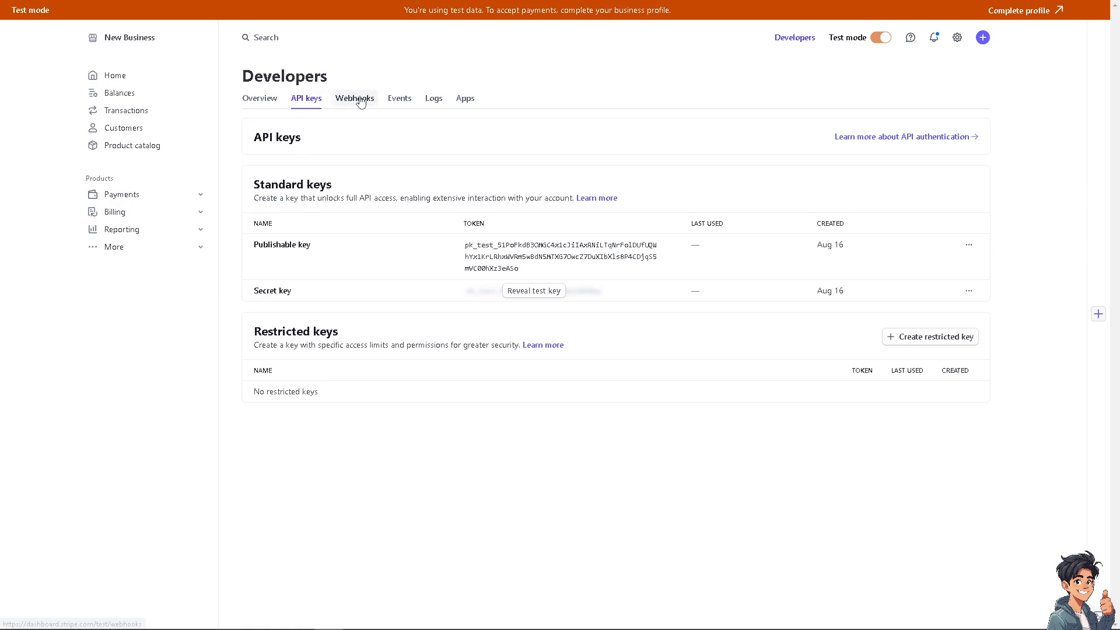
Switch Stripe Developers to the test-mode Webhooks page, which has no endpoints yet.
click(355, 98)
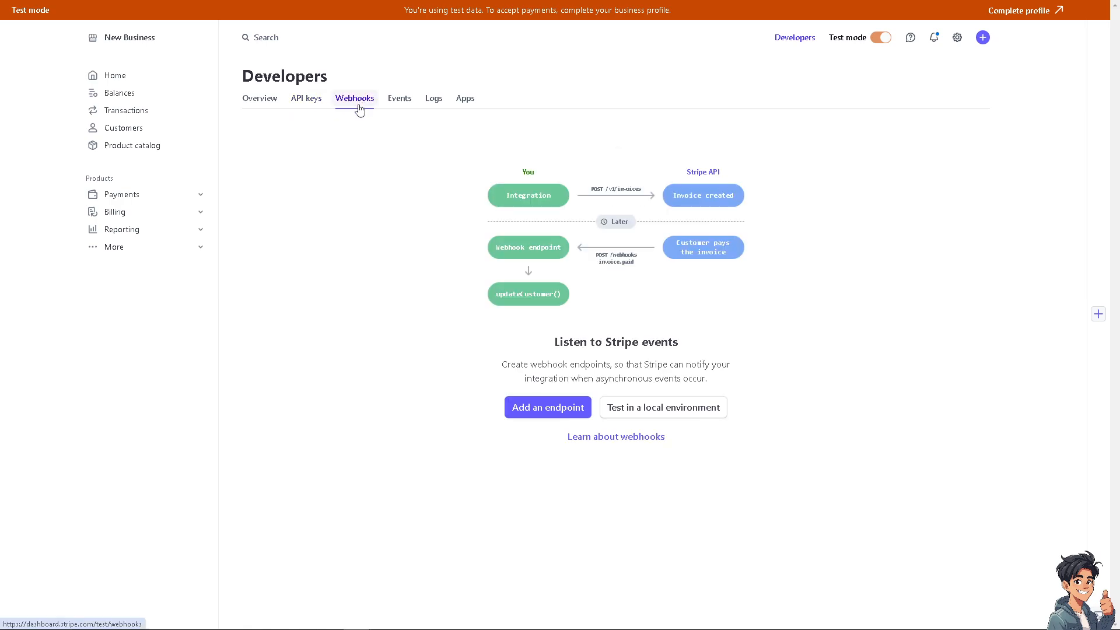
mouse_move(362, 119)
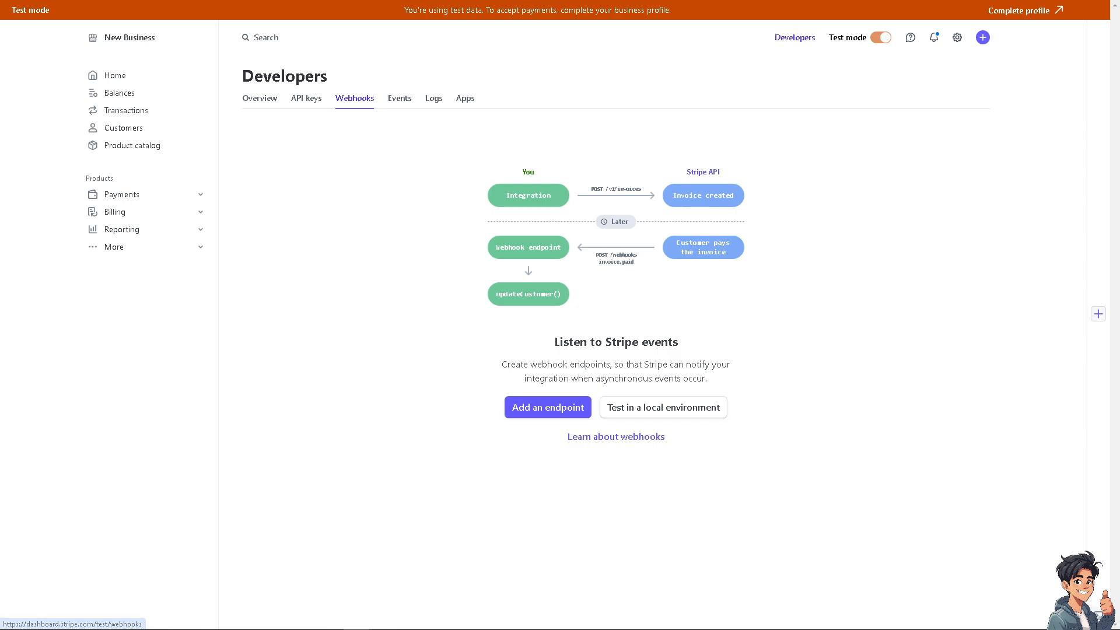
mouse_move(362, 221)
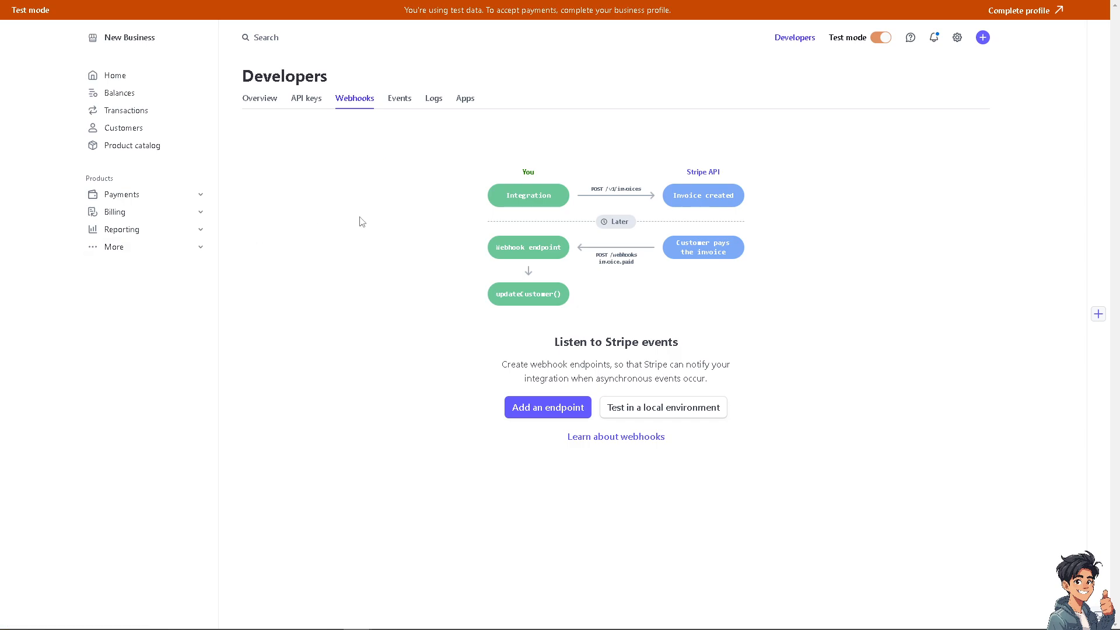
mouse_move(73, 272)
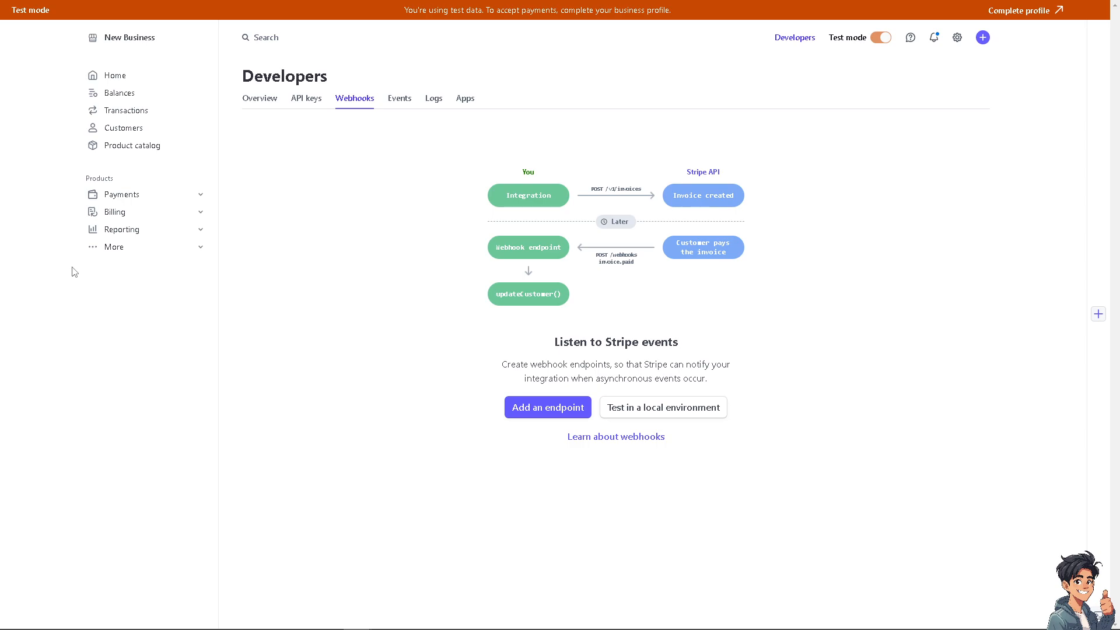